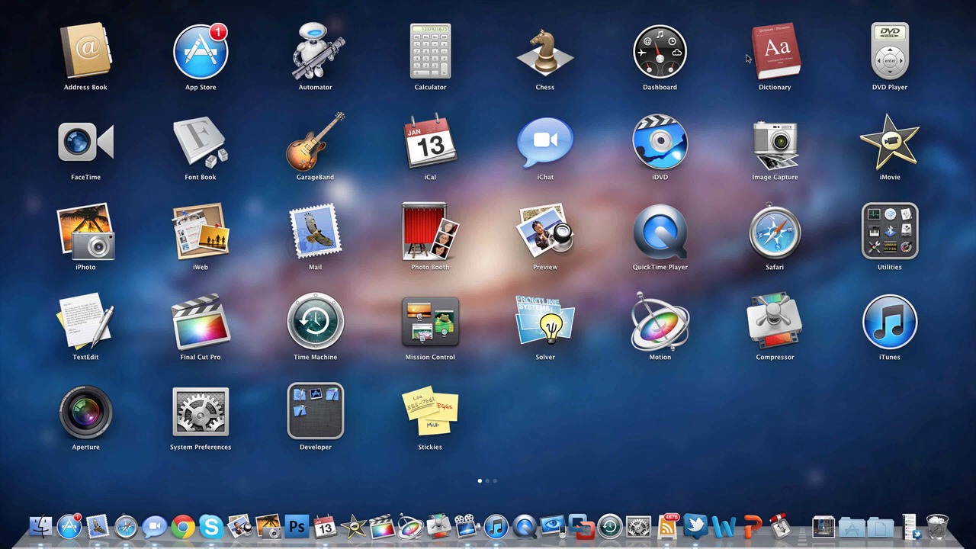
Scroll left through the Launchpad pages to reach the first page of applications.
scroll("left", 3)
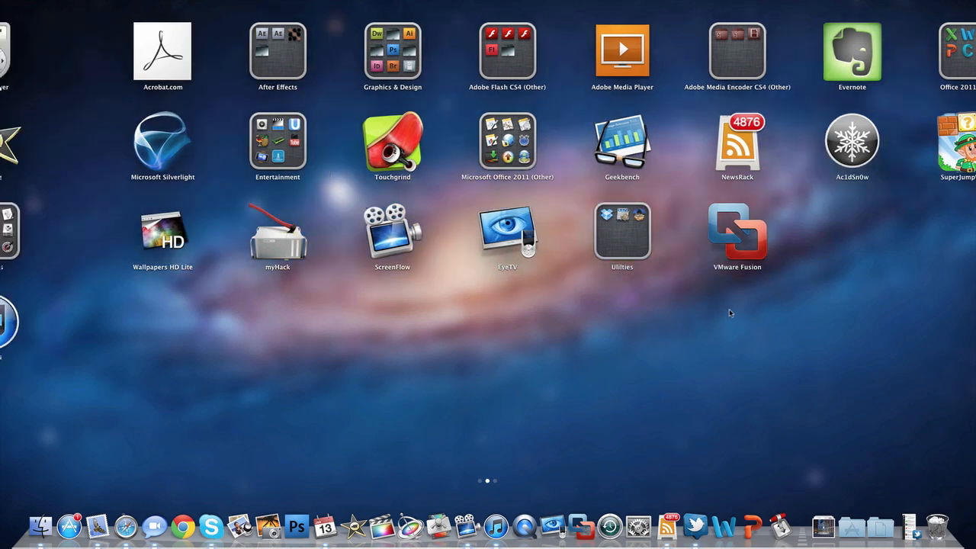
scroll("left", 3)
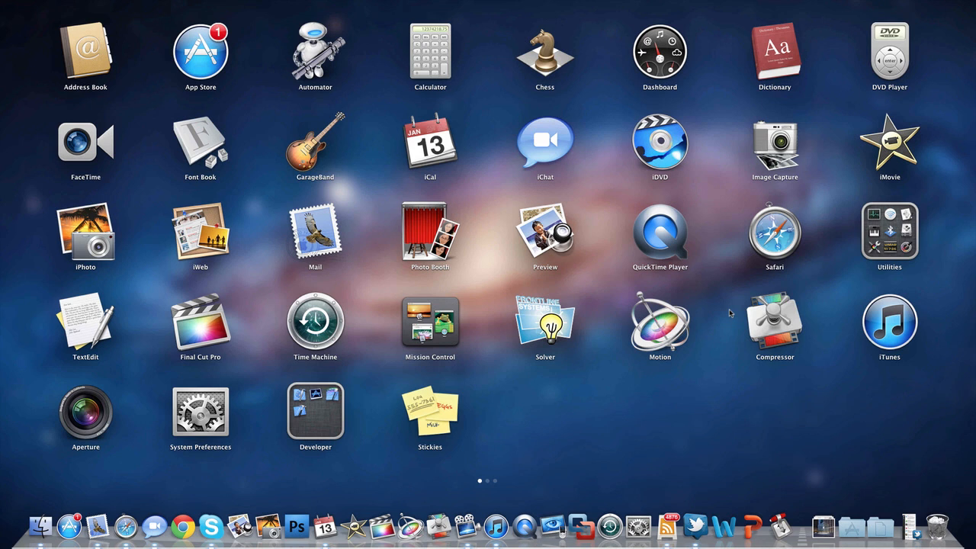
mouse_move(86, 68)
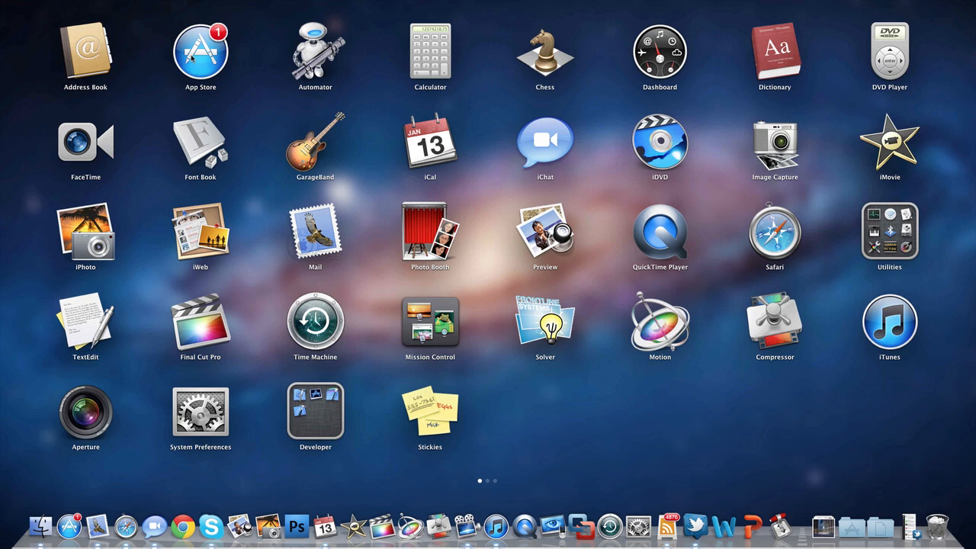
mouse_move(155, 63)
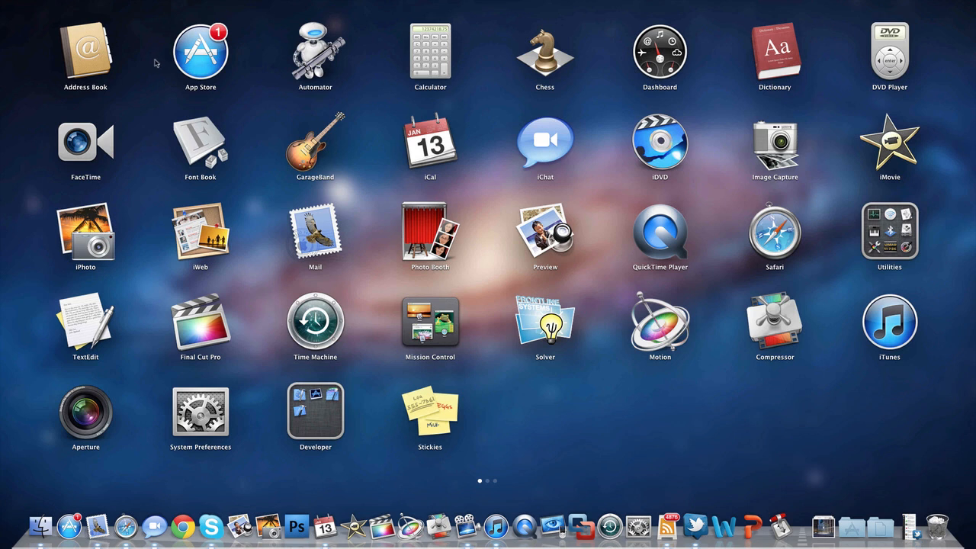
mouse_move(313, 61)
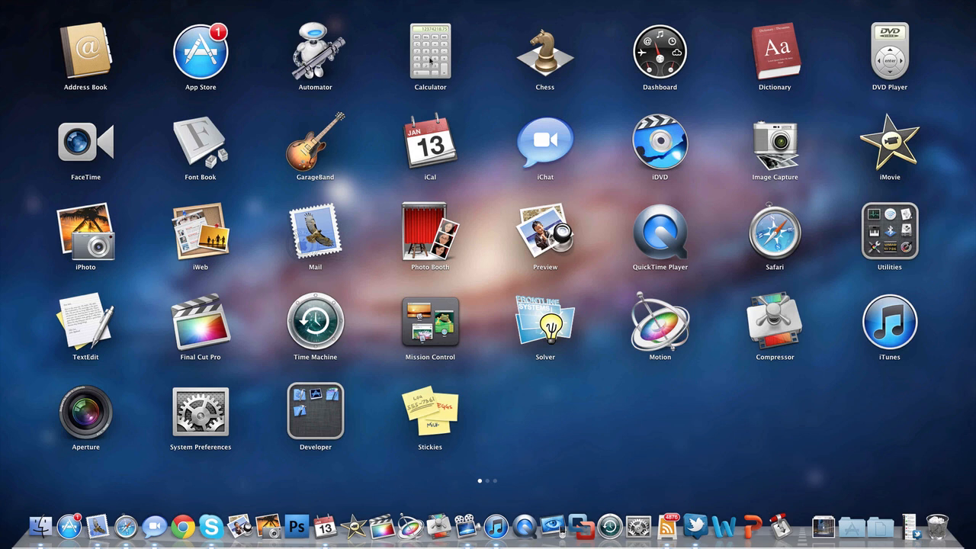
mouse_move(553, 57)
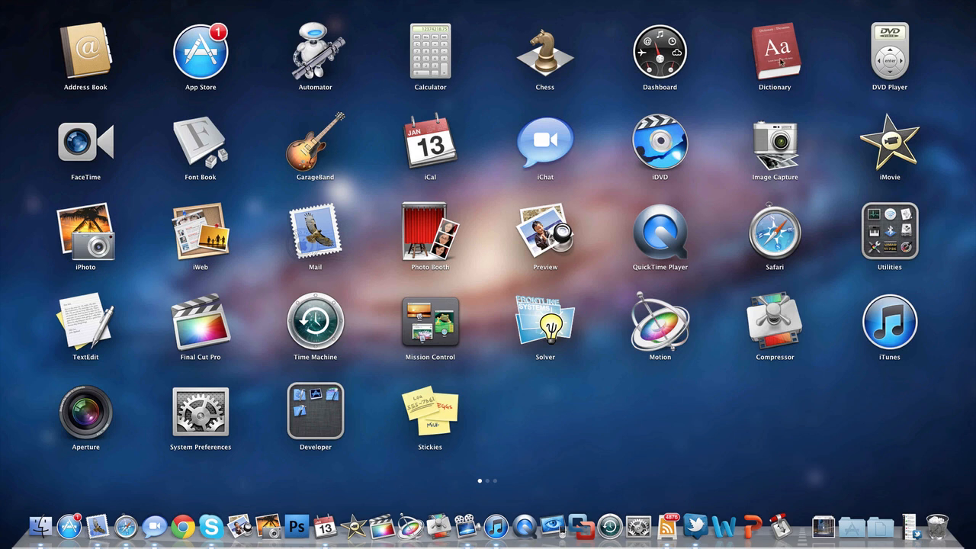
mouse_move(681, 99)
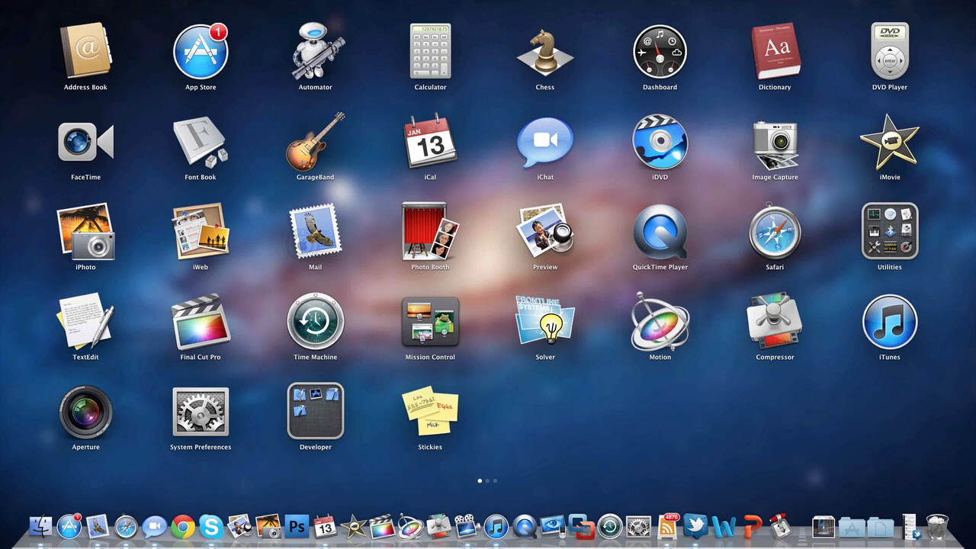
mouse_move(99, 143)
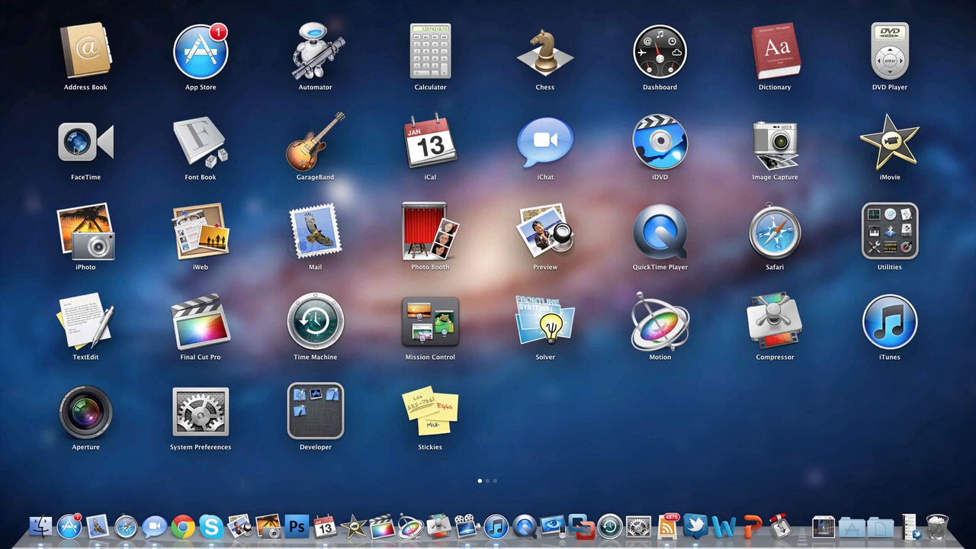
mouse_move(75, 150)
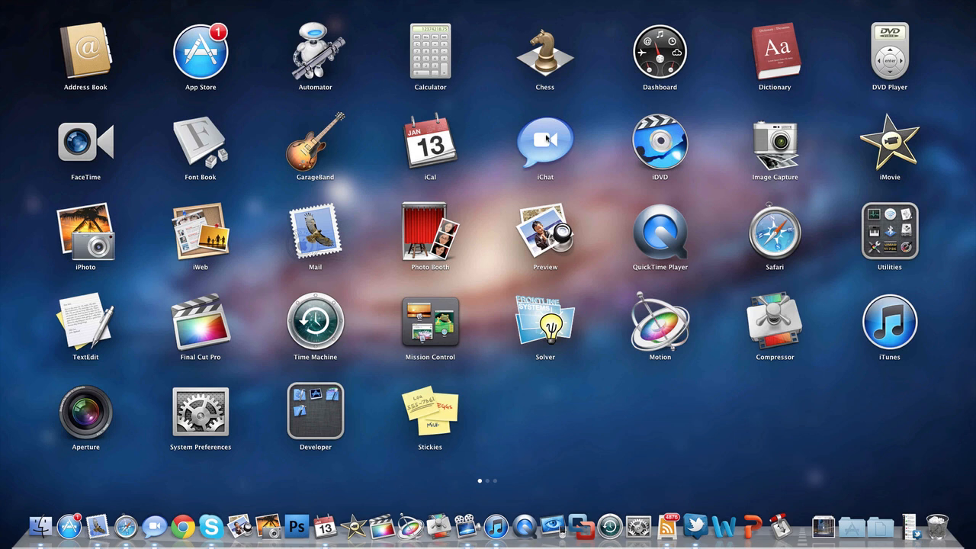
mouse_move(546, 139)
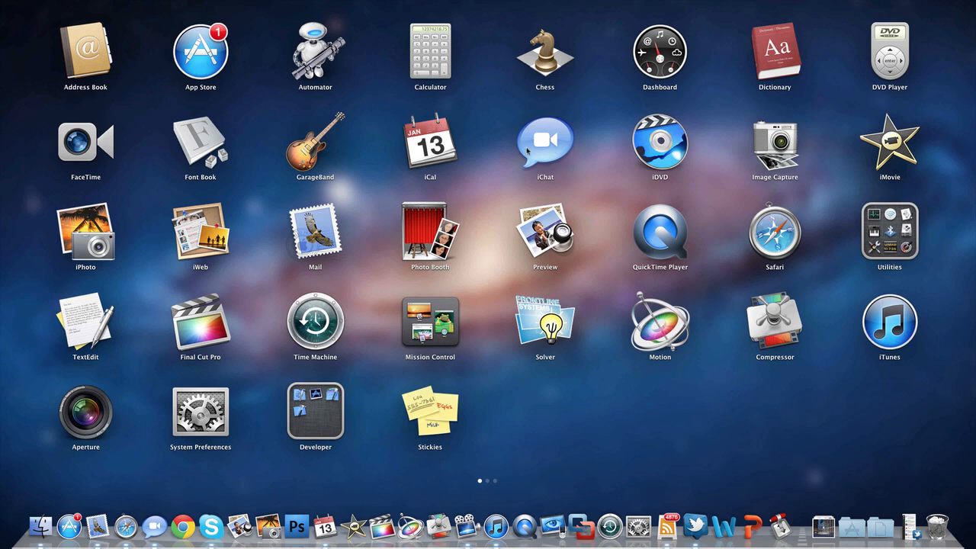
mouse_move(606, 151)
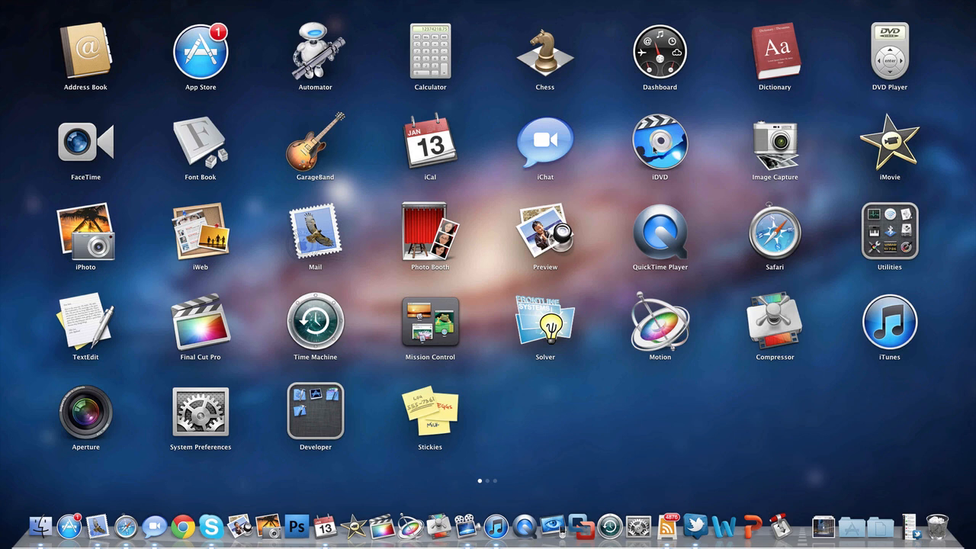
mouse_move(776, 156)
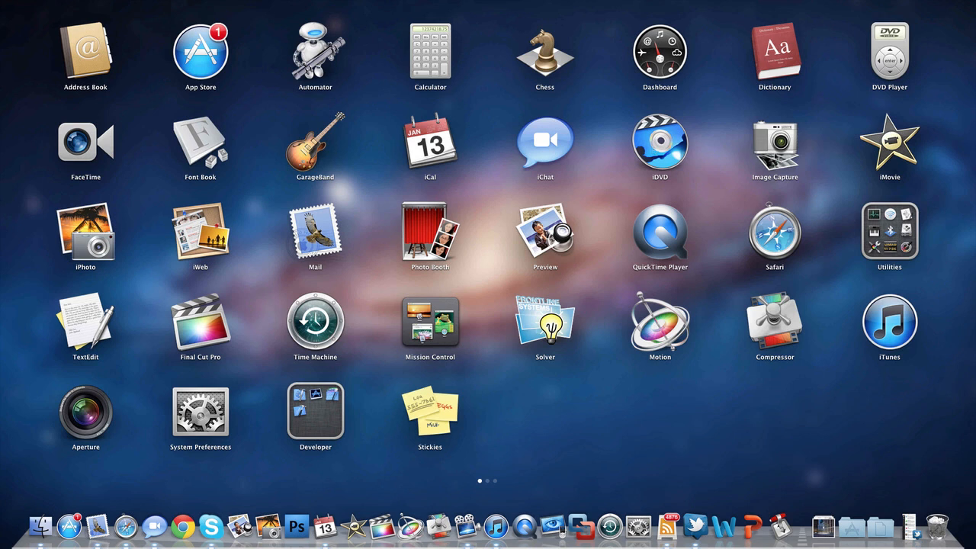
mouse_move(898, 161)
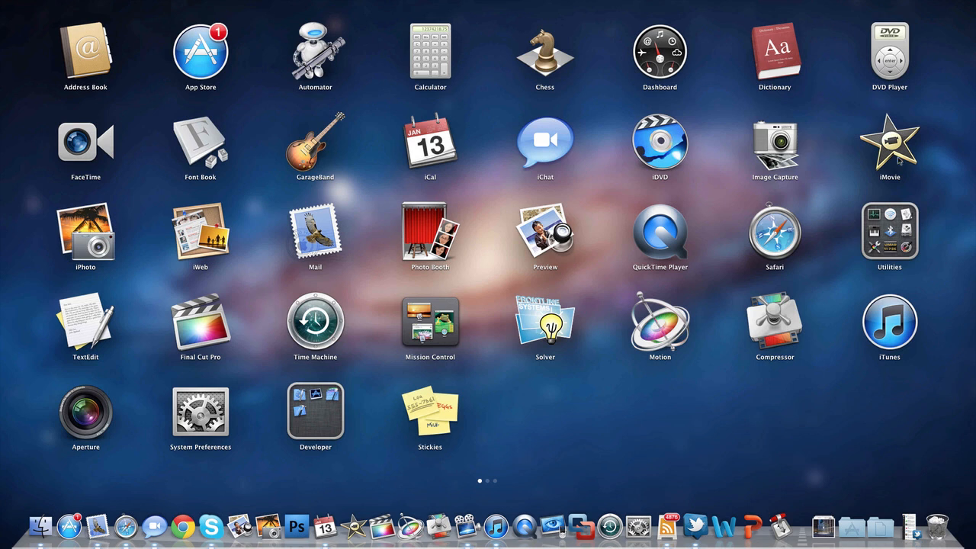
mouse_move(901, 160)
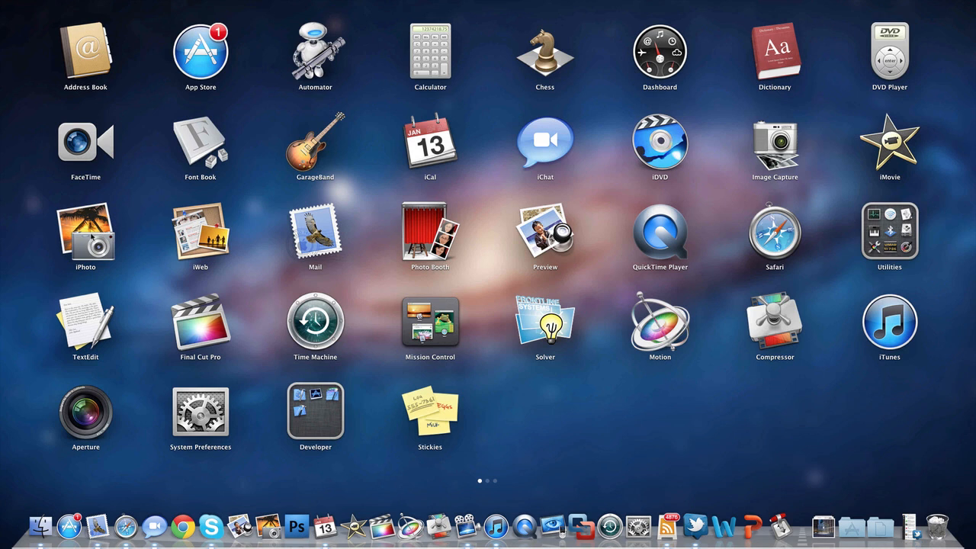
mouse_move(212, 228)
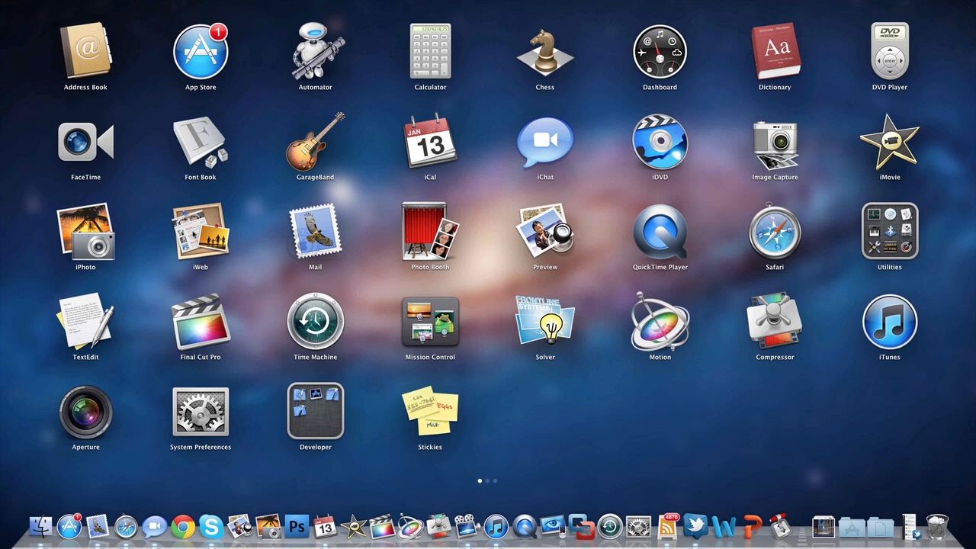
mouse_move(320, 237)
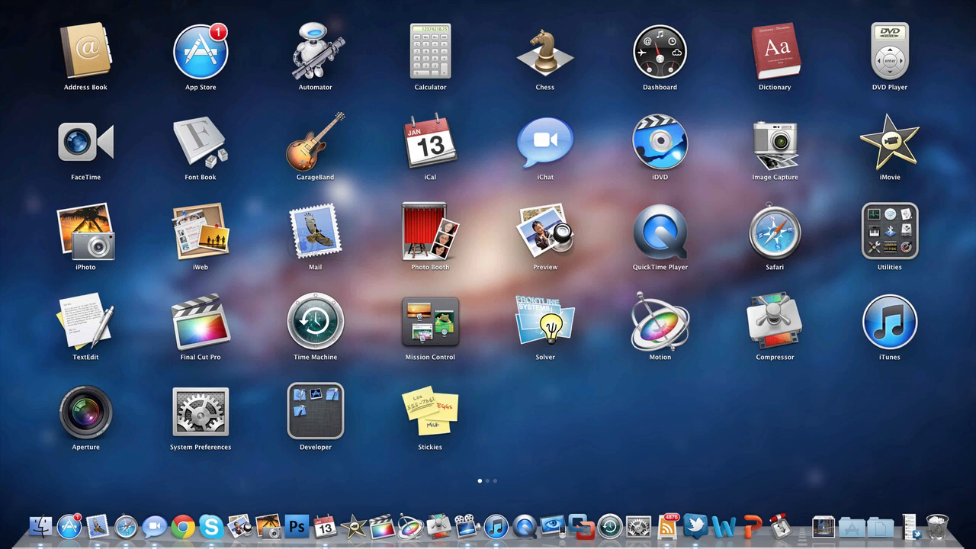
mouse_move(391, 238)
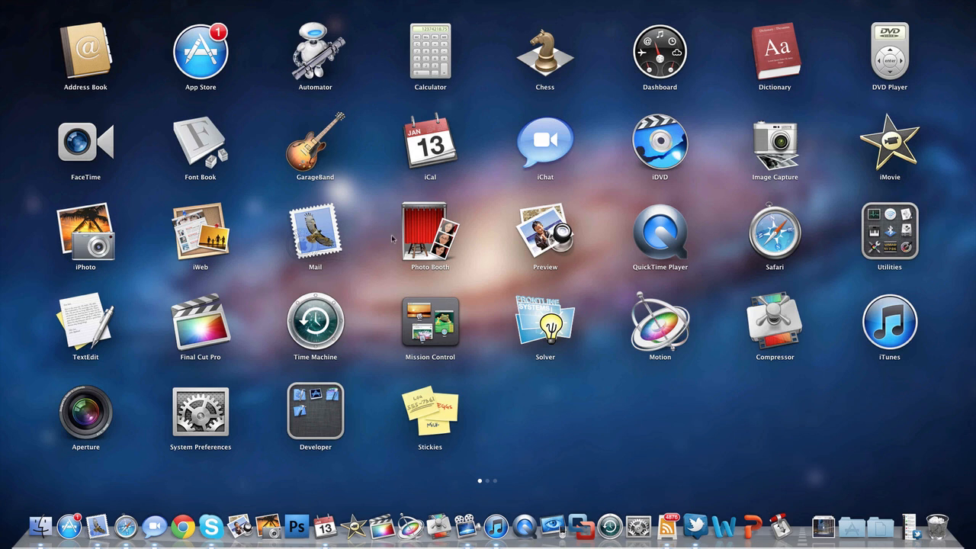
mouse_move(412, 236)
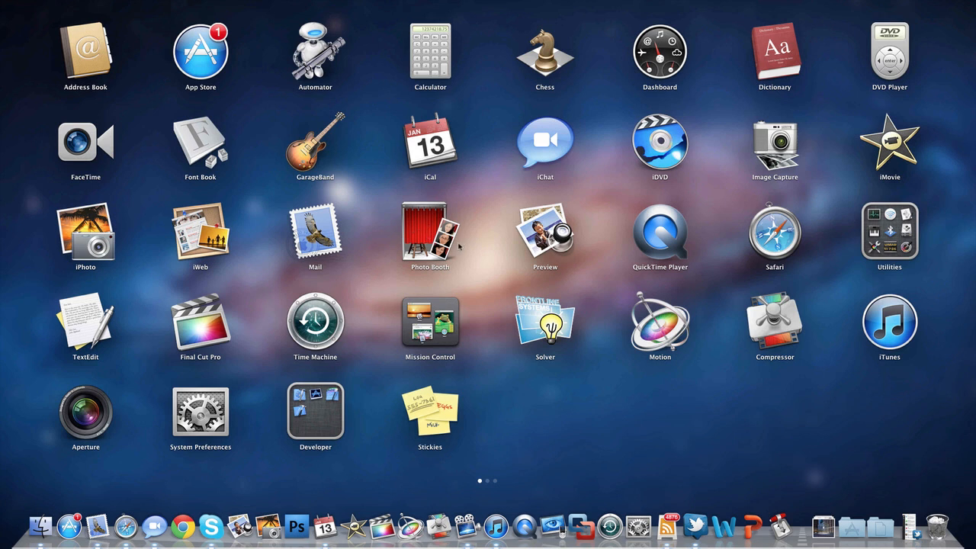
mouse_move(553, 244)
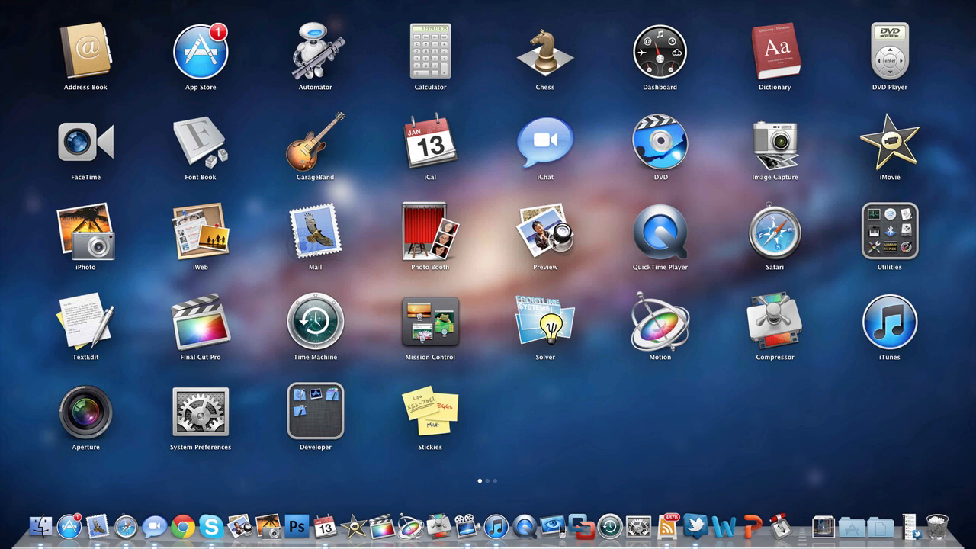
mouse_move(556, 242)
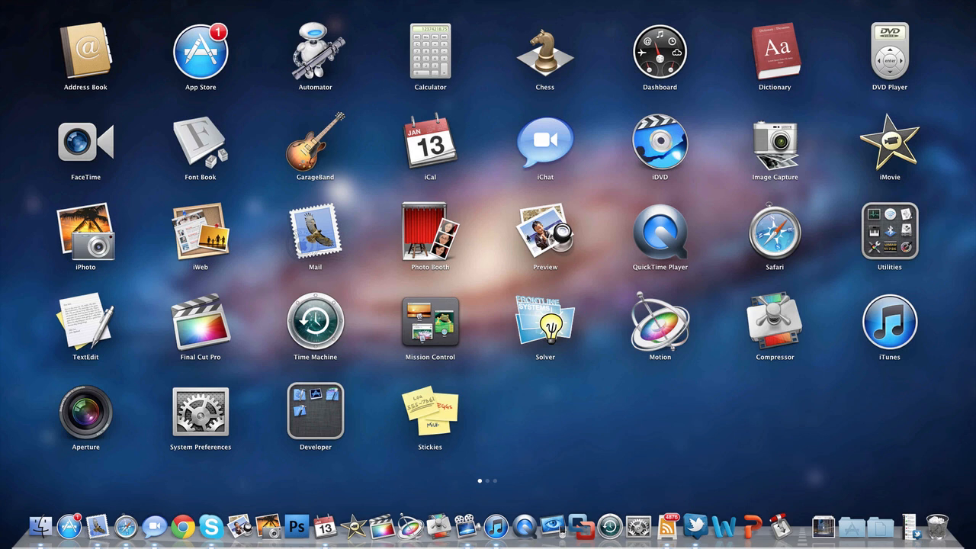
mouse_move(649, 238)
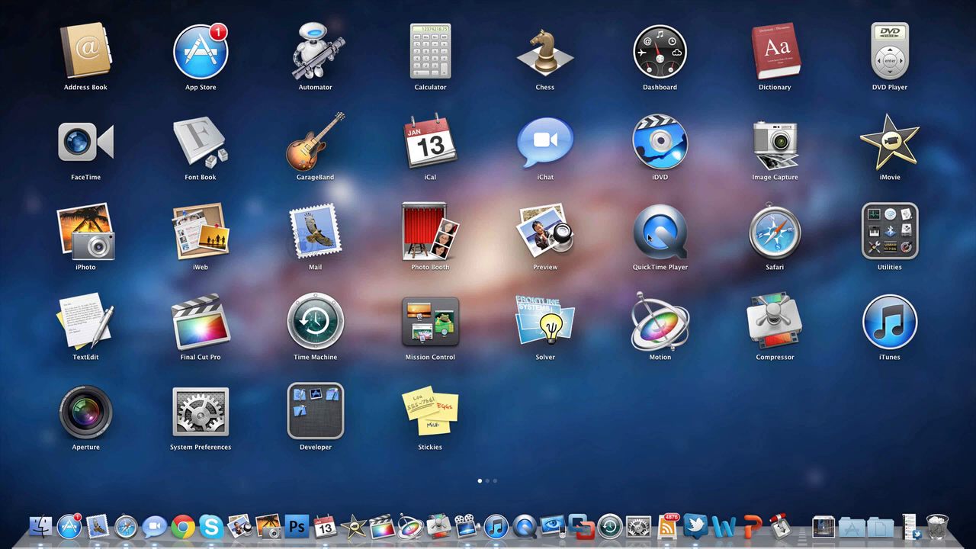
mouse_move(652, 238)
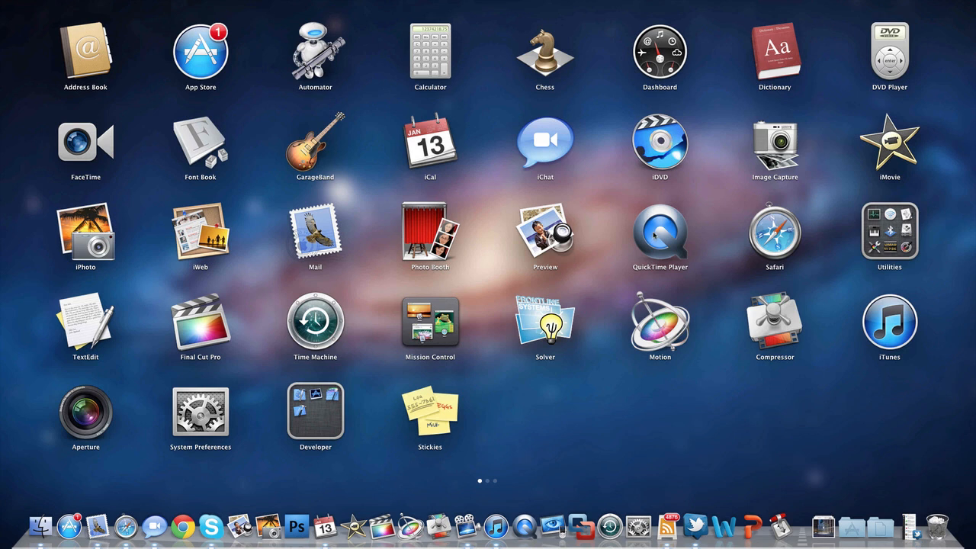
mouse_move(674, 252)
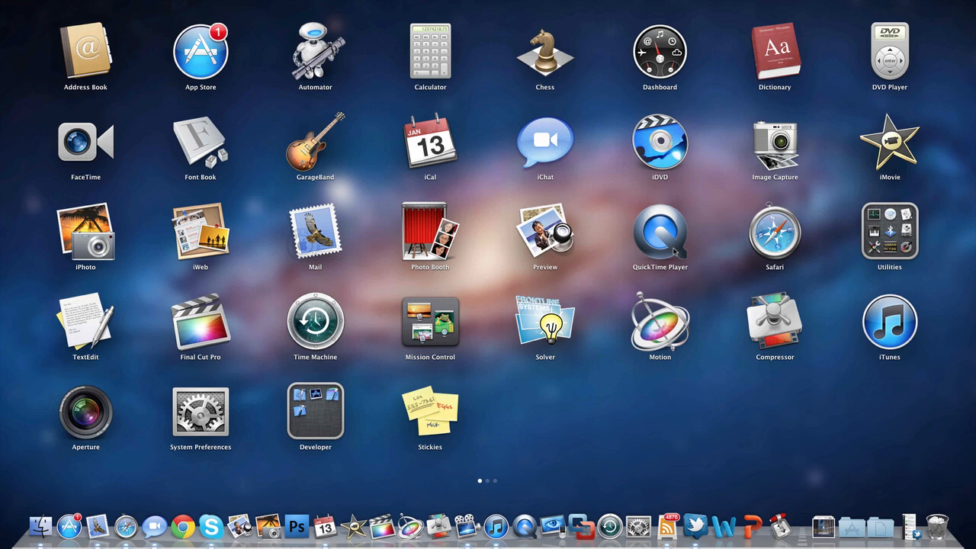
mouse_move(678, 250)
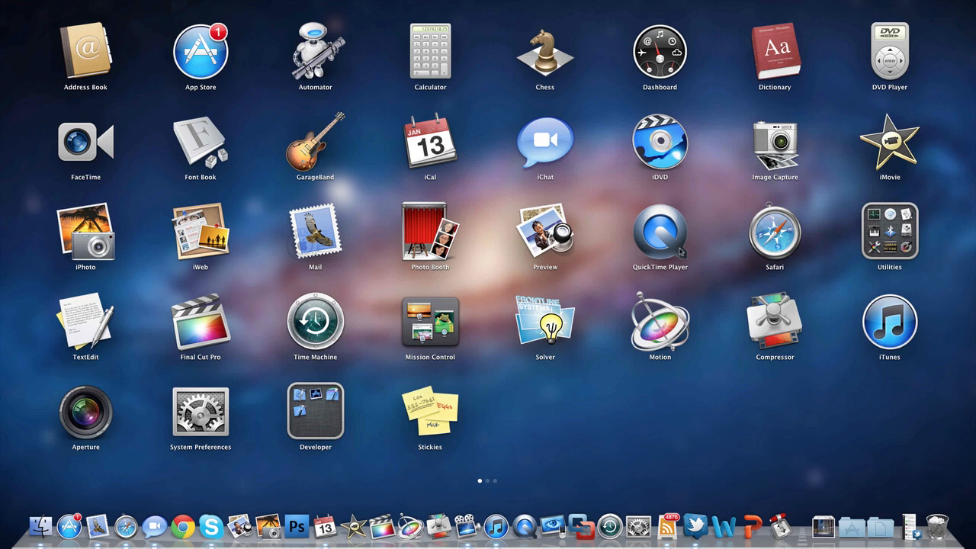
mouse_move(709, 244)
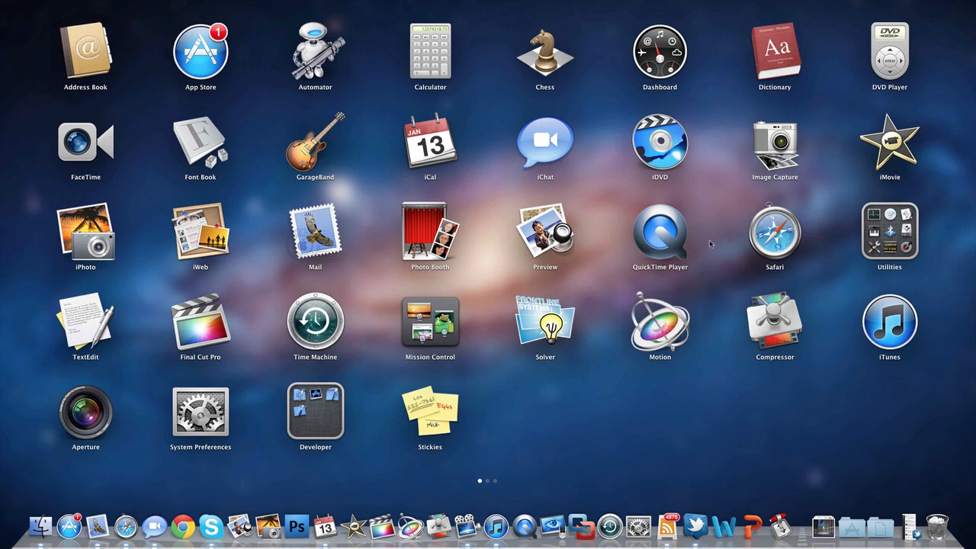
mouse_move(769, 244)
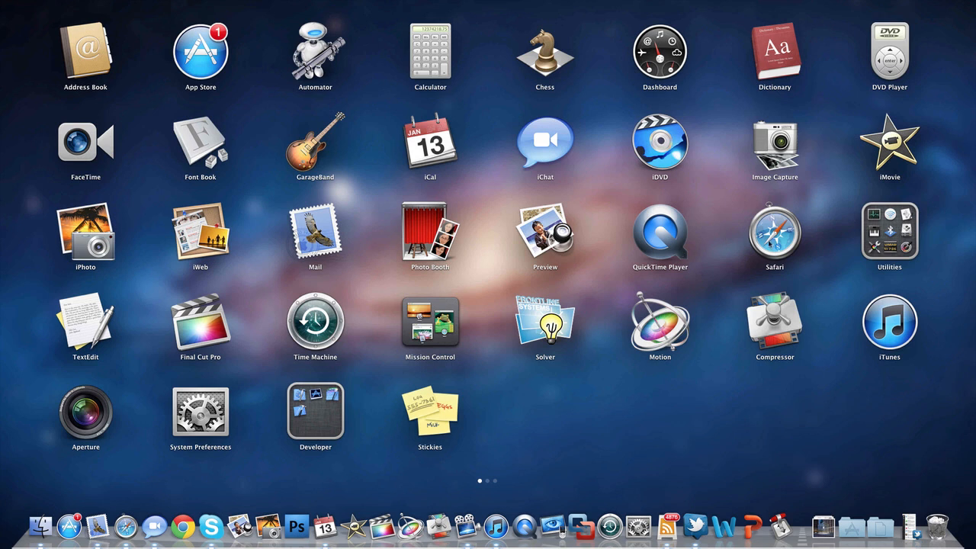
mouse_move(774, 242)
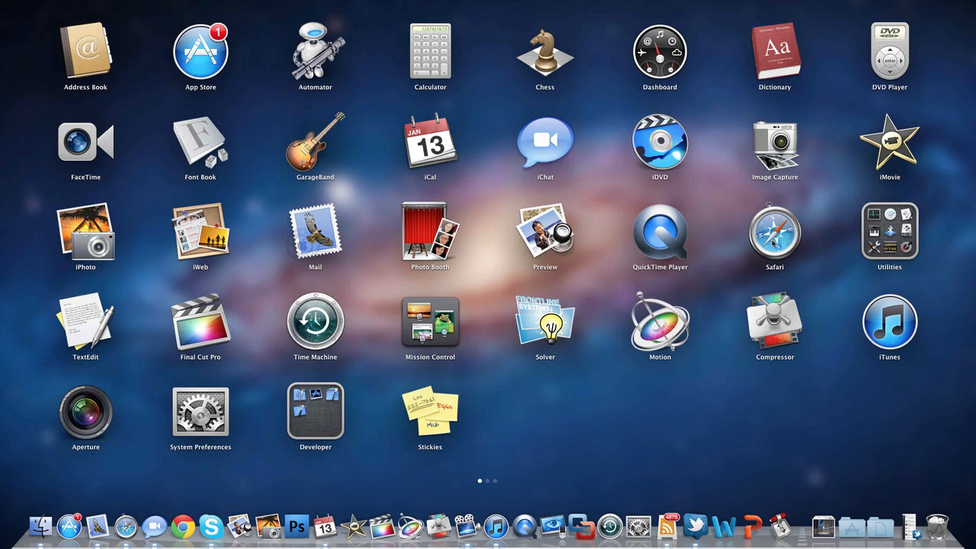
mouse_move(772, 242)
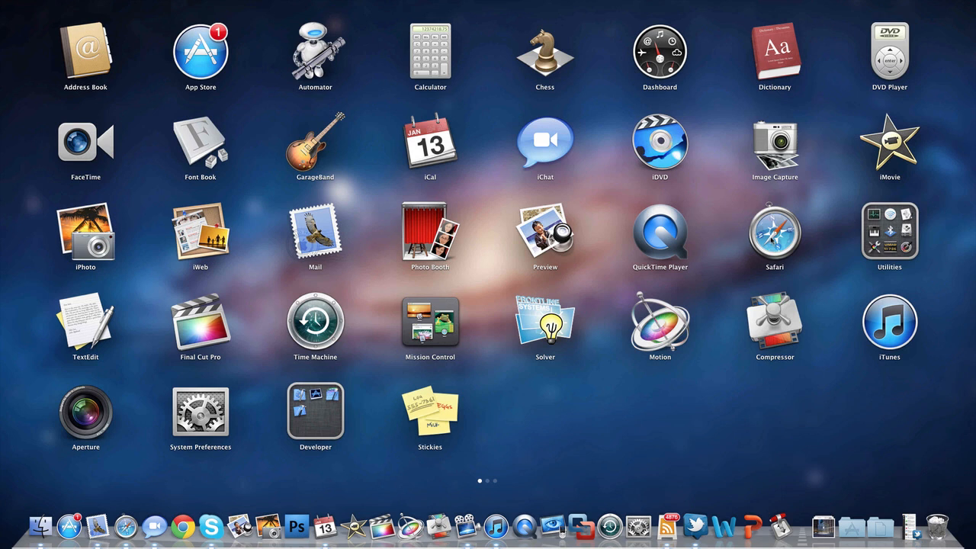
mouse_move(880, 244)
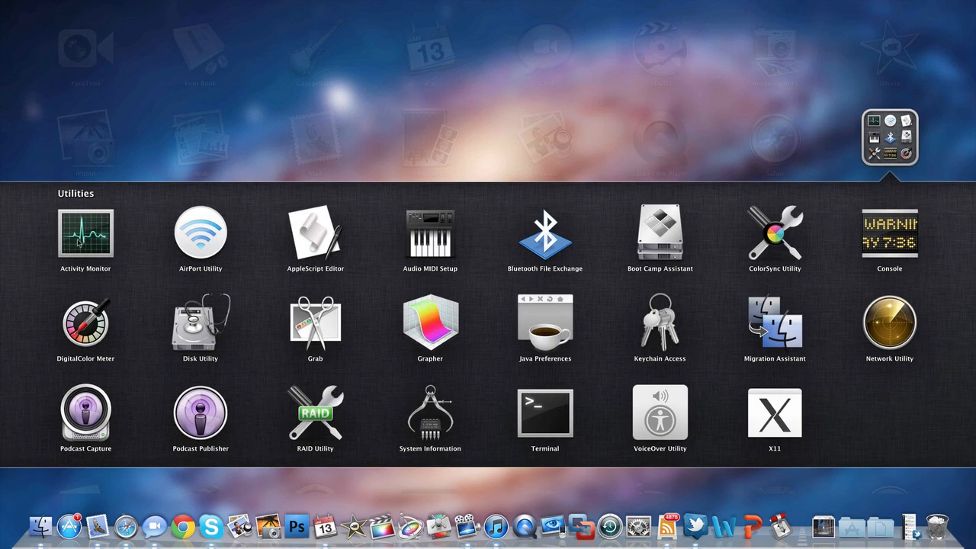
mouse_move(160, 240)
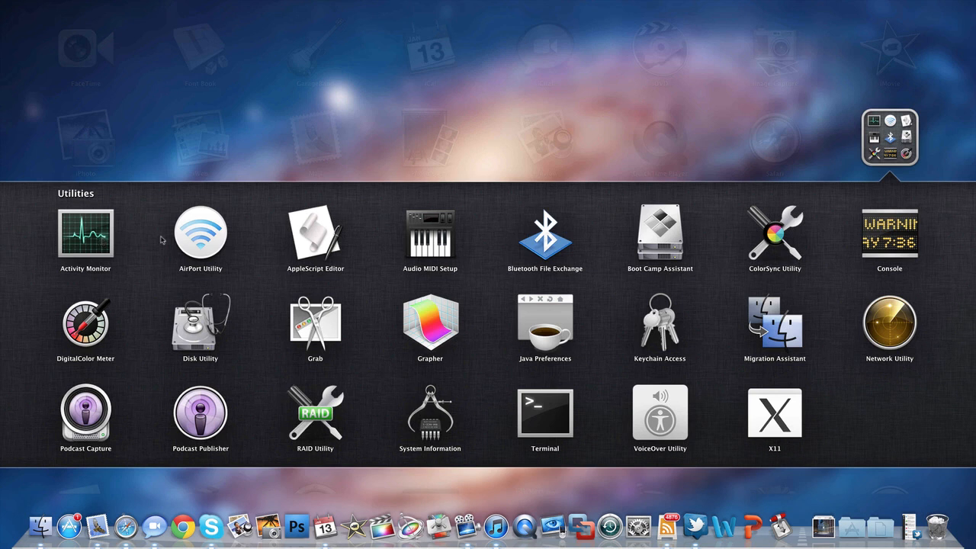
mouse_move(192, 242)
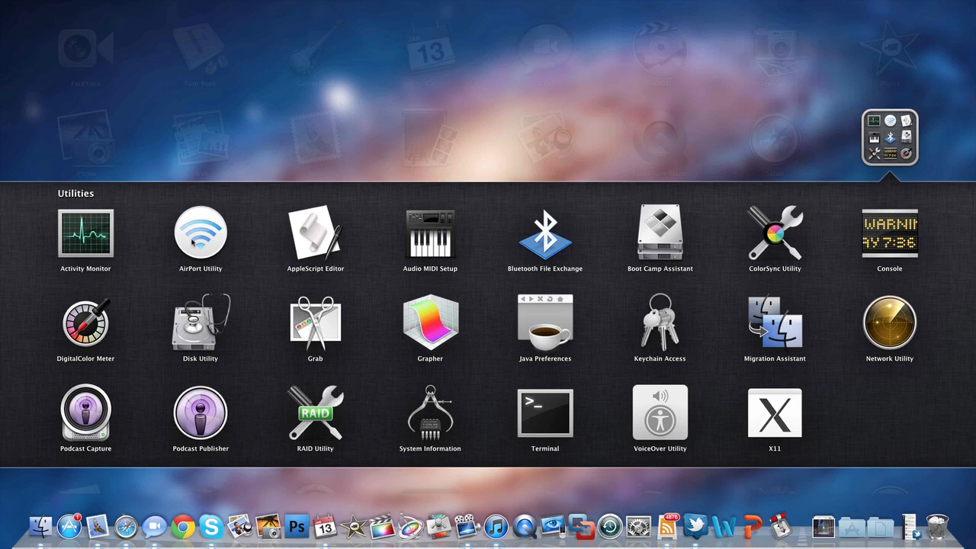
mouse_move(193, 279)
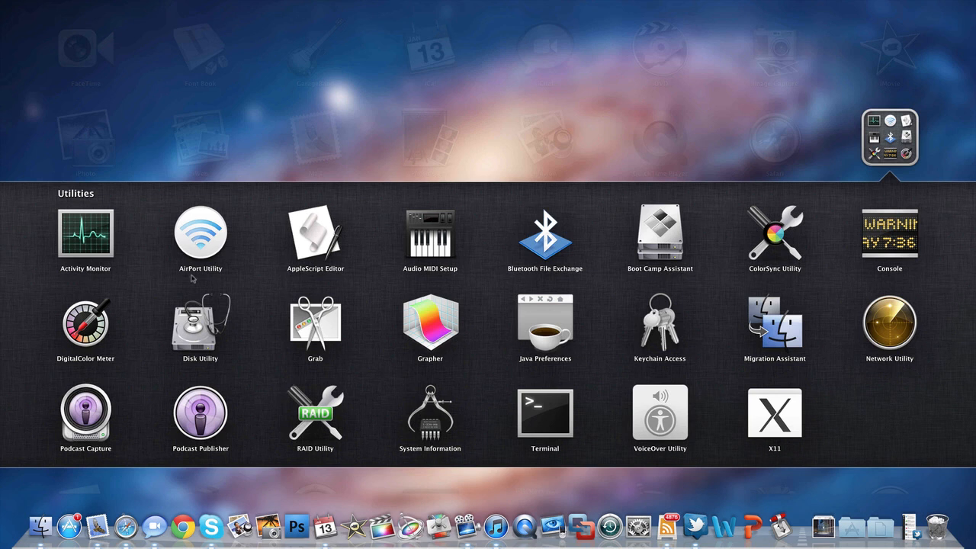
mouse_move(737, 328)
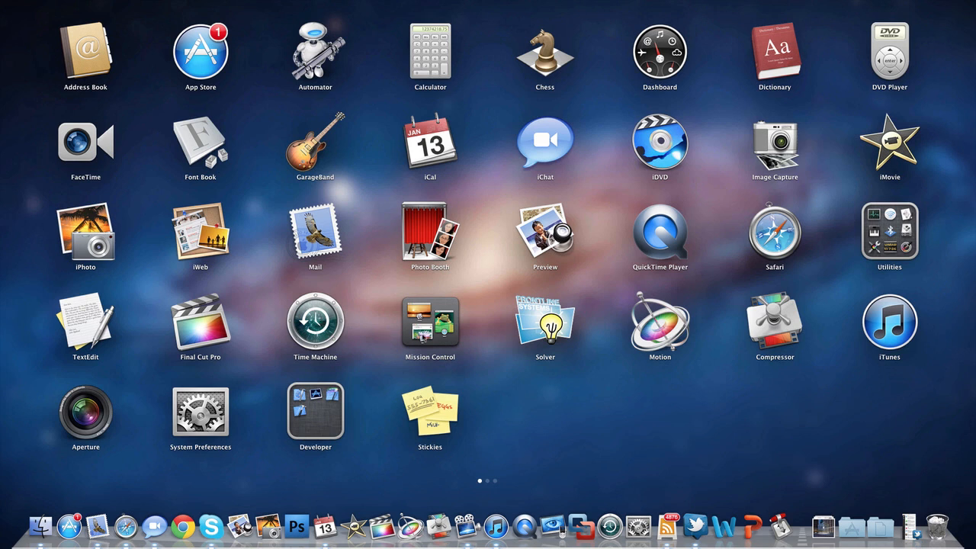
mouse_move(424, 340)
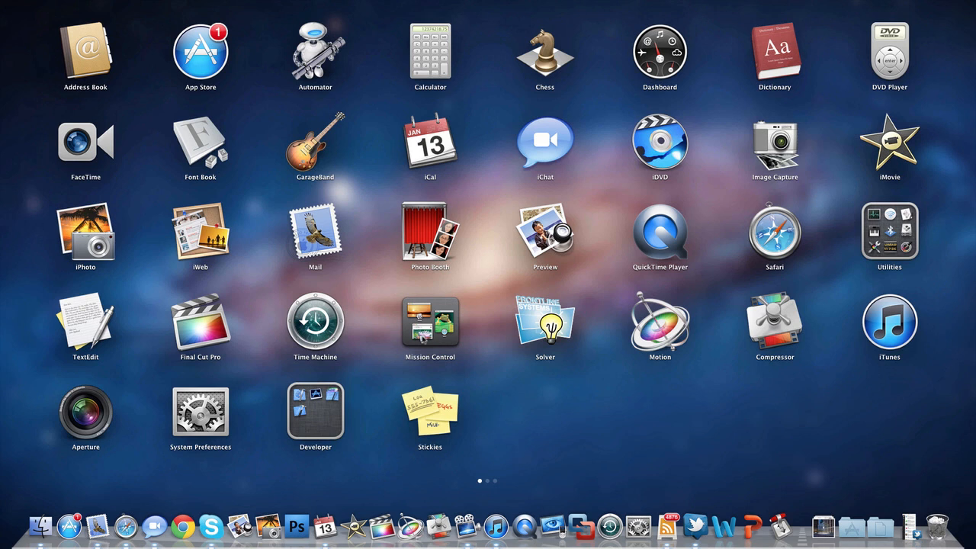
mouse_move(538, 341)
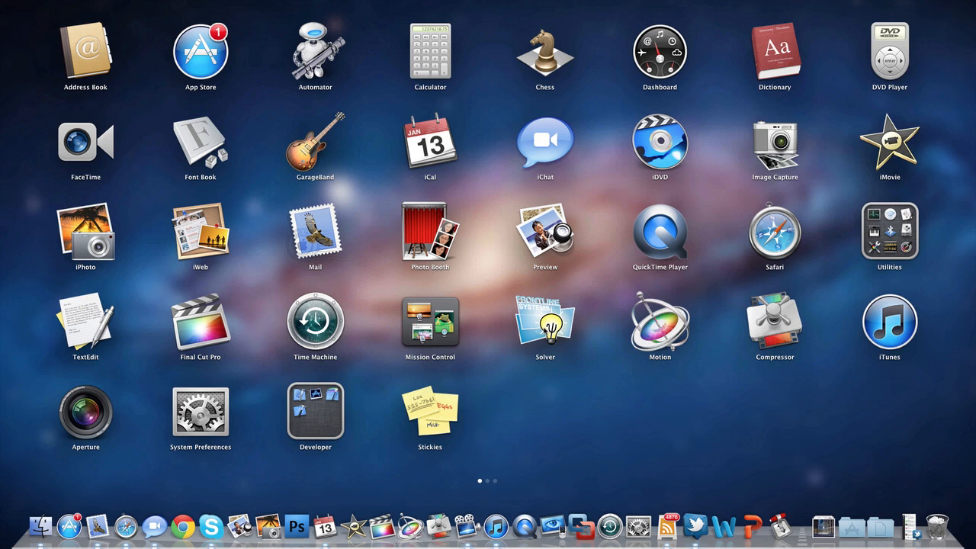
mouse_move(543, 334)
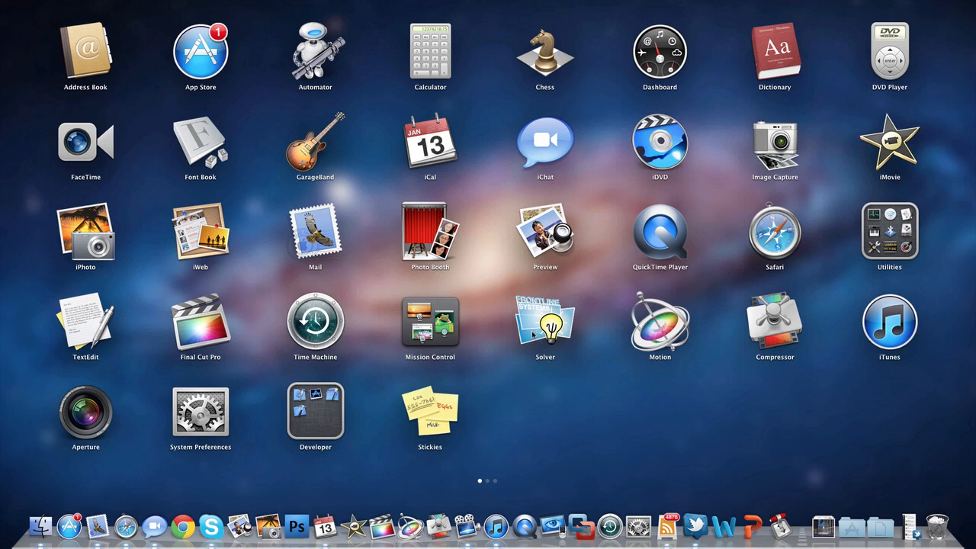
mouse_move(572, 326)
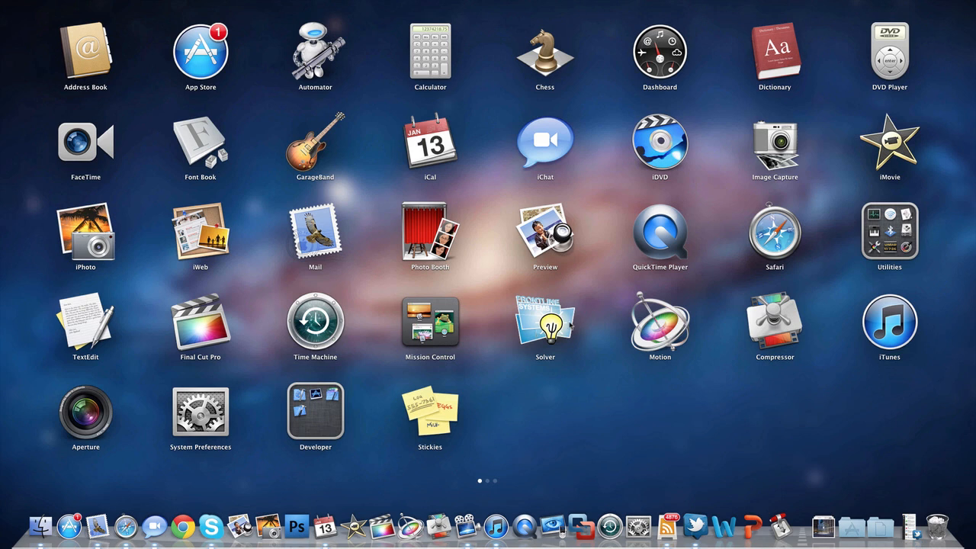
mouse_move(672, 342)
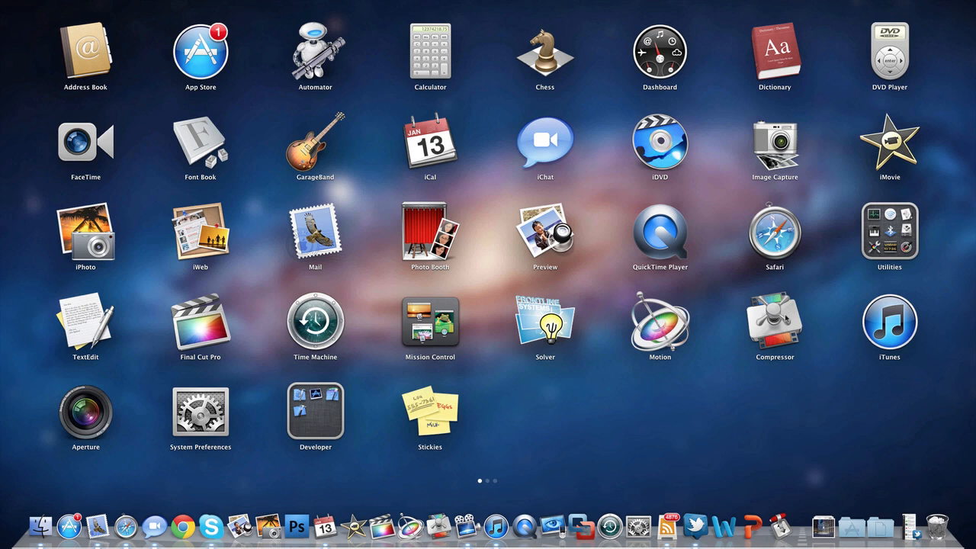
mouse_move(786, 321)
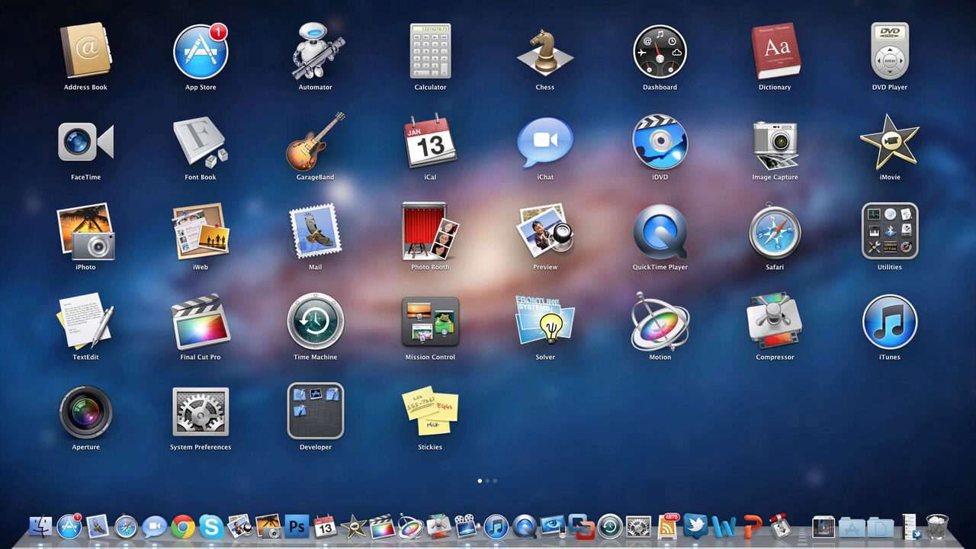
mouse_move(782, 314)
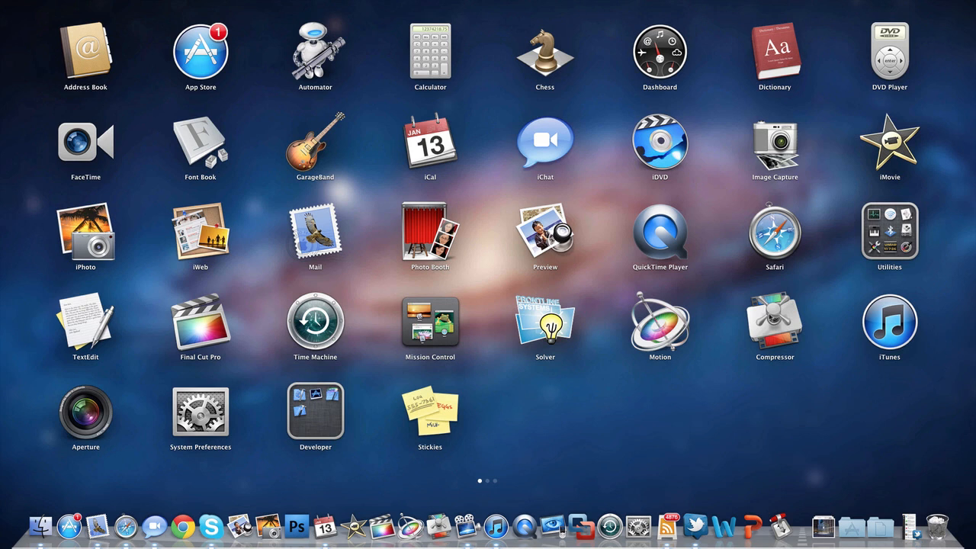
mouse_move(896, 319)
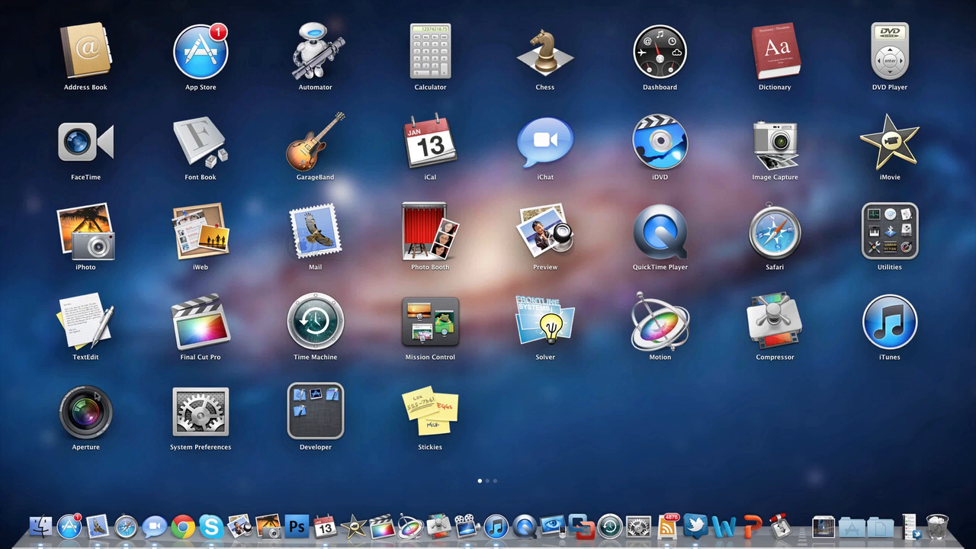
mouse_move(86, 440)
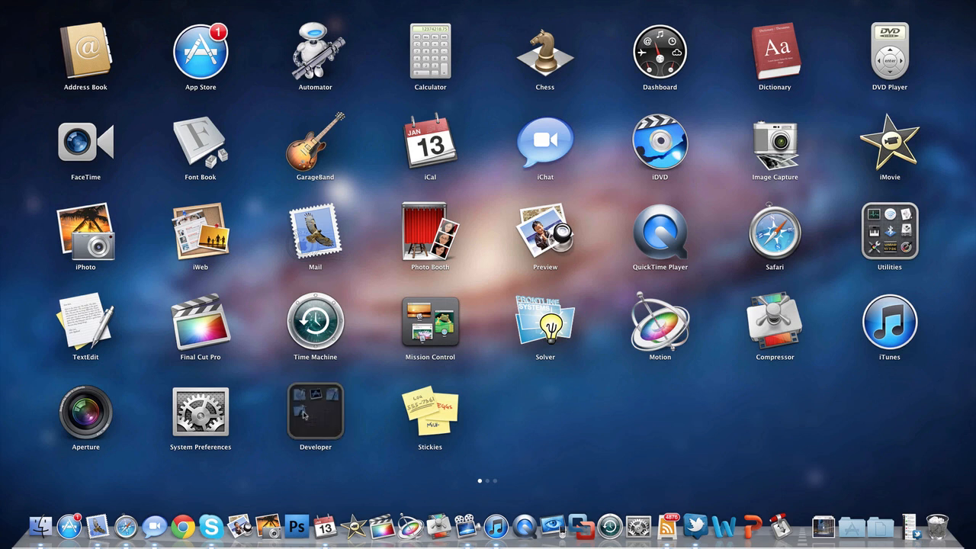
Expand the Developer folder to show Dashcode, Instruments, Quartz Composer and Xcode.
left_click(315, 414)
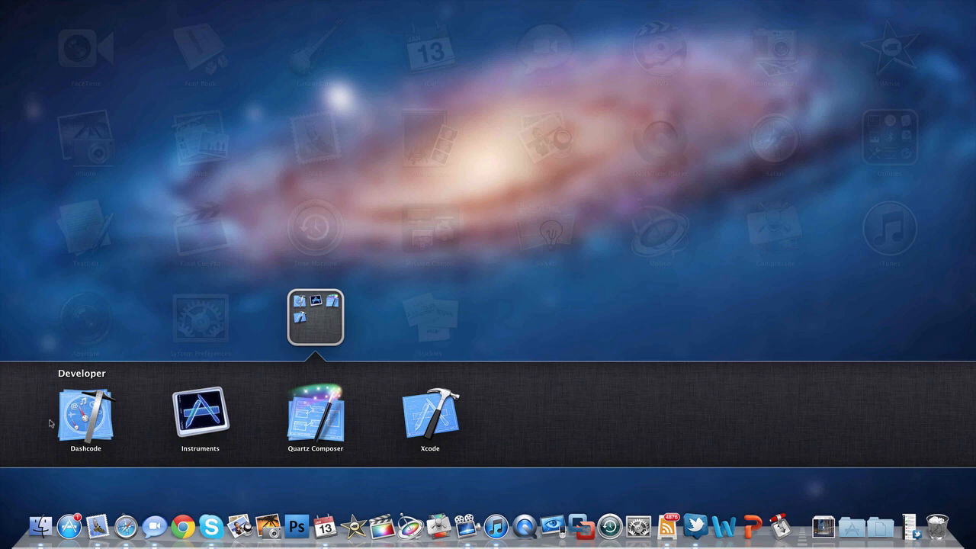
mouse_move(220, 427)
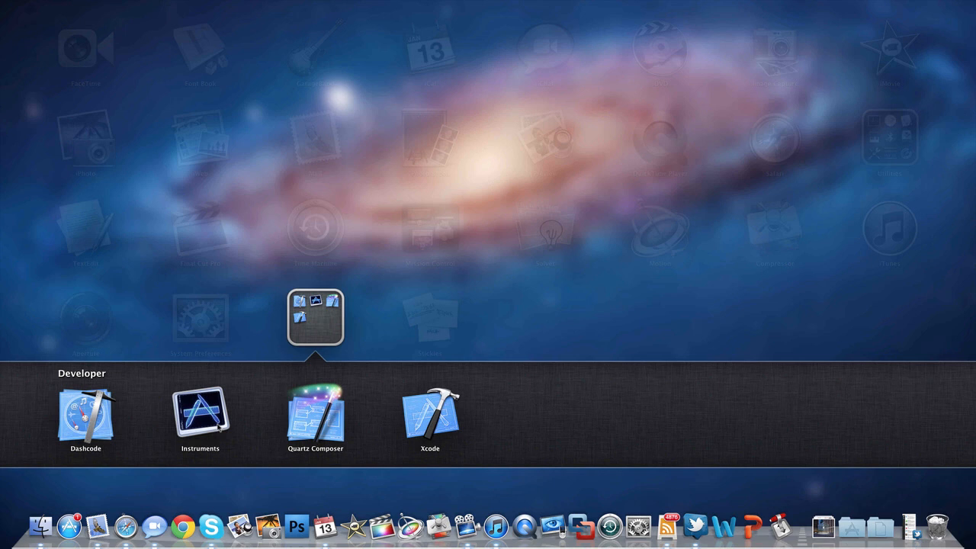
mouse_move(330, 435)
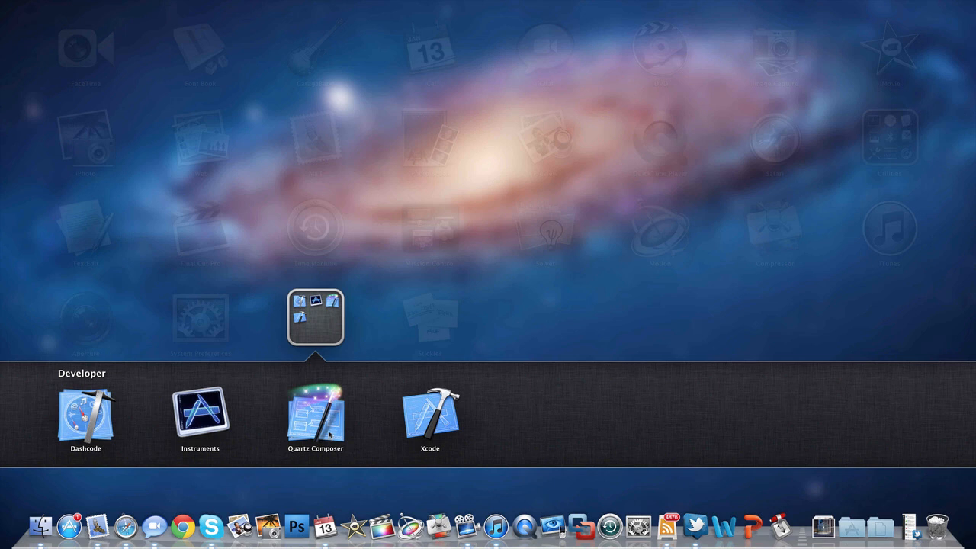
mouse_move(331, 435)
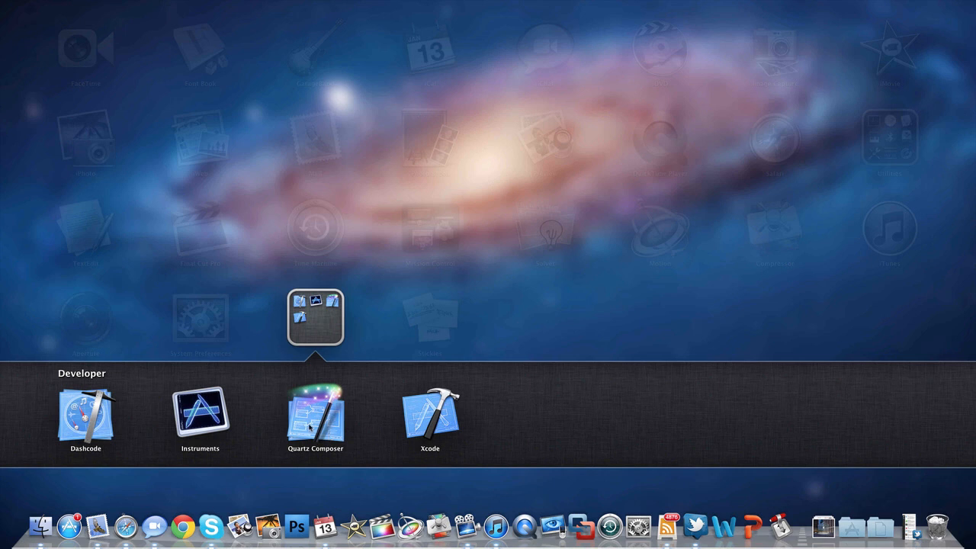
mouse_move(429, 434)
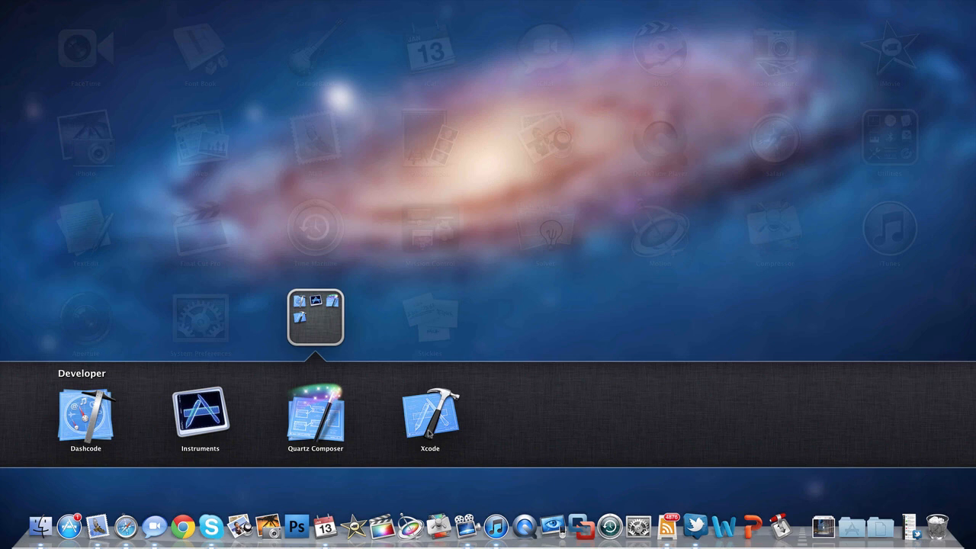
mouse_move(324, 330)
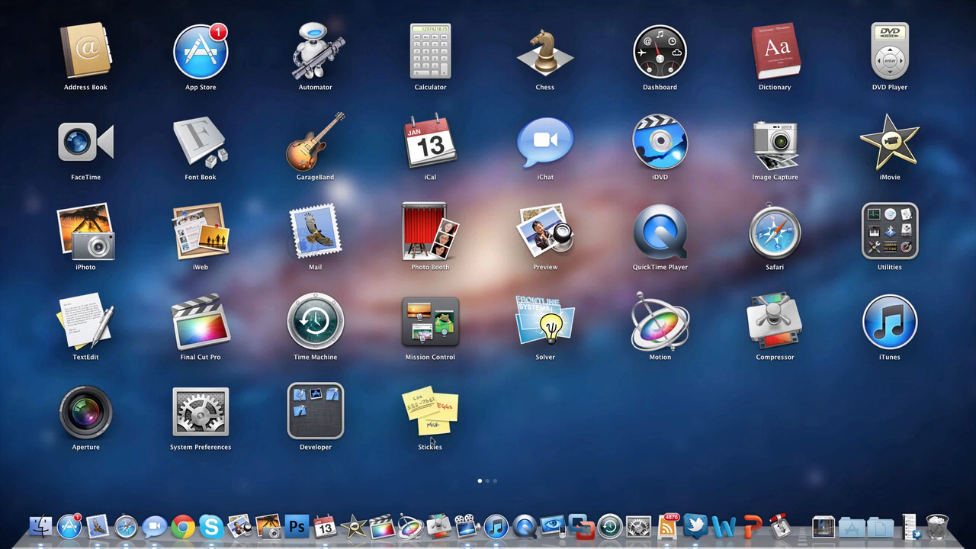
mouse_move(439, 429)
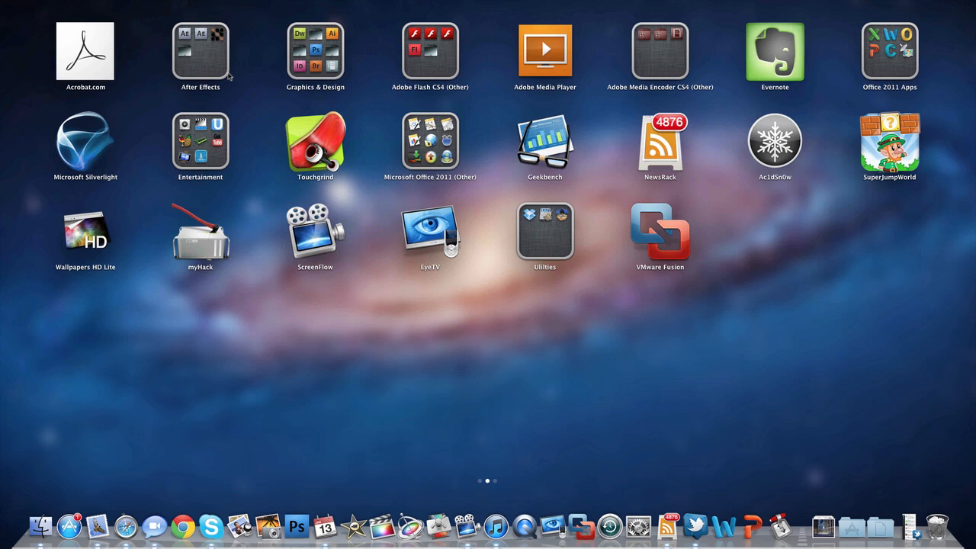
Open the After Effects folder, then close it again.
left_click(201, 51)
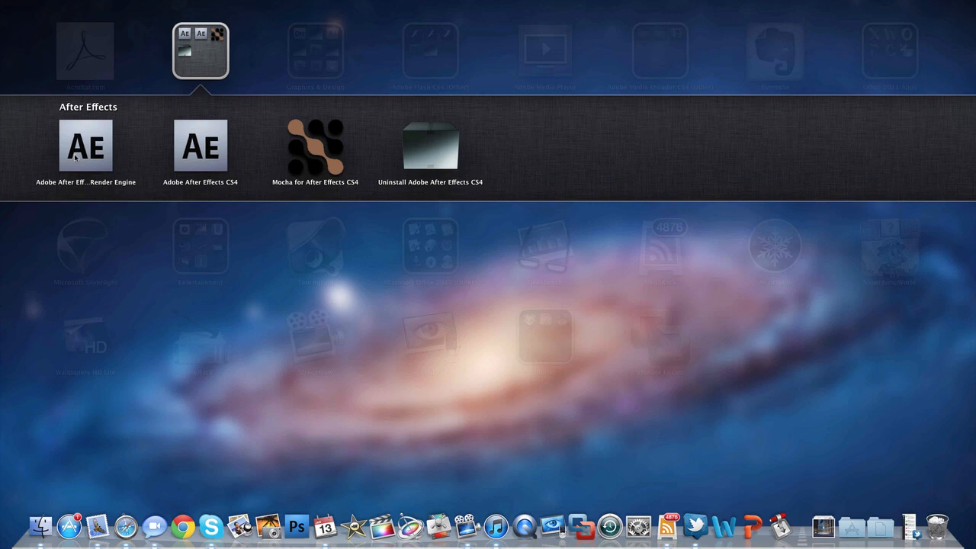
mouse_move(315, 155)
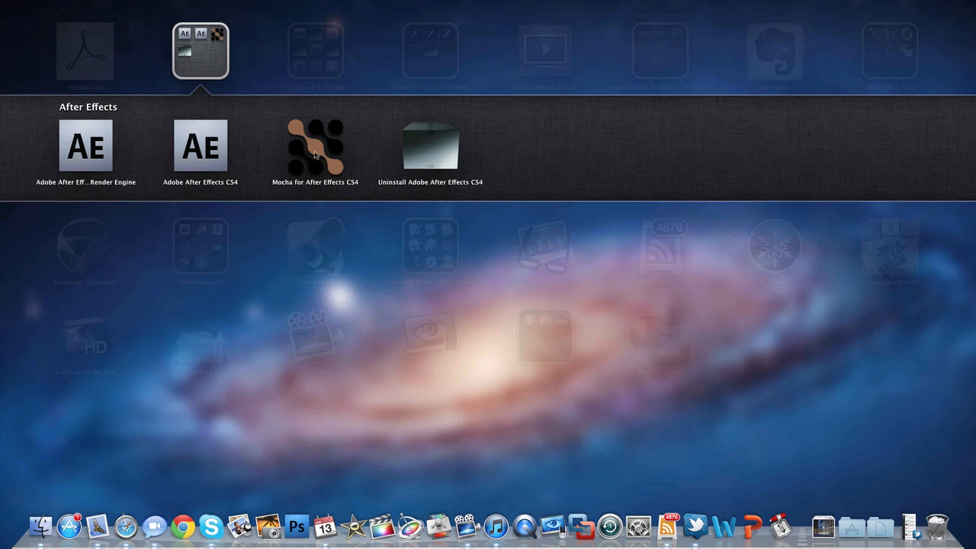
mouse_move(512, 219)
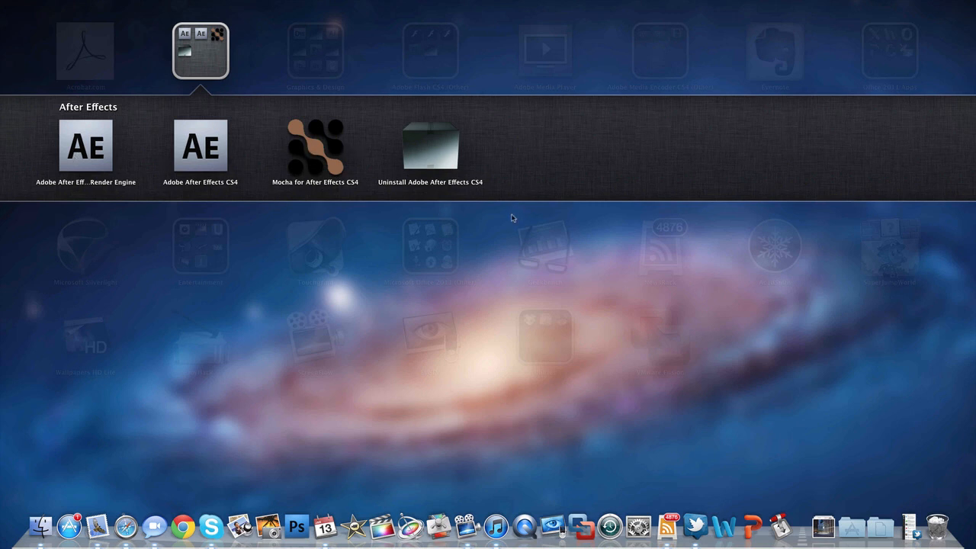
left_click(316, 51)
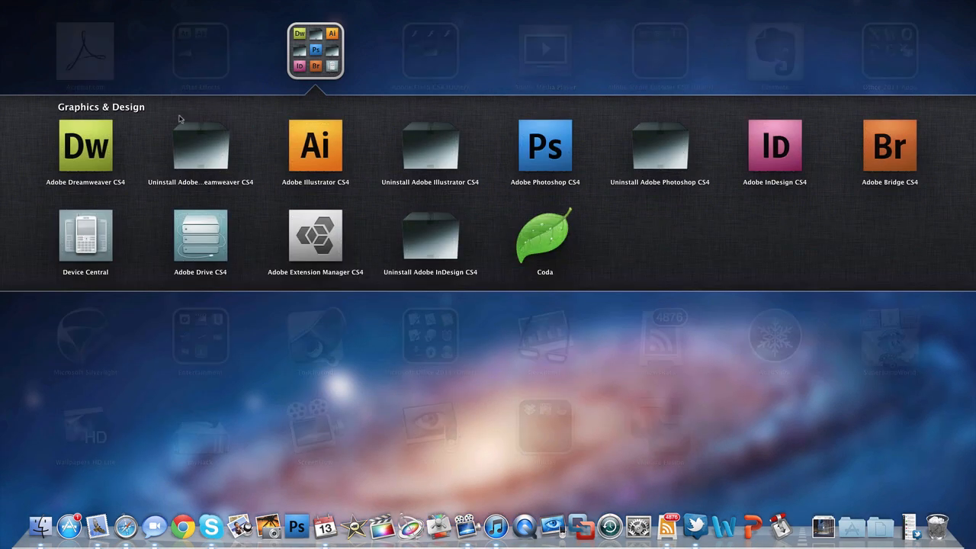
mouse_move(300, 155)
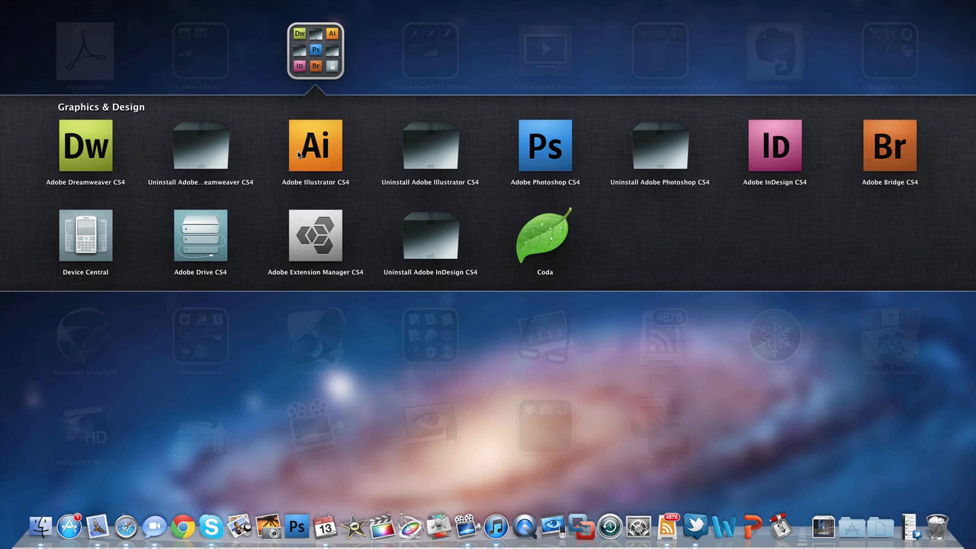
mouse_move(539, 151)
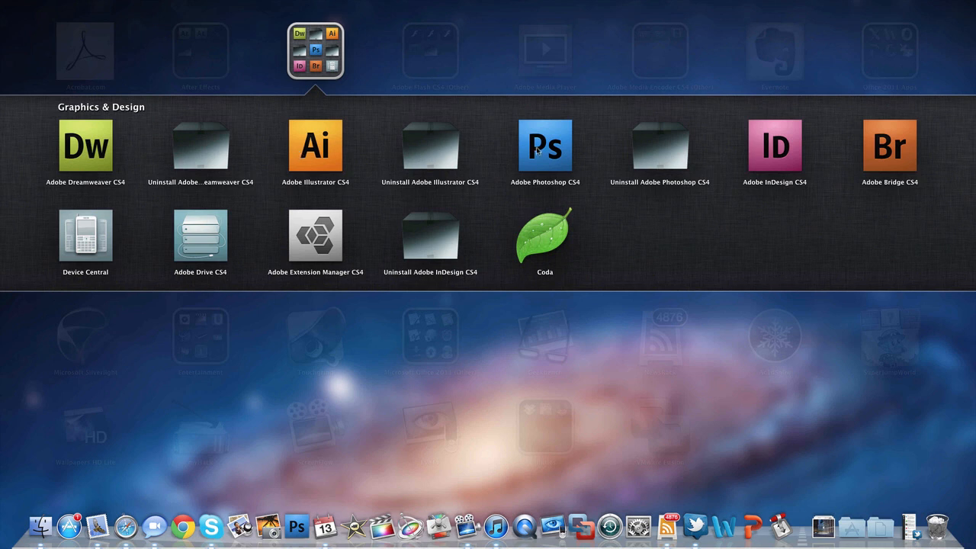
mouse_move(904, 174)
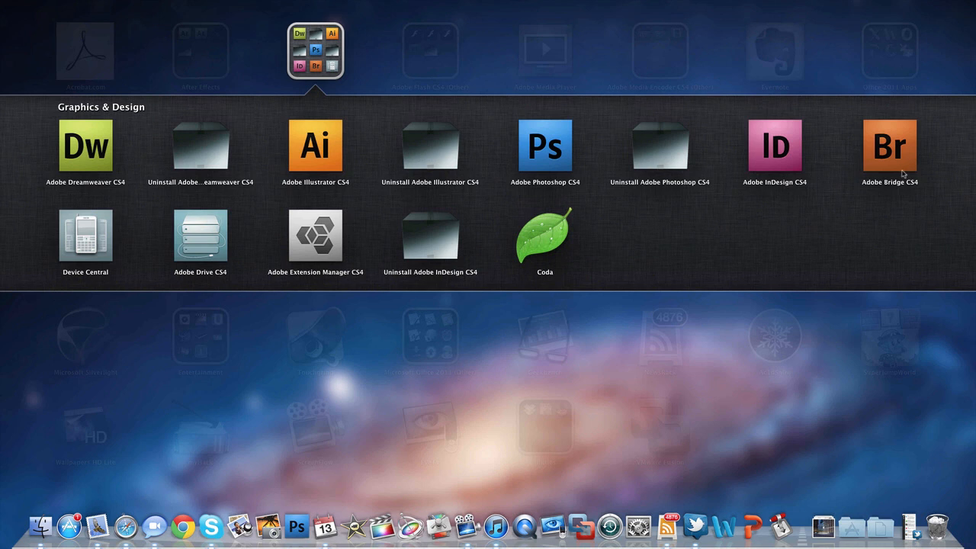
mouse_move(470, 226)
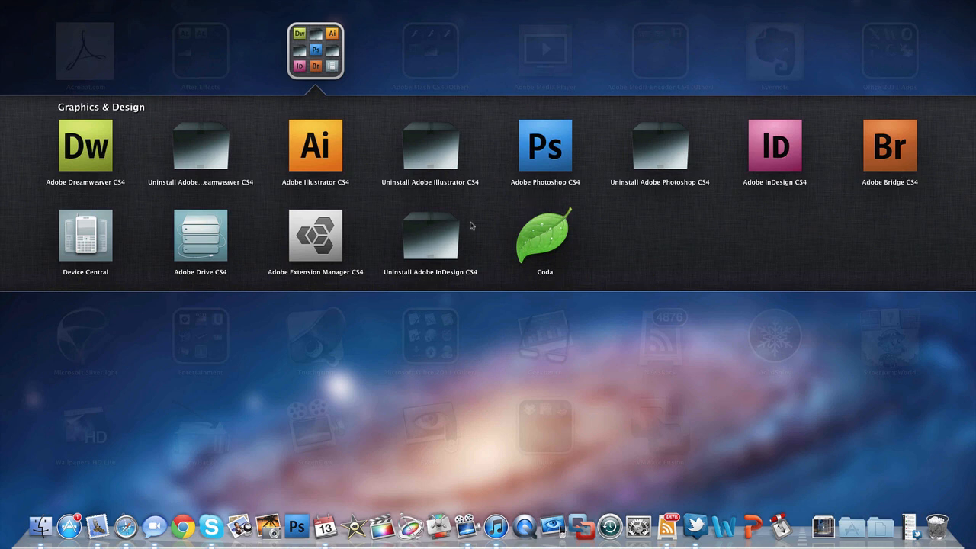
mouse_move(424, 261)
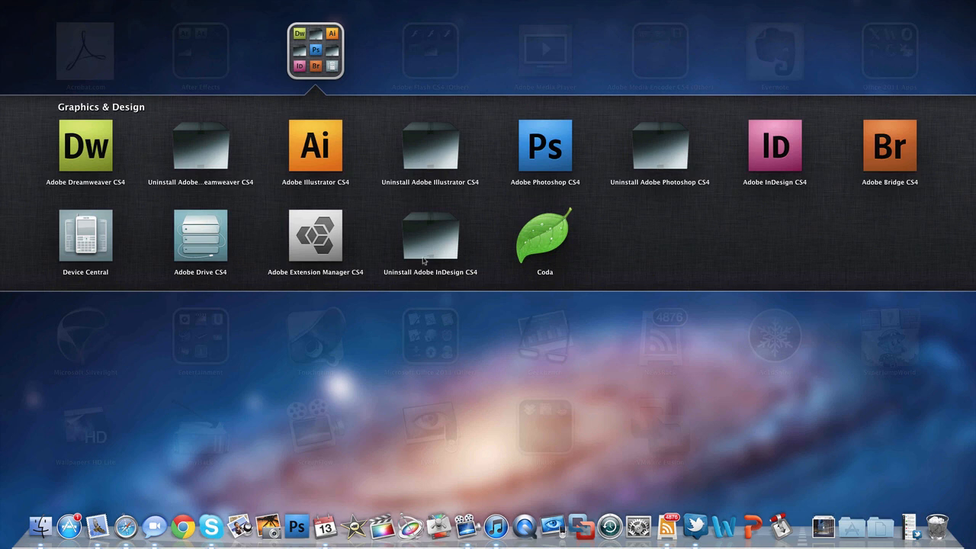
mouse_move(544, 251)
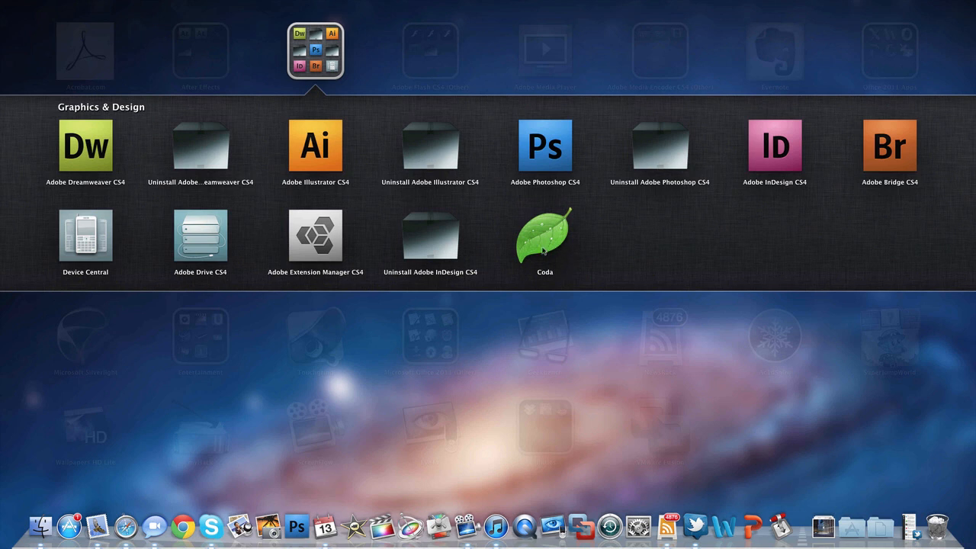
mouse_move(547, 280)
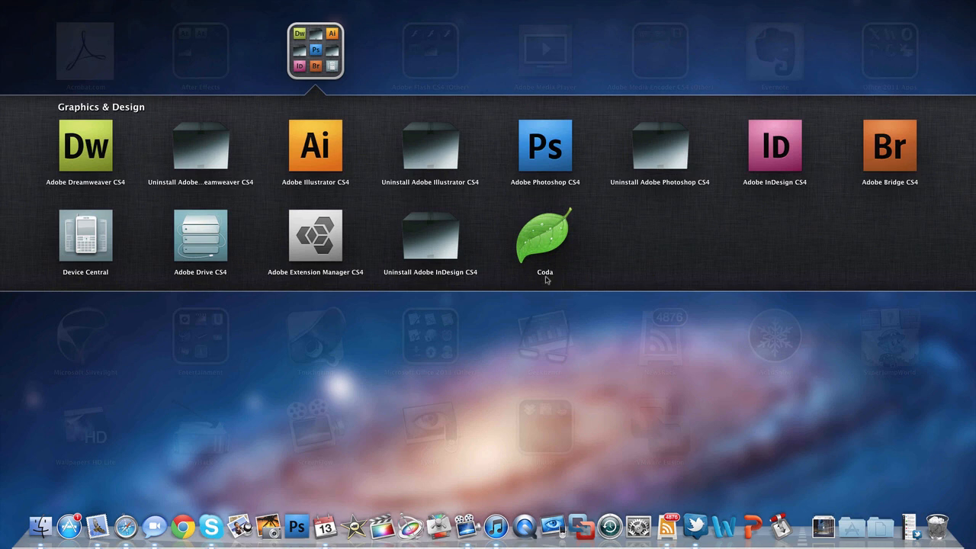
mouse_move(580, 289)
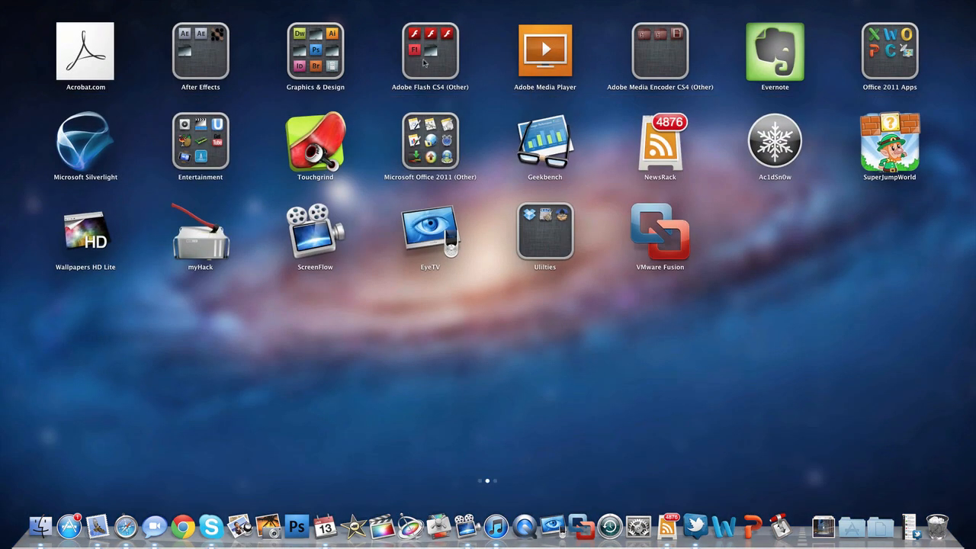
left_click(429, 51)
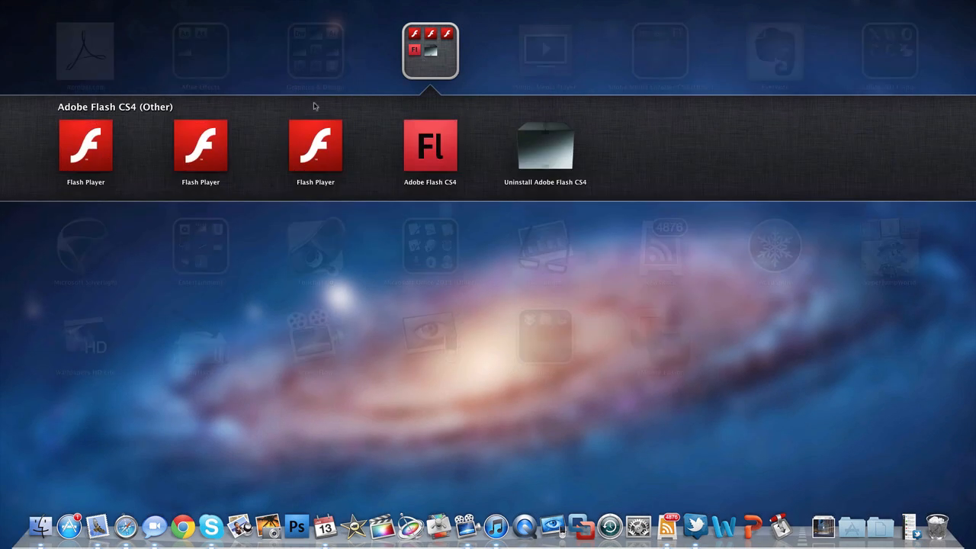
mouse_move(131, 162)
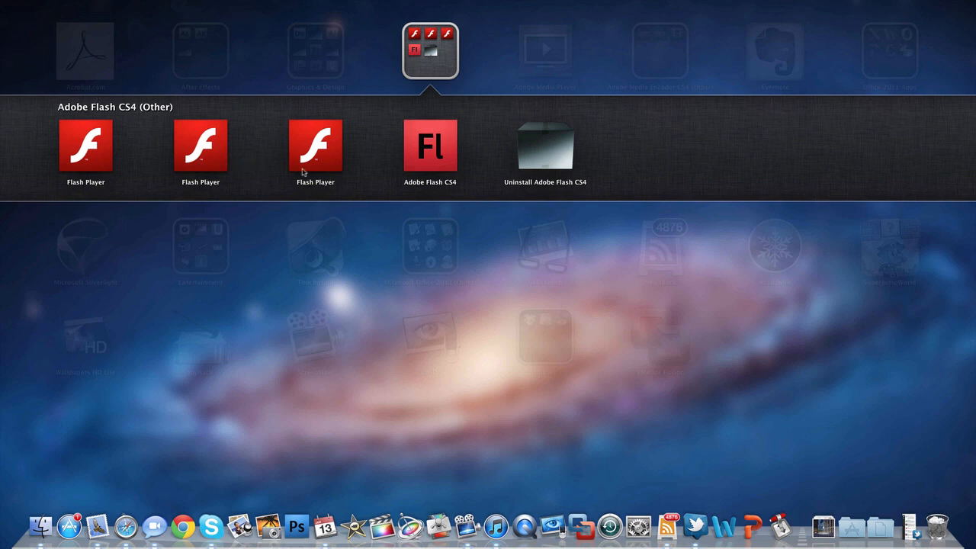
mouse_move(412, 88)
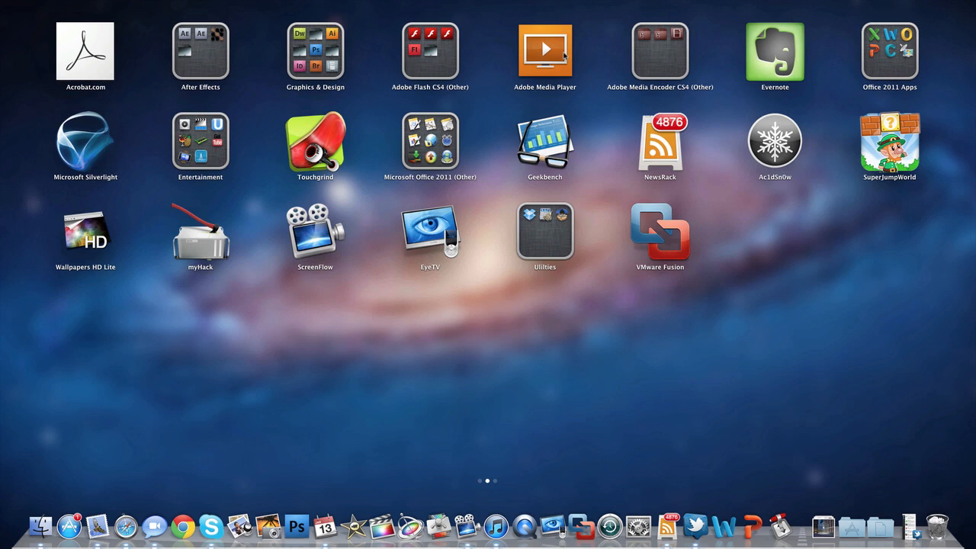
mouse_move(669, 53)
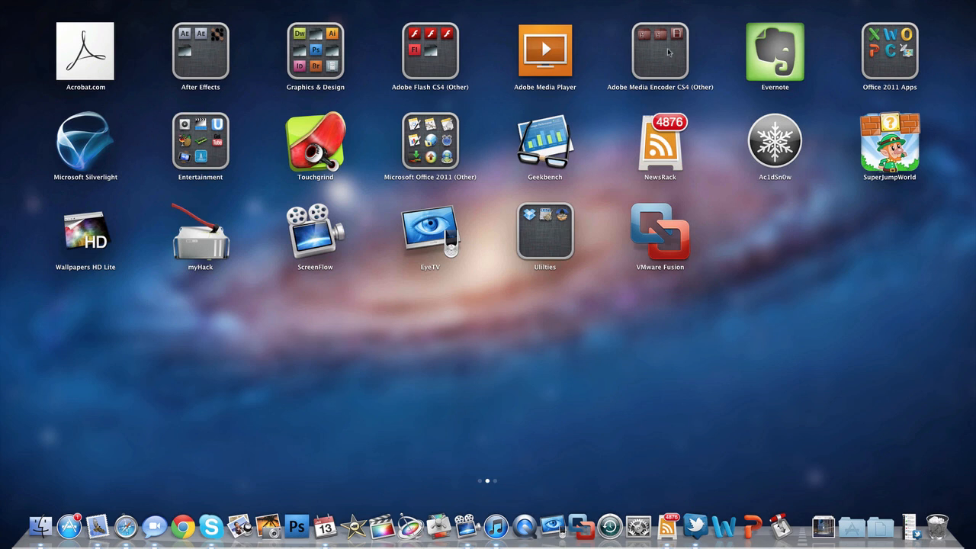
left_click(660, 51)
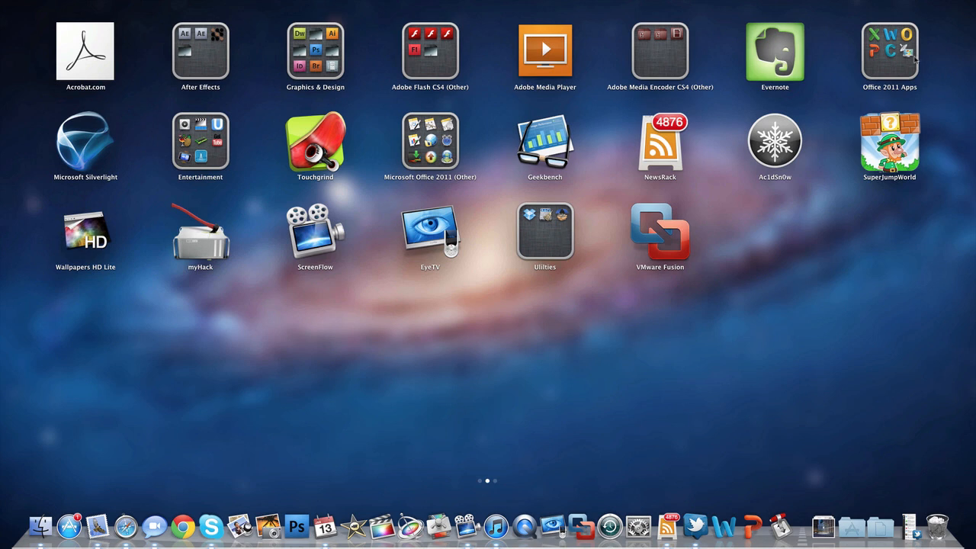
left_click(889, 51)
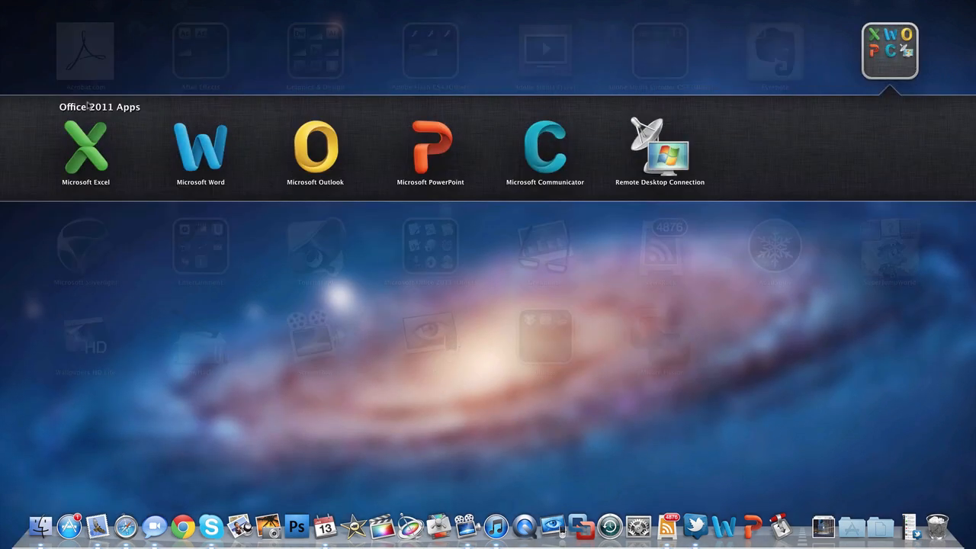
mouse_move(125, 183)
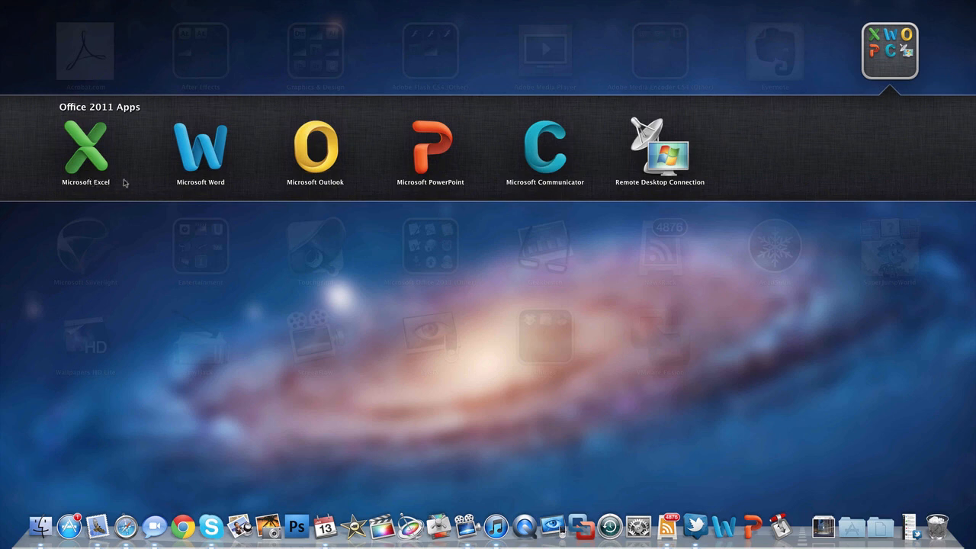
mouse_move(738, 126)
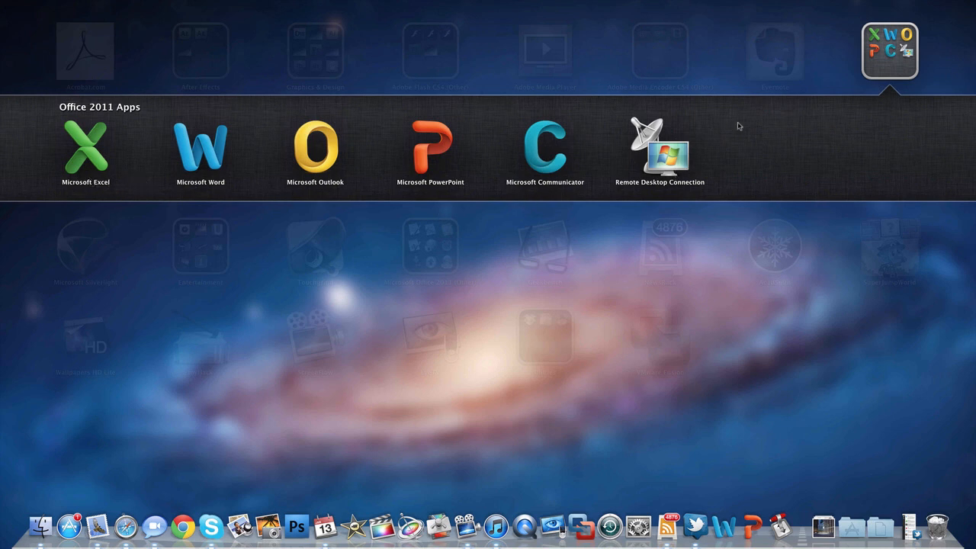
left_click(890, 50)
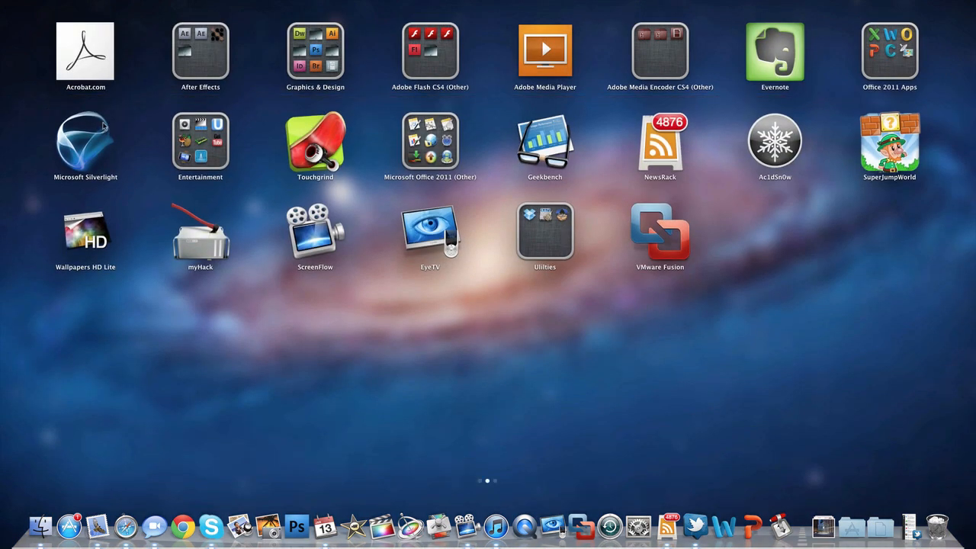
mouse_move(73, 145)
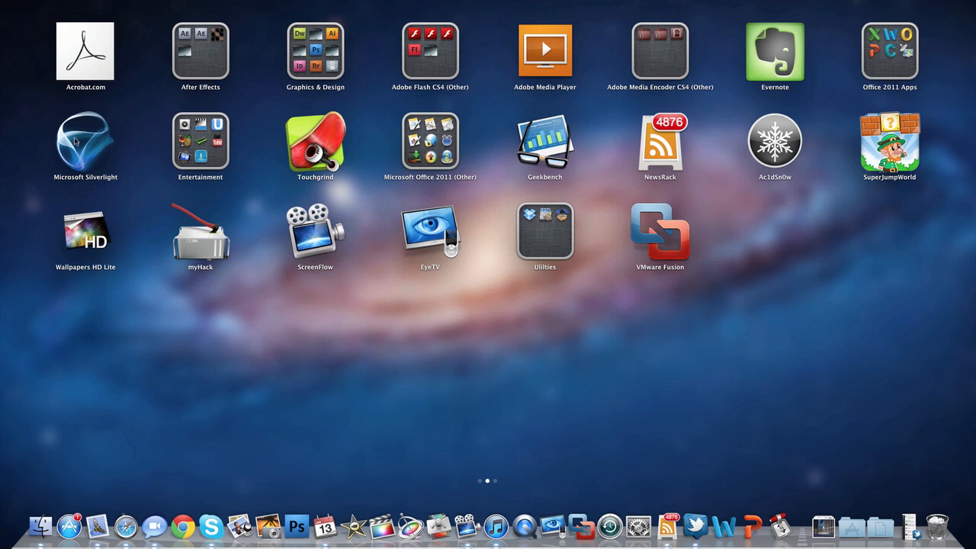
mouse_move(98, 150)
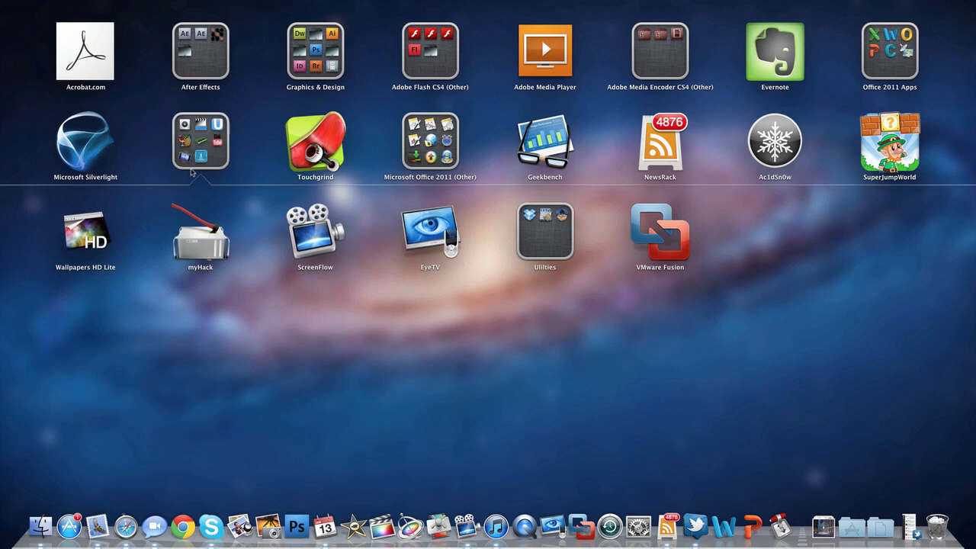
Open the Entertainment folder to browse MPlayerX, HandBrake and Get Tube, then close it.
left_click(200, 141)
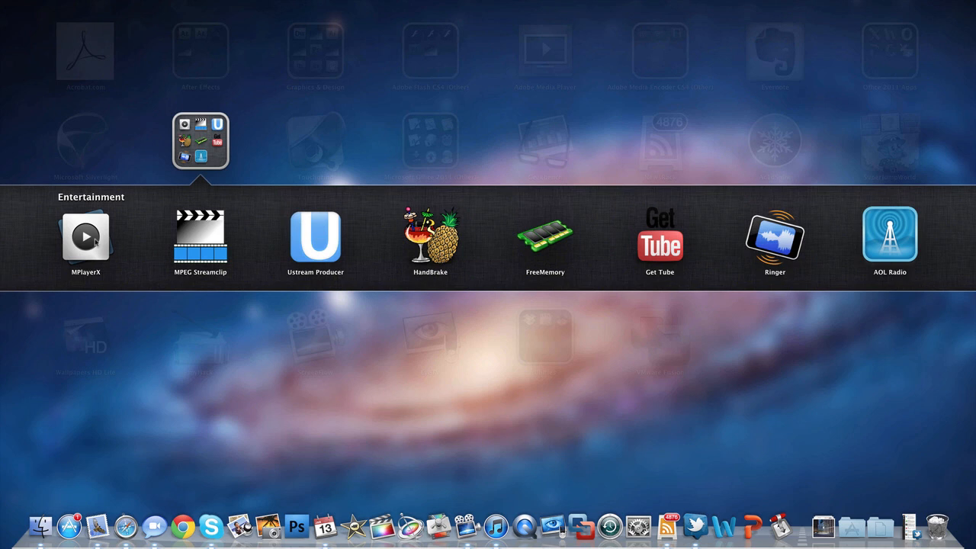
mouse_move(487, 350)
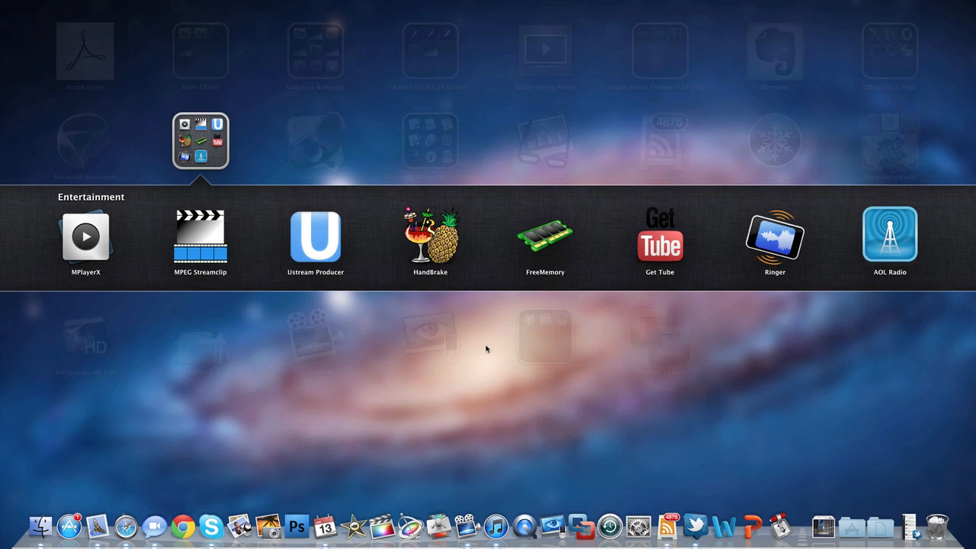
mouse_move(492, 349)
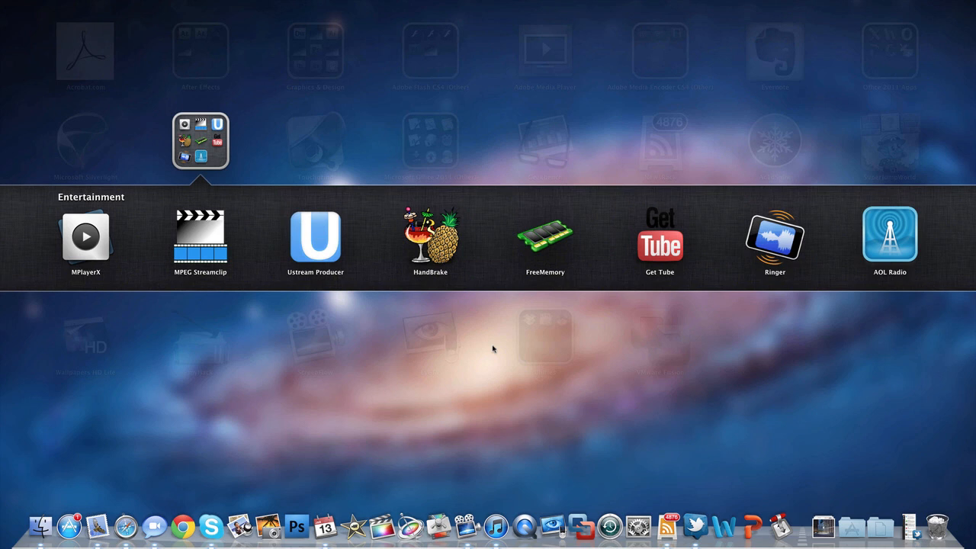
mouse_move(395, 362)
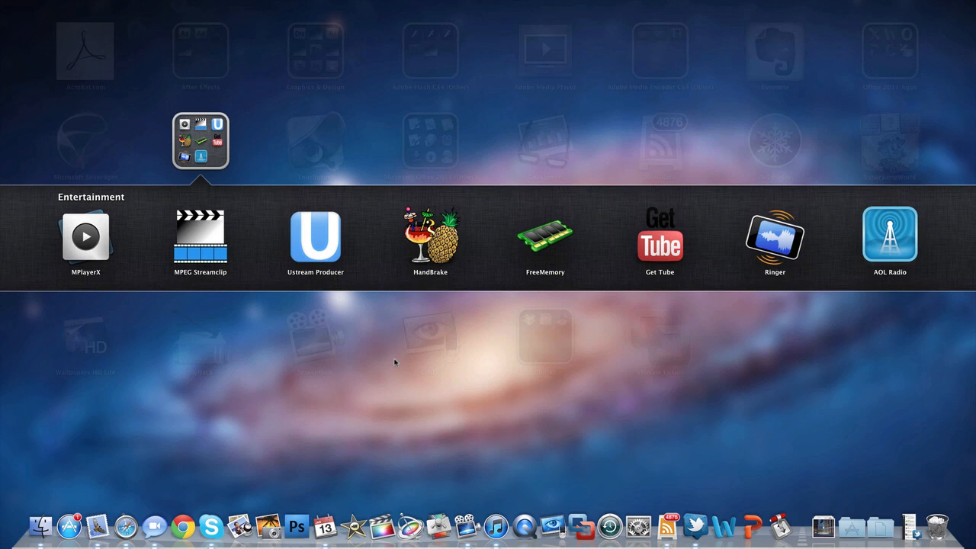
mouse_move(744, 234)
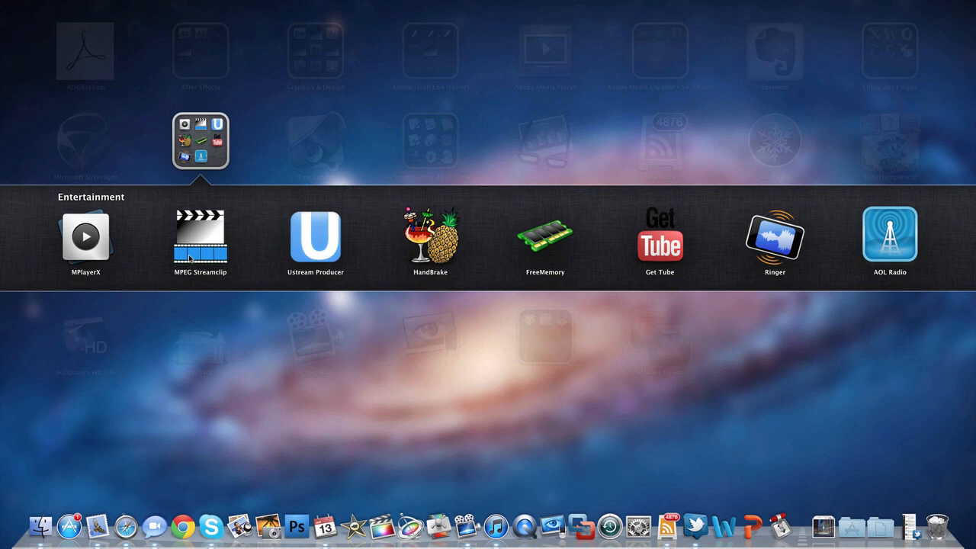
mouse_move(326, 244)
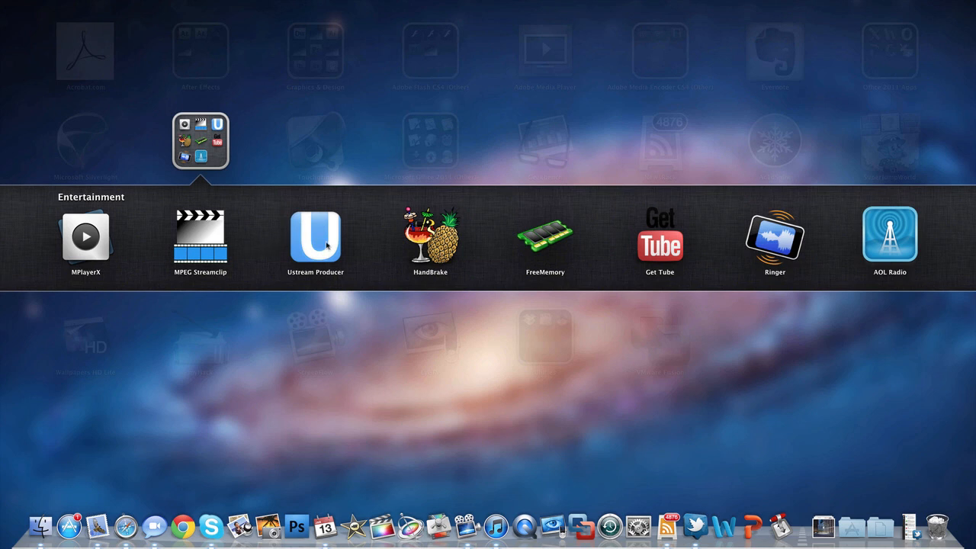
mouse_move(317, 281)
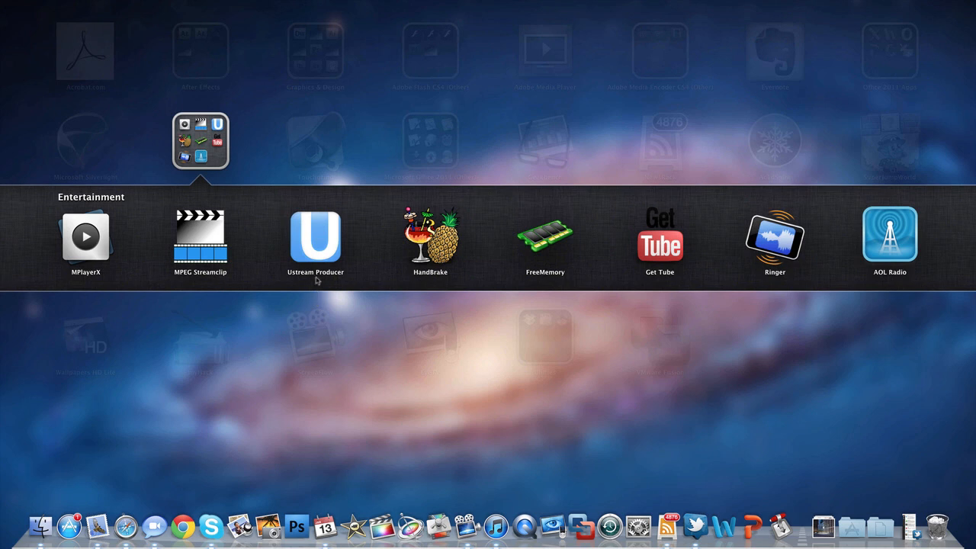
mouse_move(322, 234)
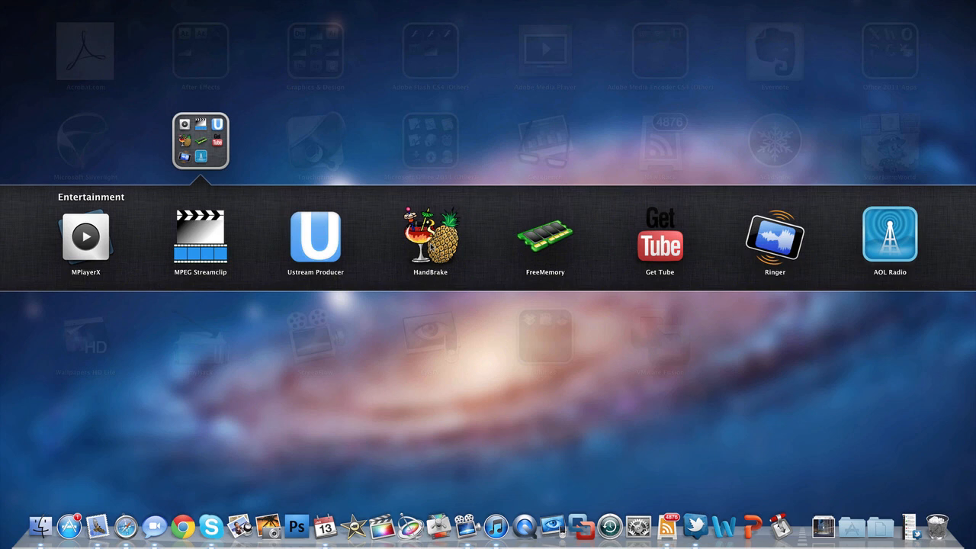
mouse_move(448, 257)
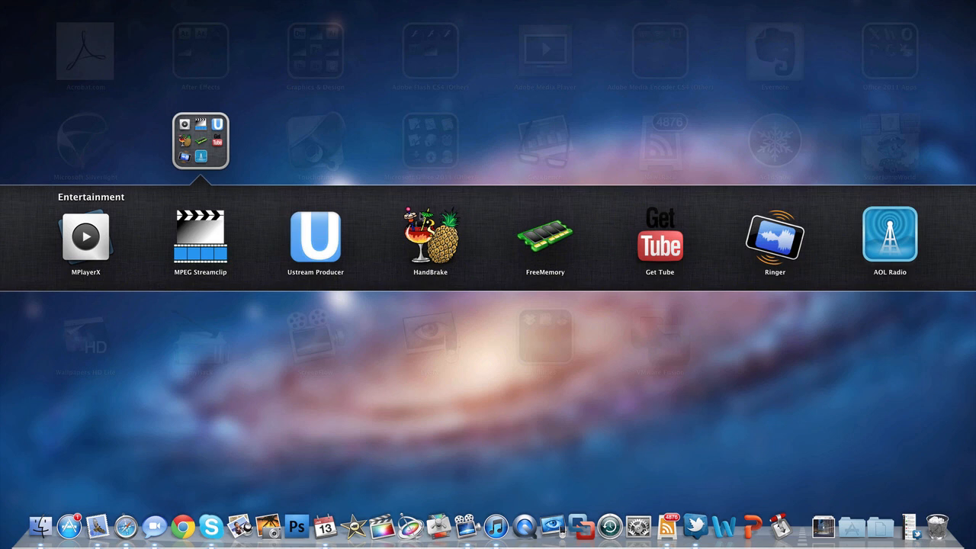
mouse_move(405, 265)
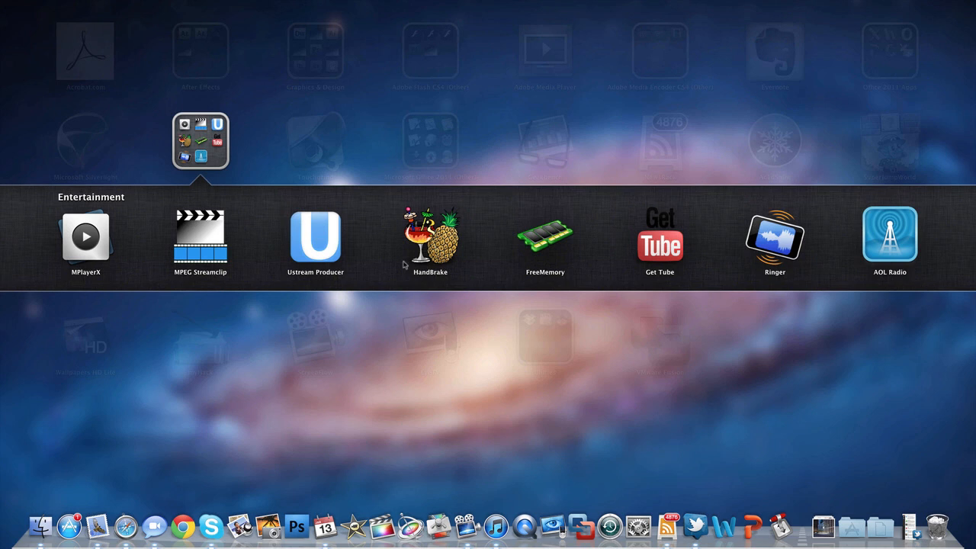
mouse_move(460, 259)
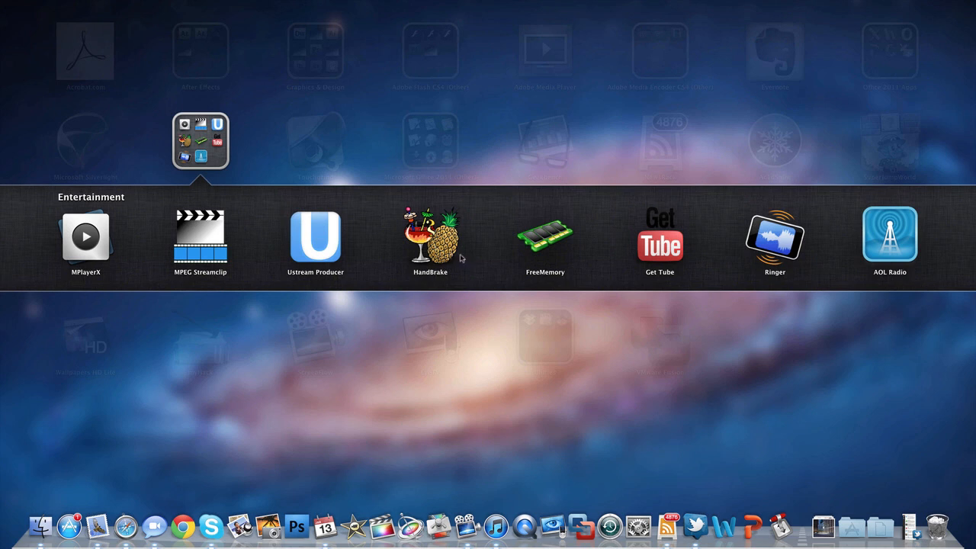
mouse_move(566, 249)
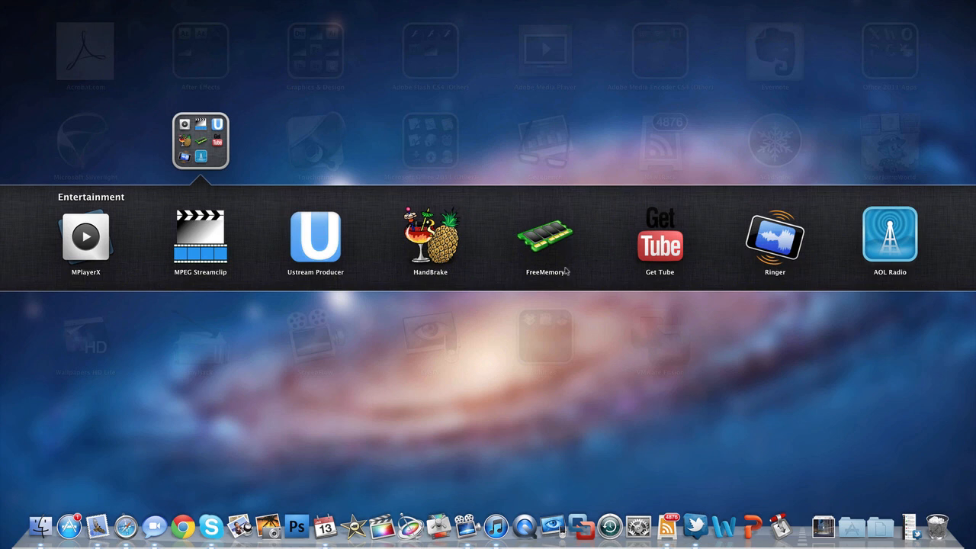
mouse_move(564, 263)
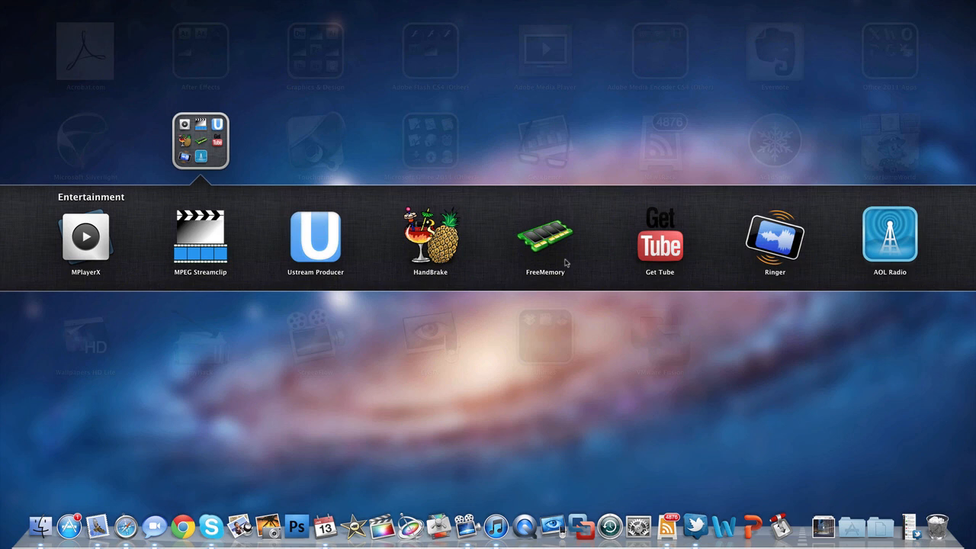
mouse_move(673, 250)
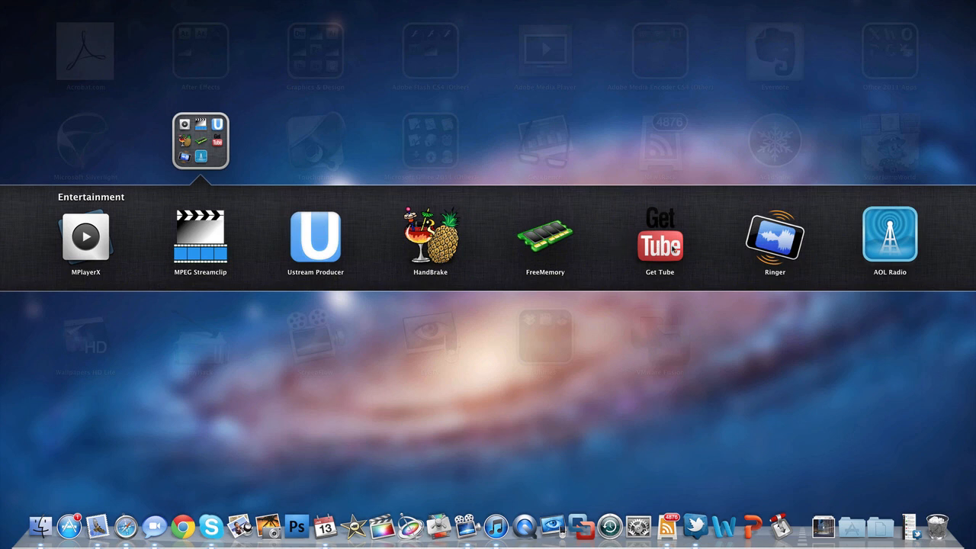
mouse_move(698, 254)
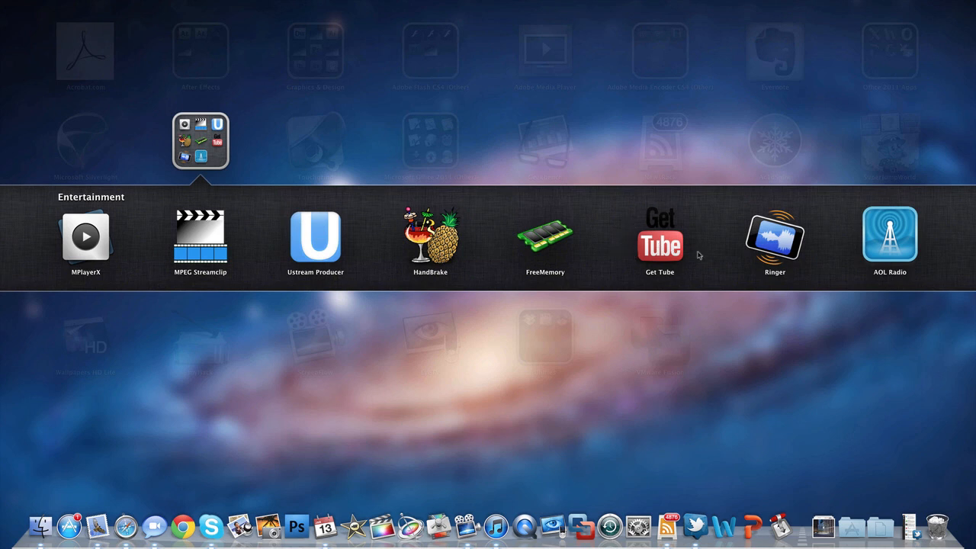
mouse_move(695, 214)
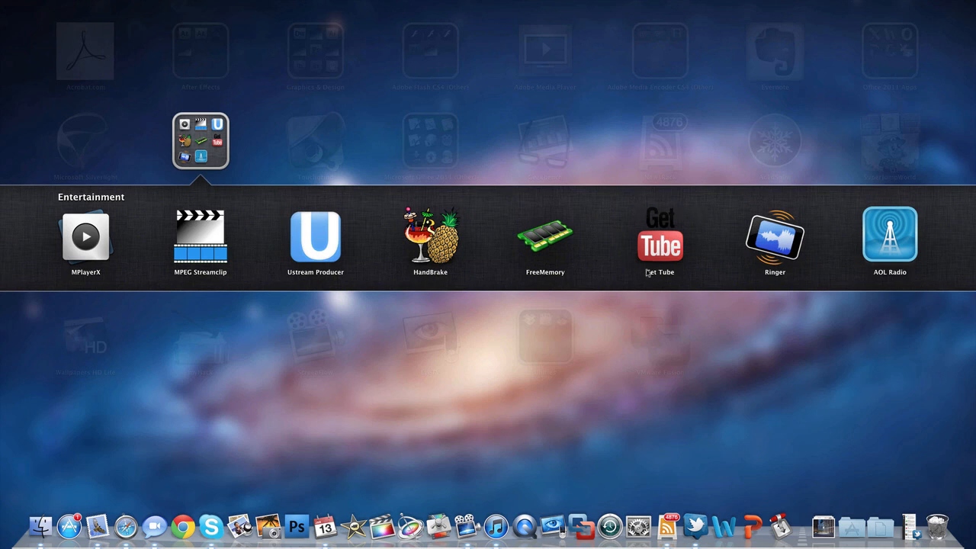
mouse_move(779, 246)
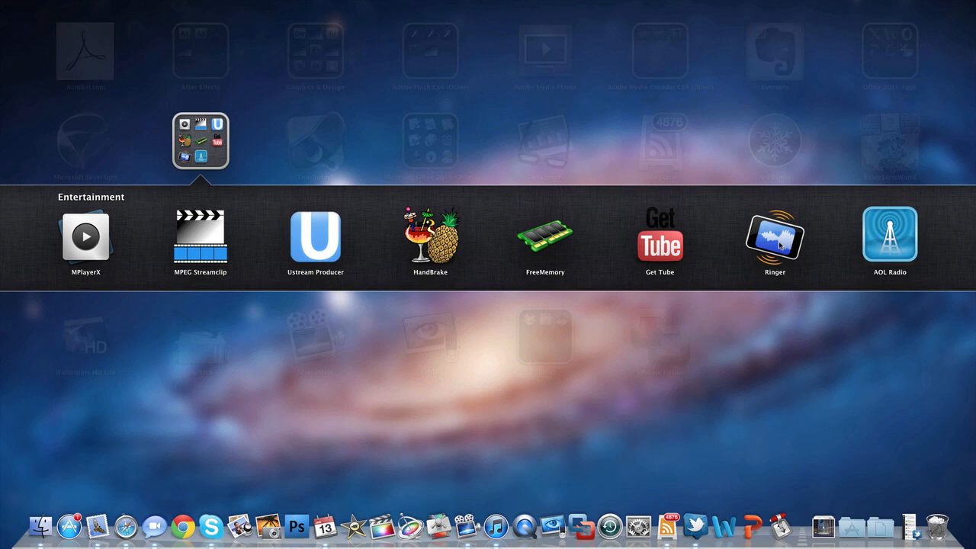
mouse_move(747, 207)
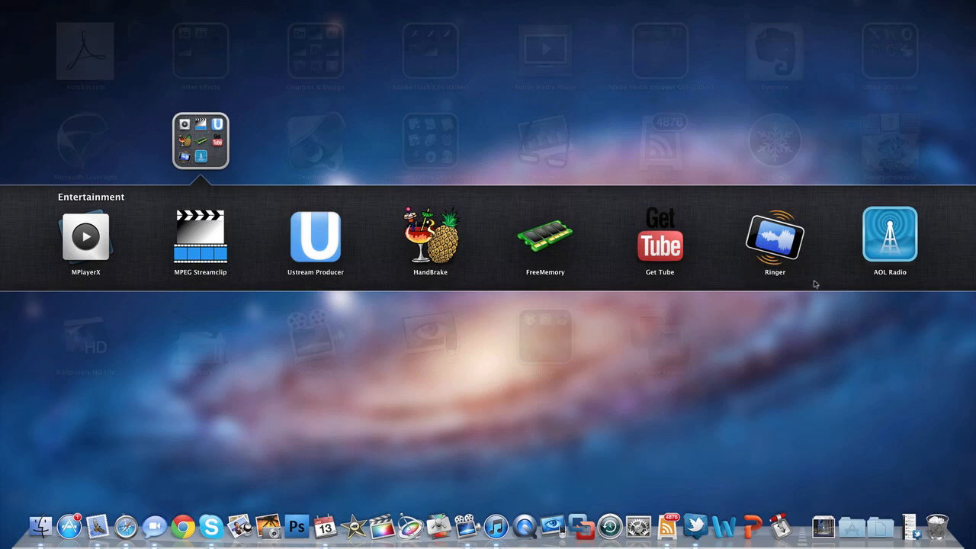
mouse_move(748, 256)
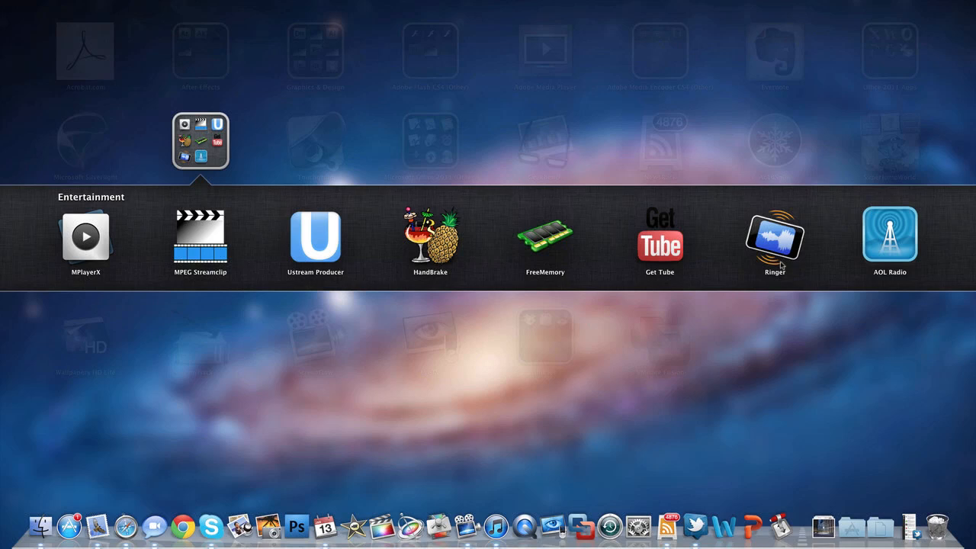
mouse_move(900, 242)
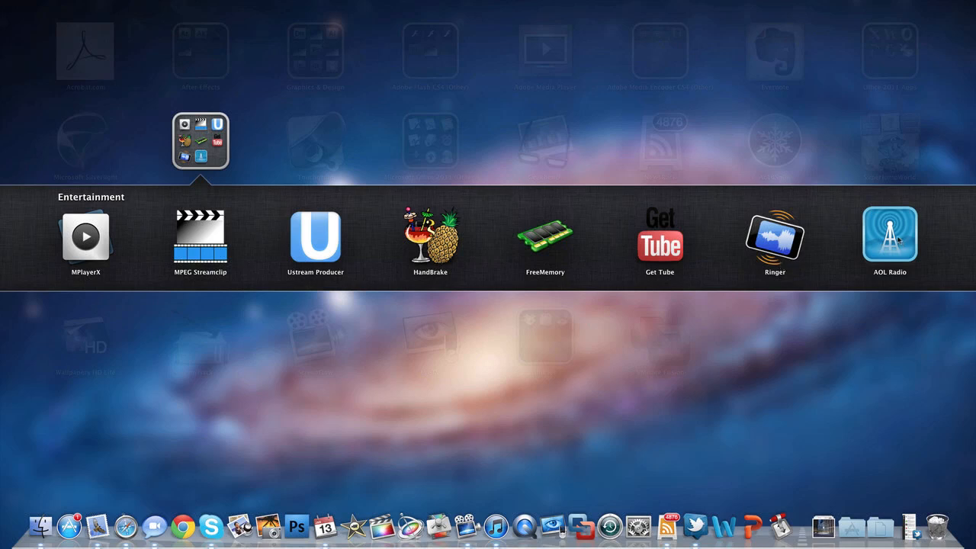
mouse_move(850, 334)
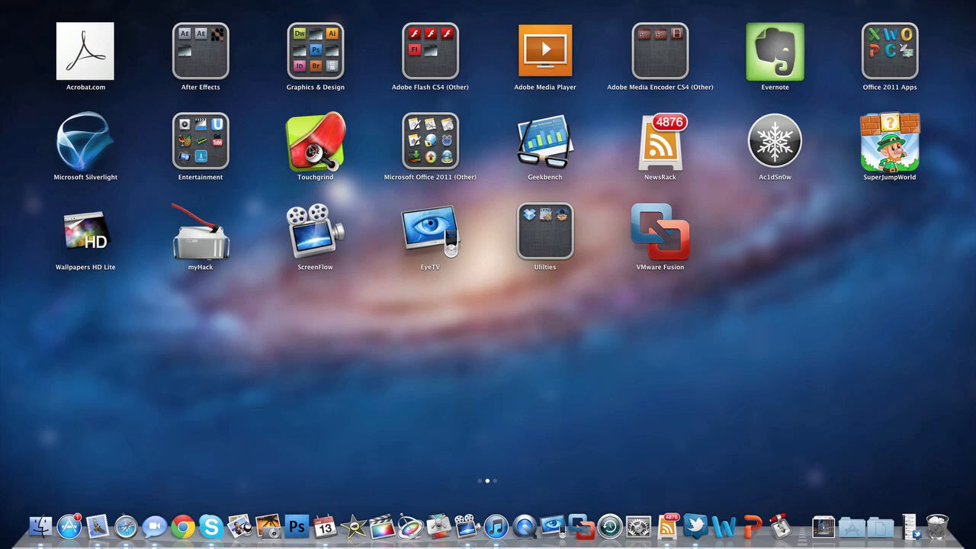
left_click(429, 145)
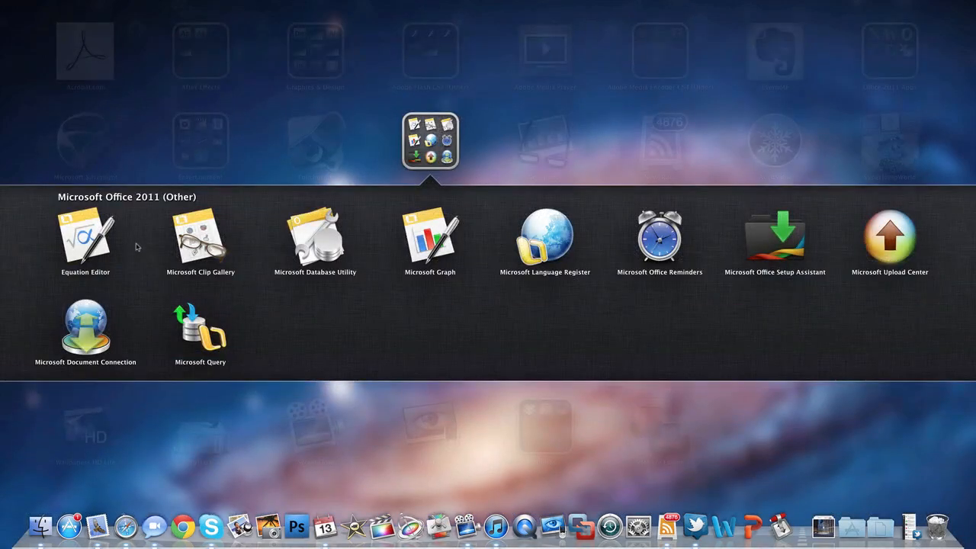
mouse_move(445, 166)
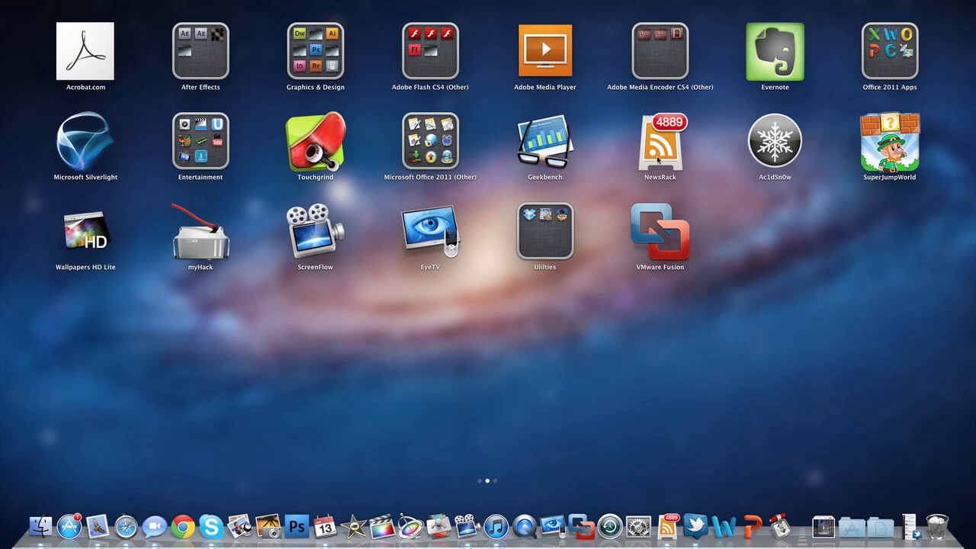
mouse_move(732, 170)
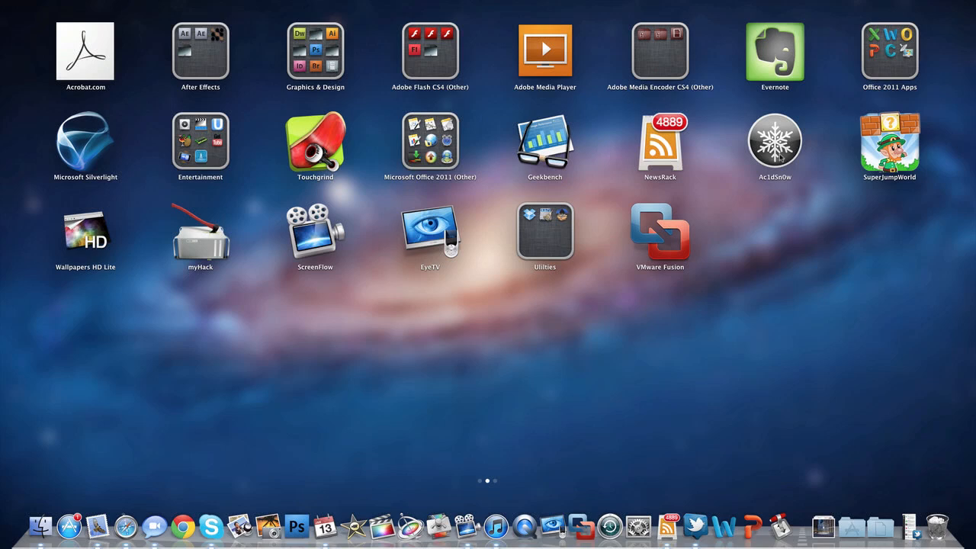
mouse_move(881, 156)
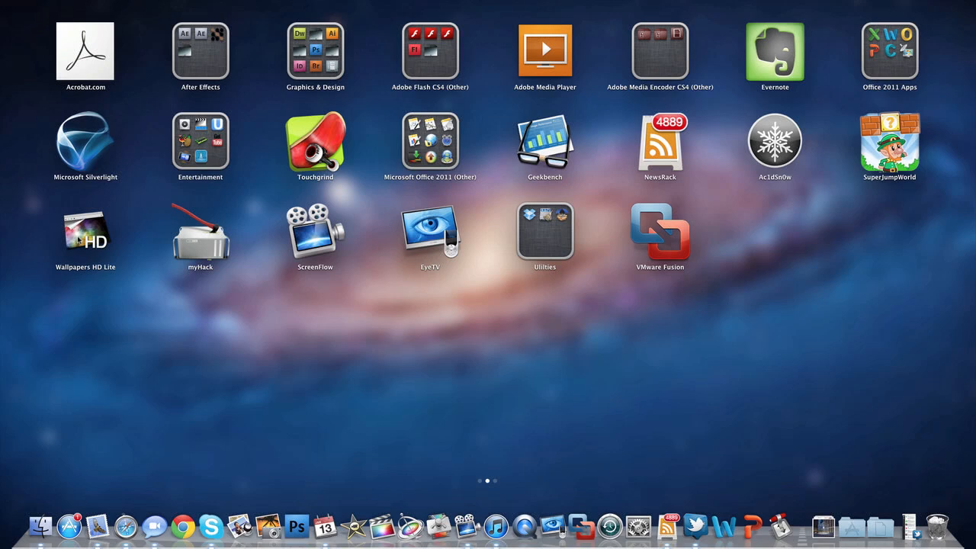
mouse_move(159, 264)
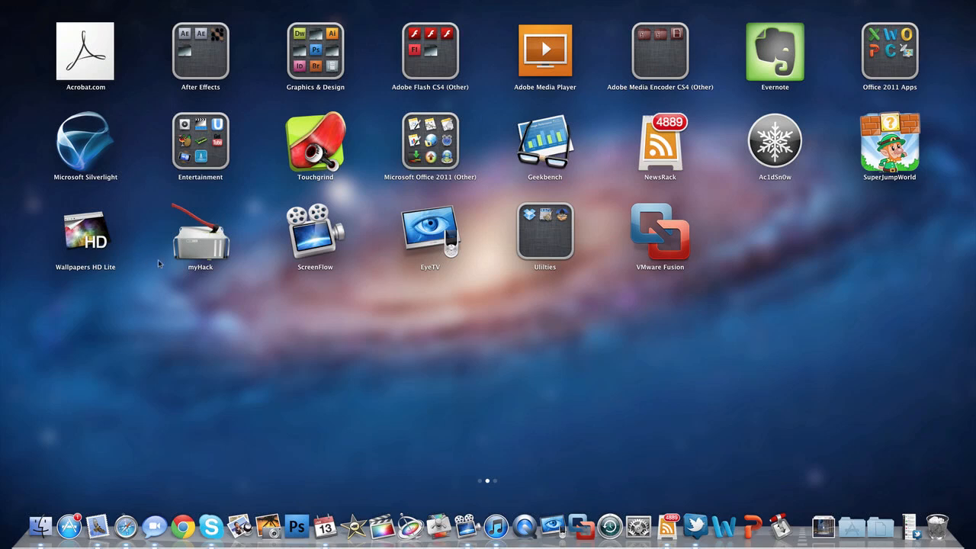
mouse_move(196, 251)
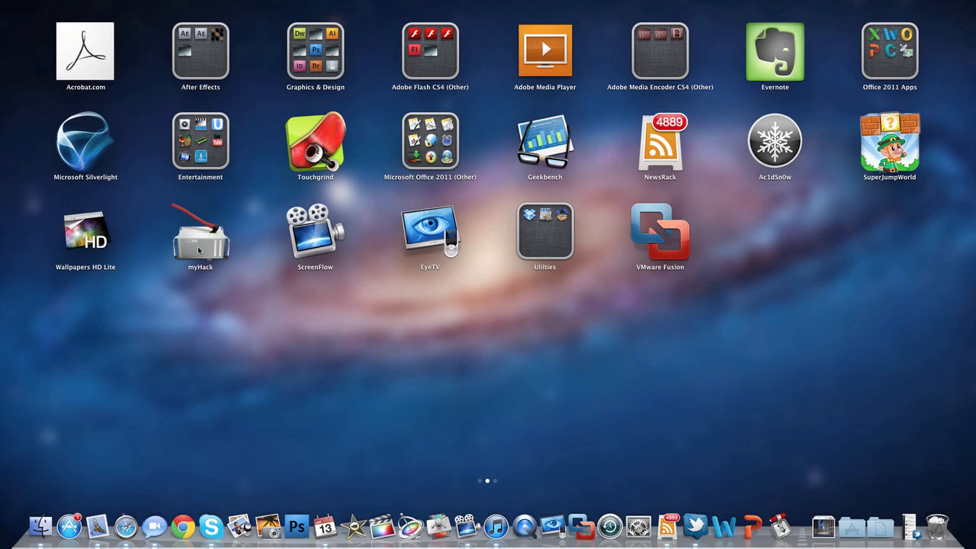
mouse_move(279, 253)
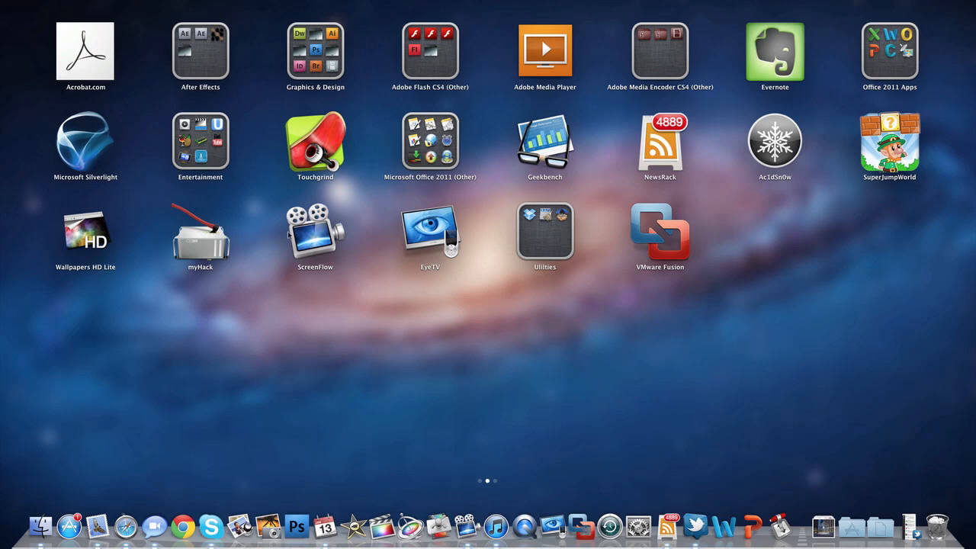
mouse_move(264, 257)
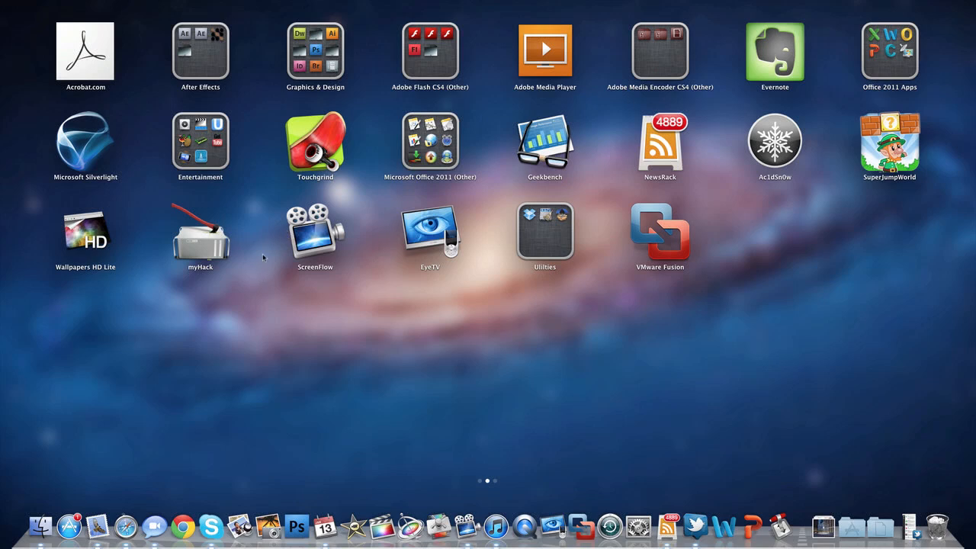
mouse_move(303, 289)
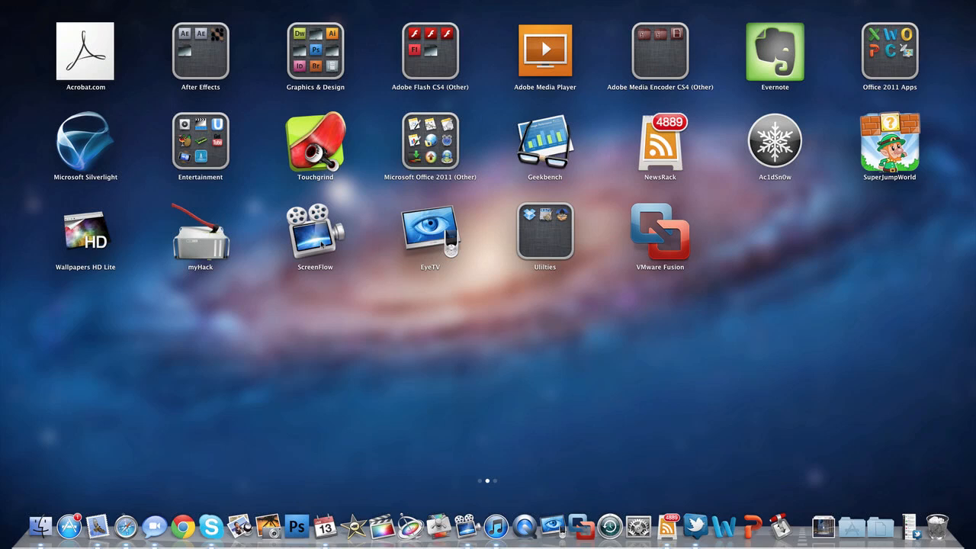
mouse_move(297, 319)
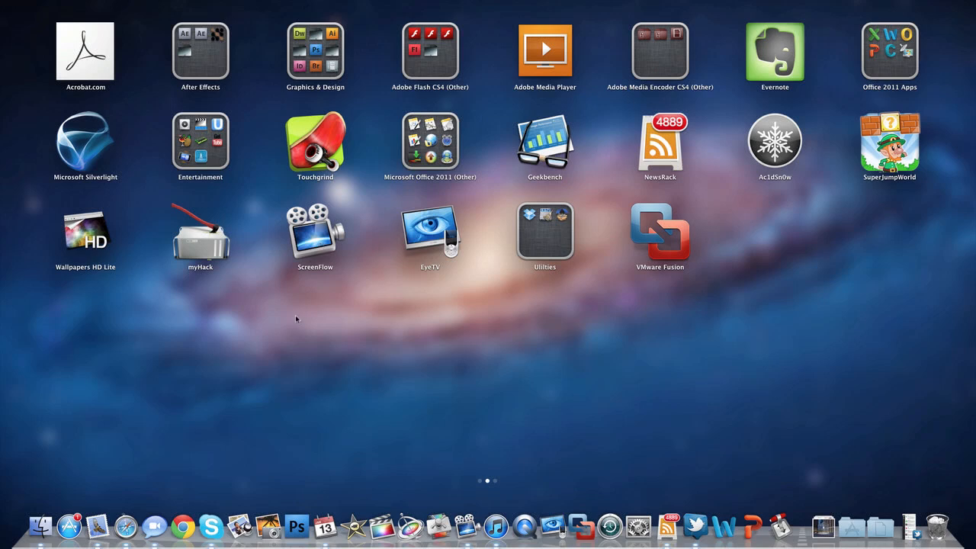
mouse_move(360, 242)
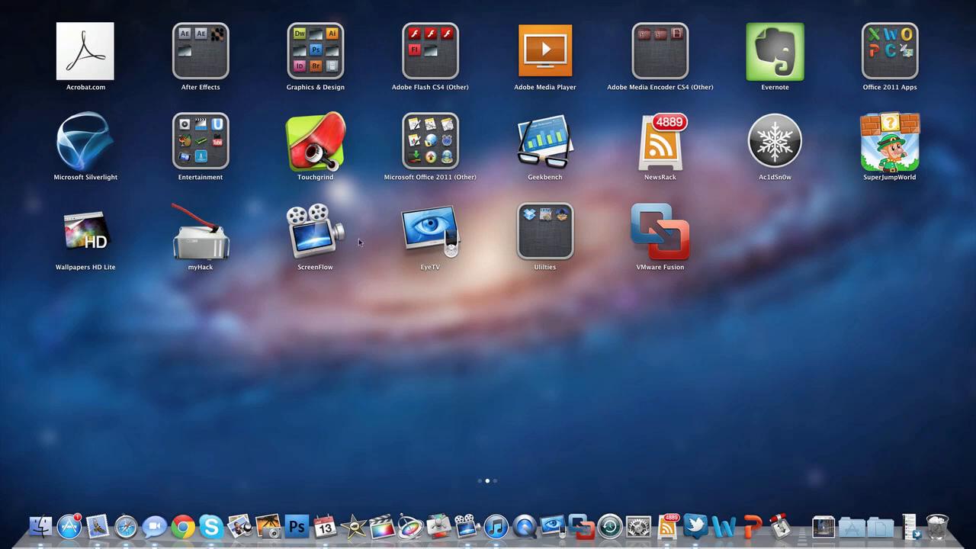
mouse_move(417, 242)
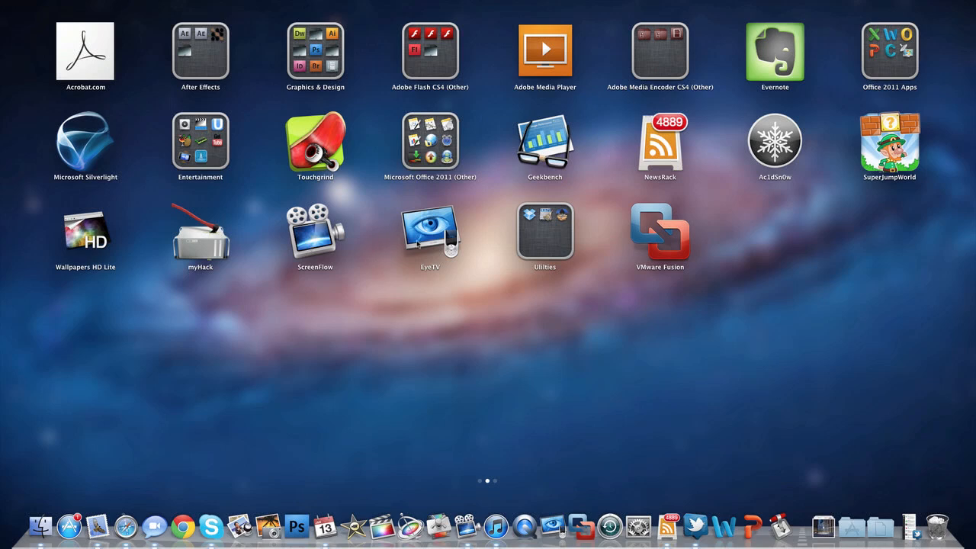
mouse_move(404, 260)
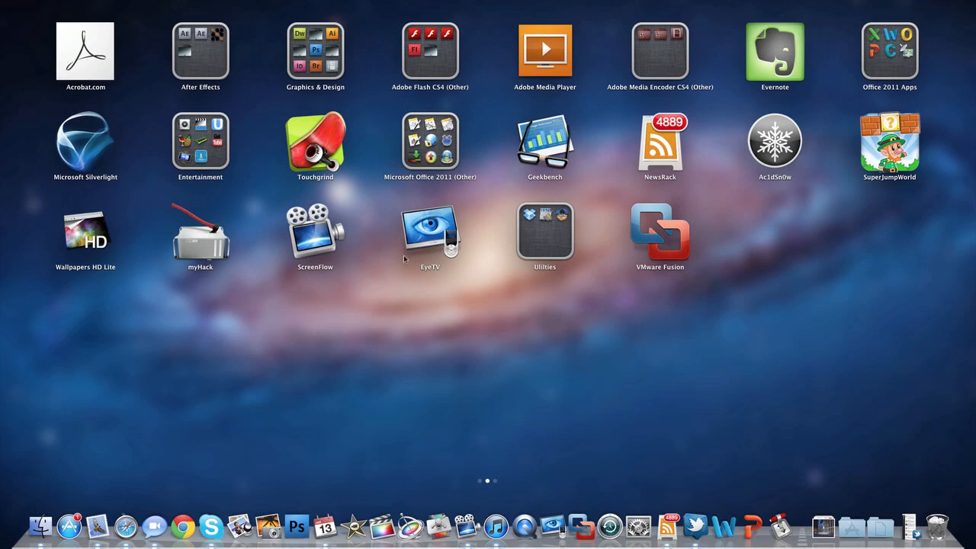
mouse_move(427, 250)
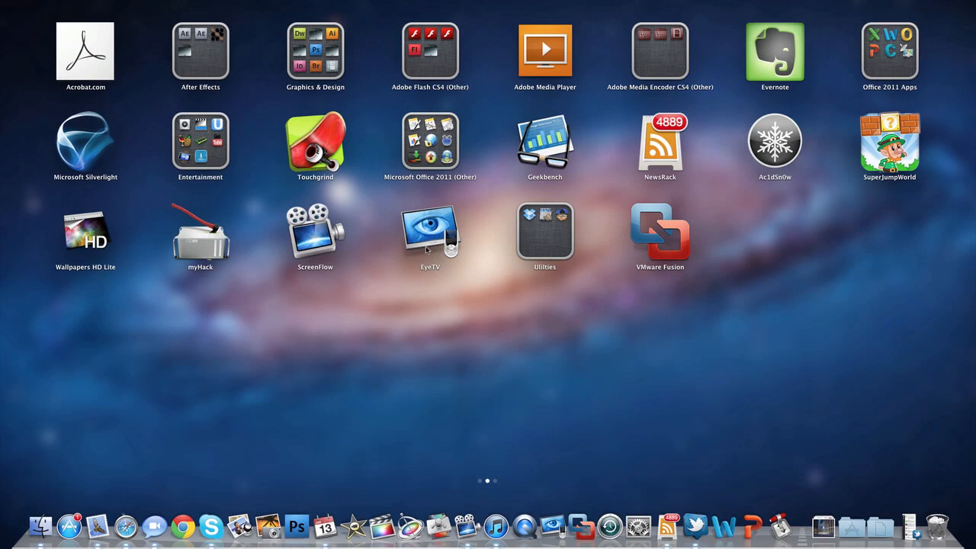
mouse_move(426, 235)
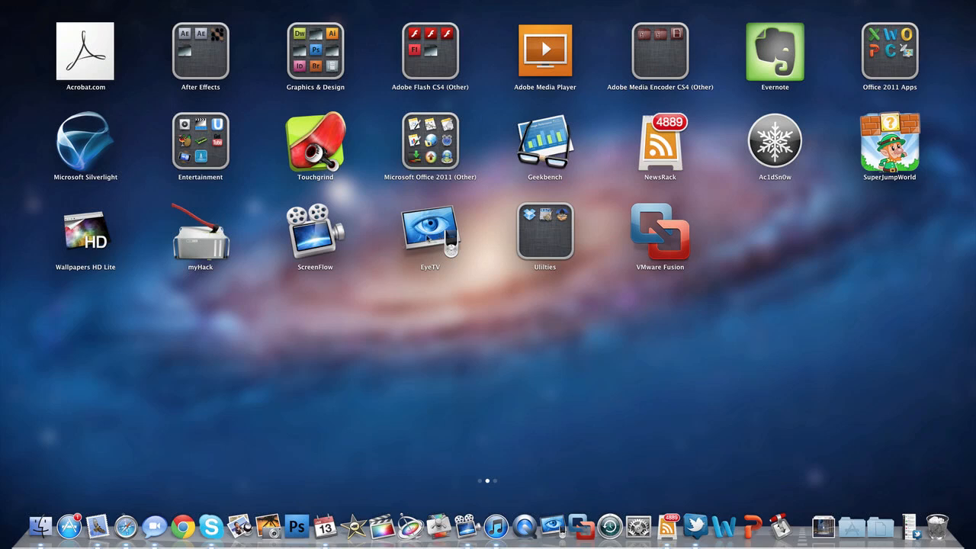
mouse_move(543, 240)
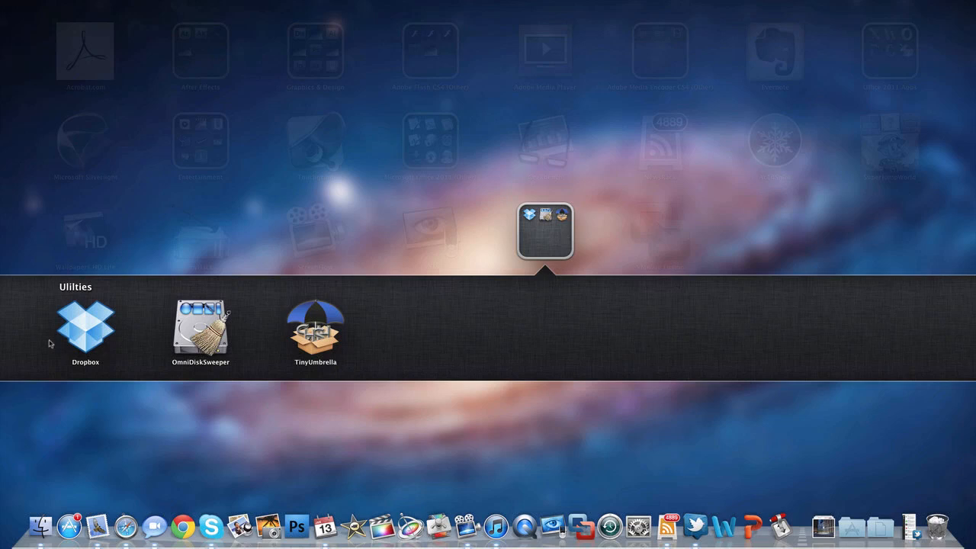
mouse_move(215, 322)
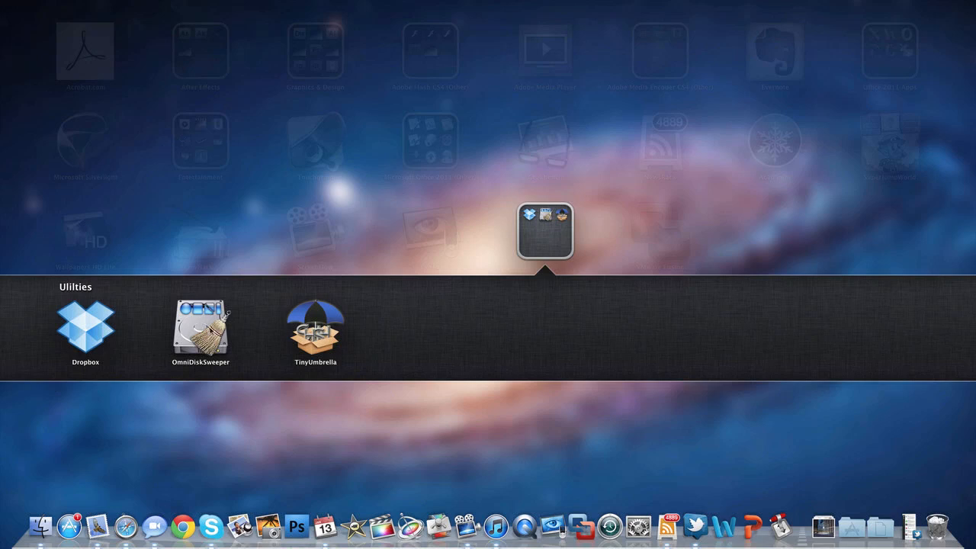
mouse_move(526, 261)
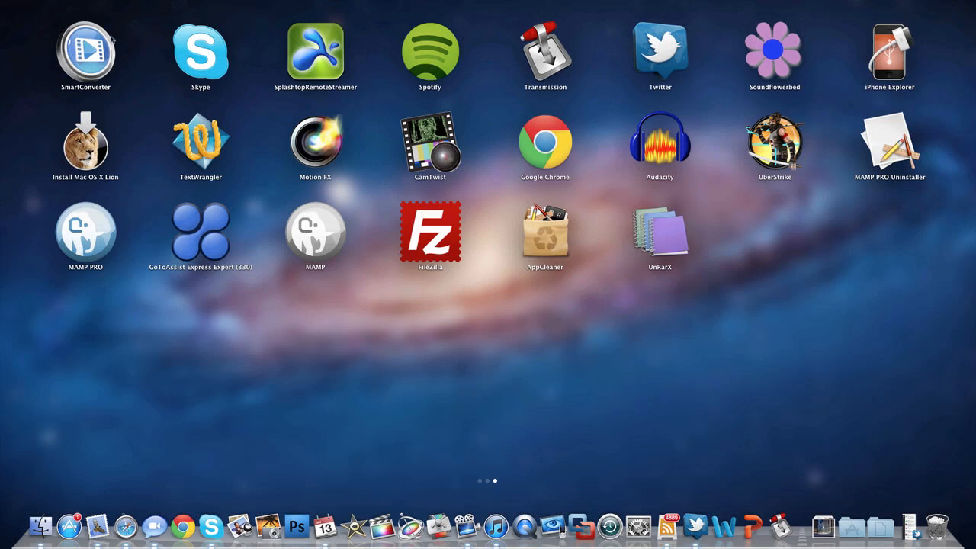
mouse_move(200, 54)
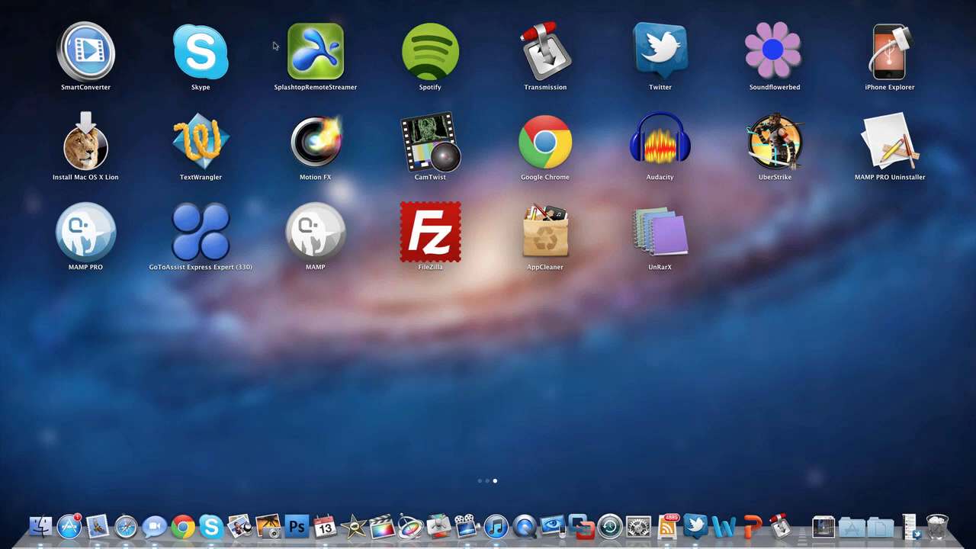
mouse_move(305, 65)
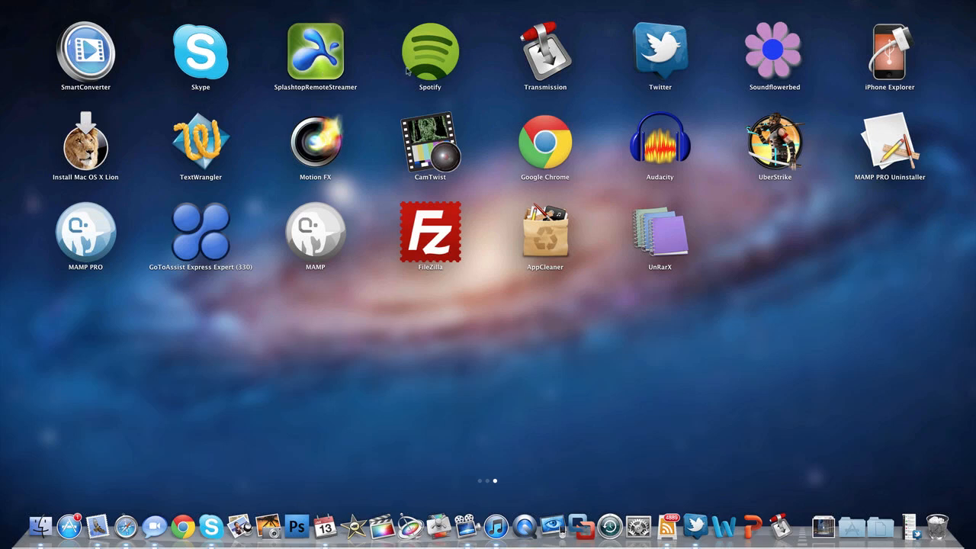
mouse_move(451, 42)
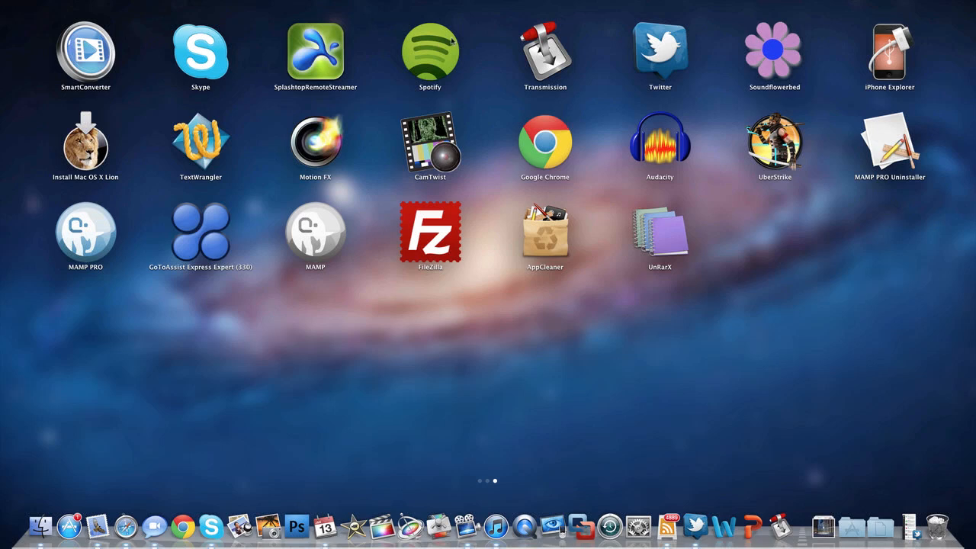
mouse_move(540, 44)
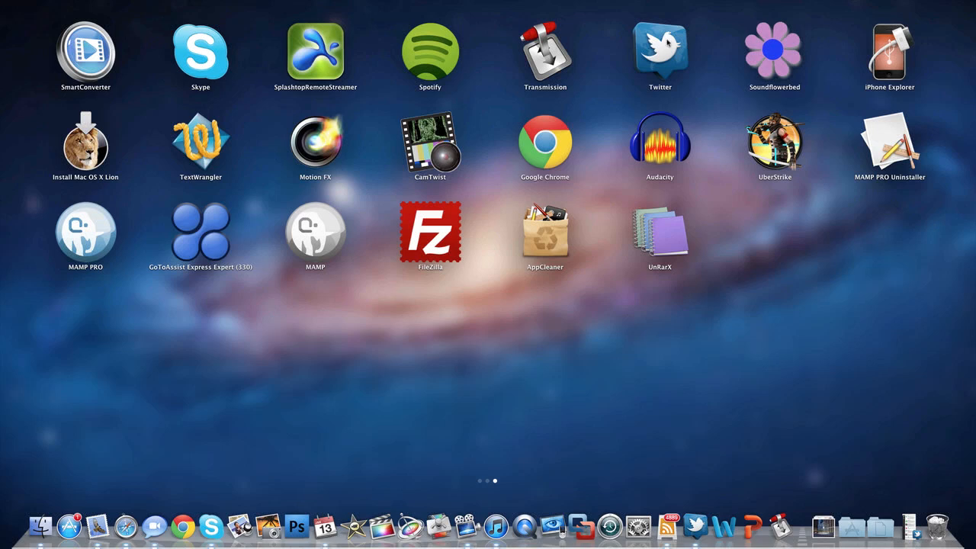
mouse_move(653, 57)
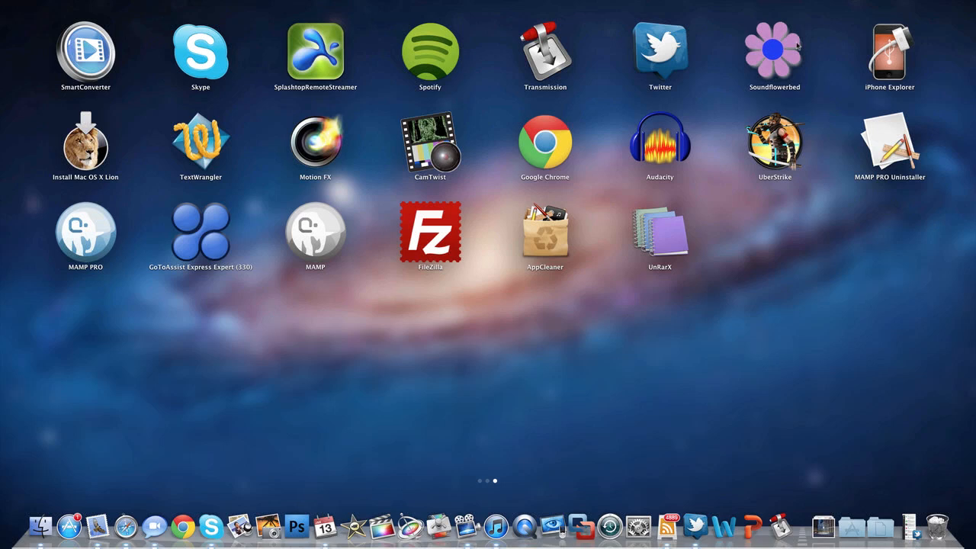
mouse_move(794, 47)
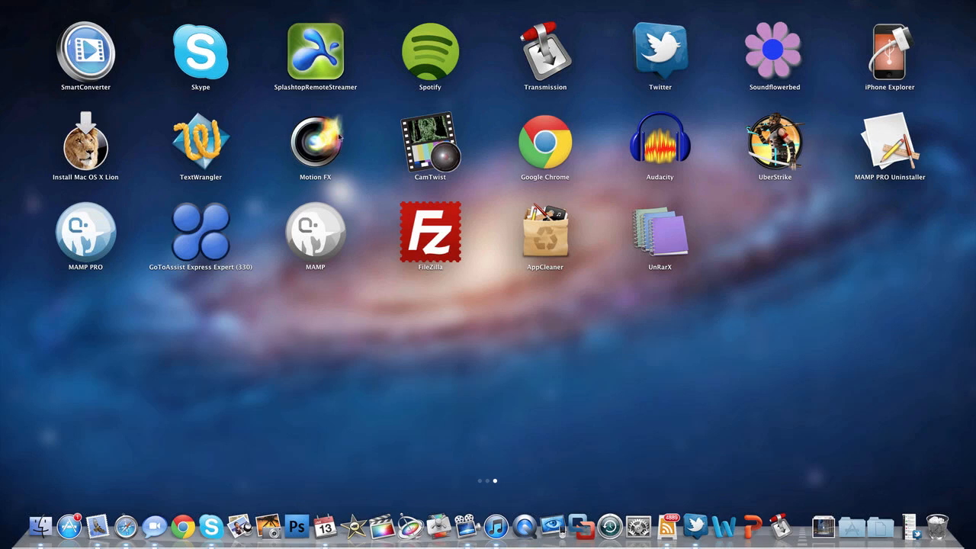
mouse_move(393, 171)
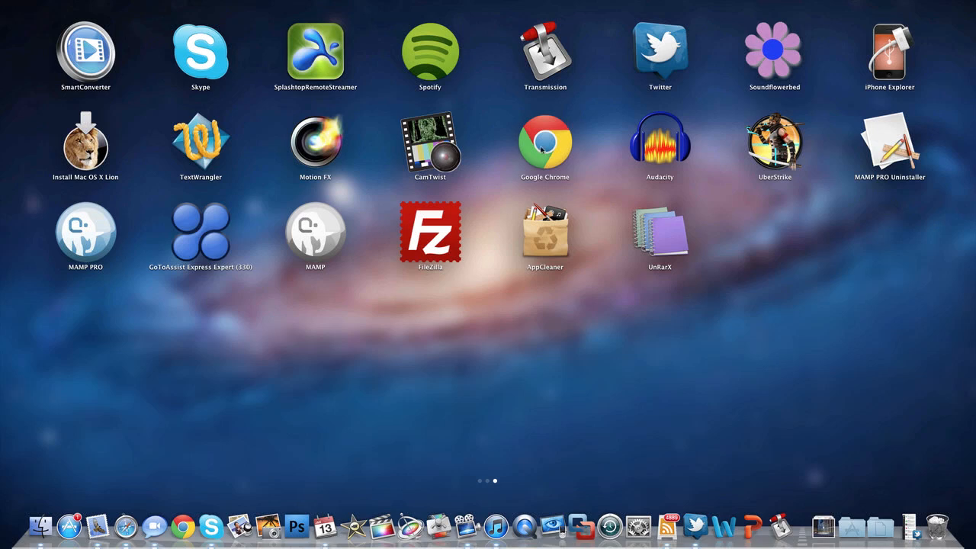
mouse_move(657, 156)
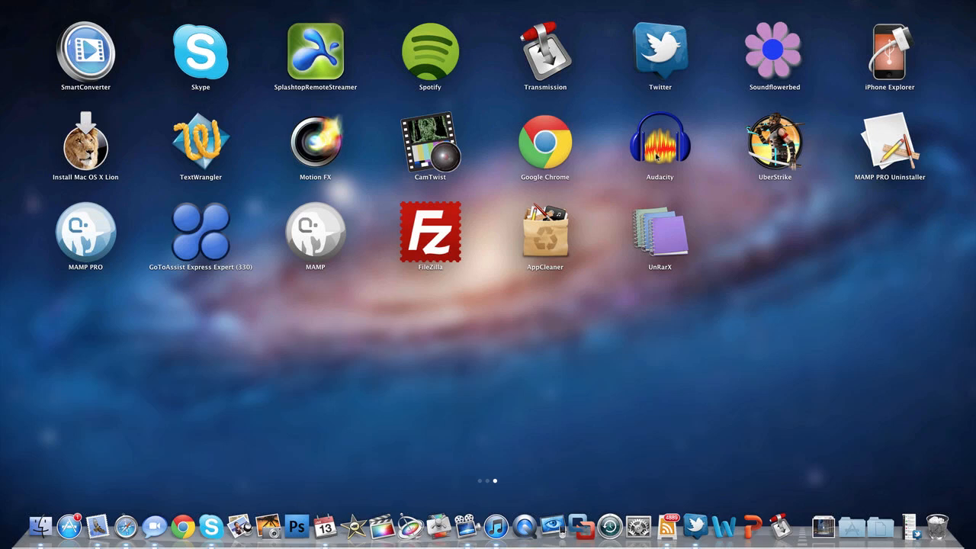
mouse_move(768, 156)
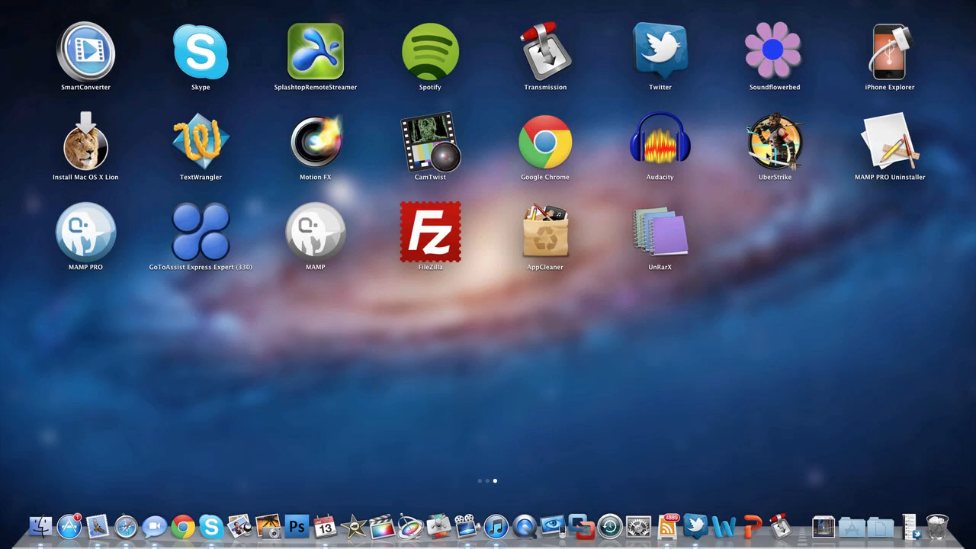
mouse_move(814, 172)
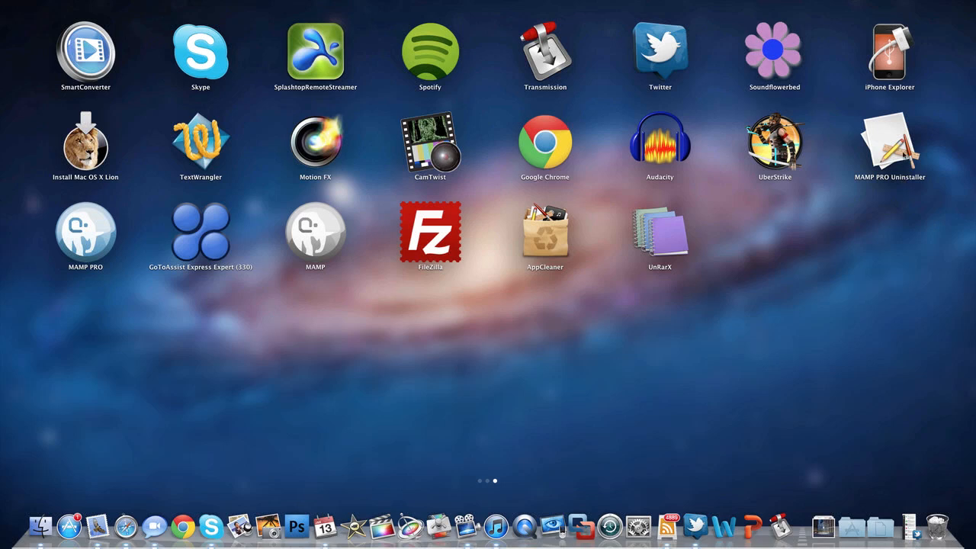
mouse_move(80, 240)
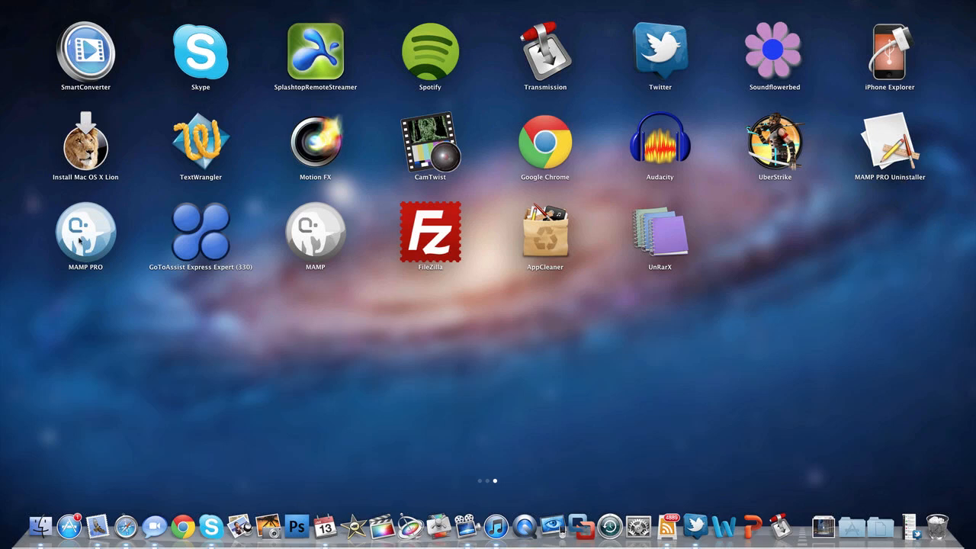
mouse_move(546, 253)
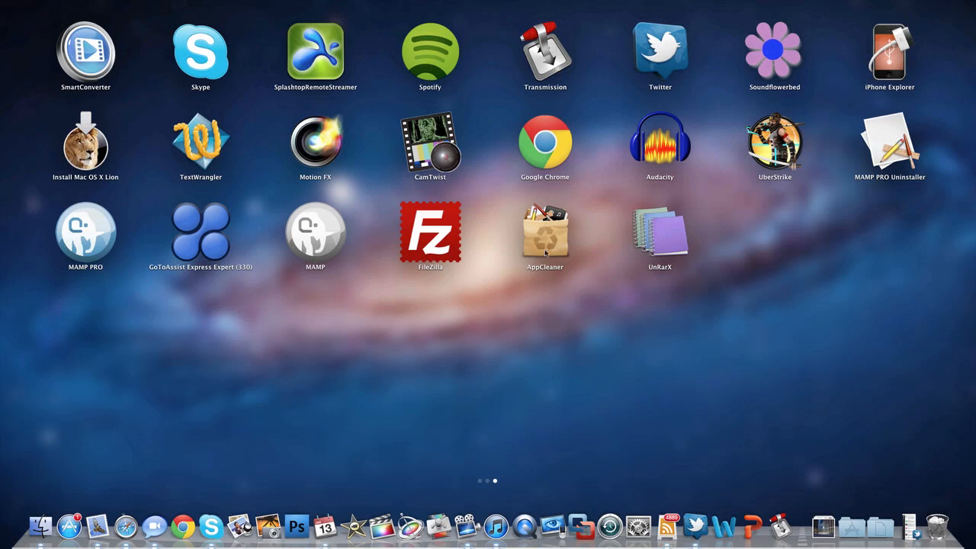
mouse_move(309, 262)
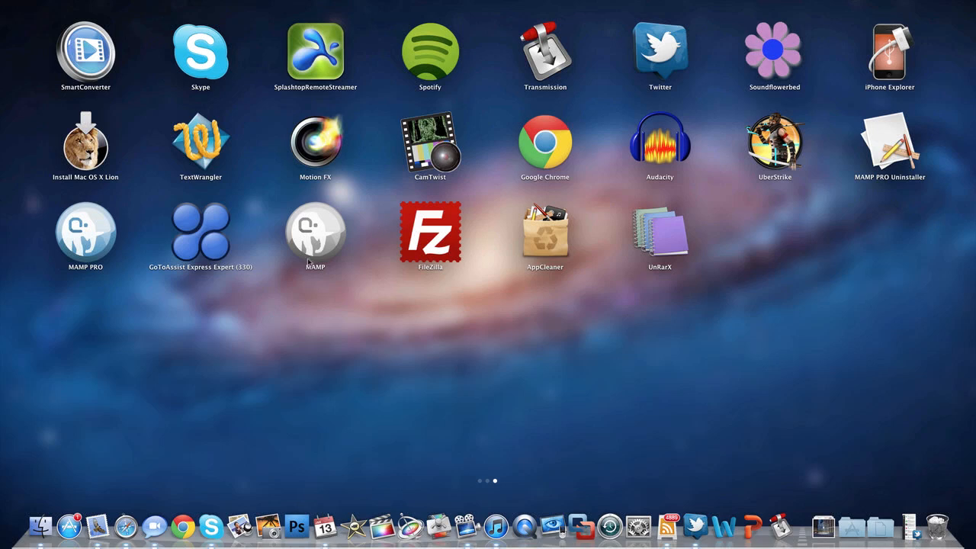
mouse_move(311, 262)
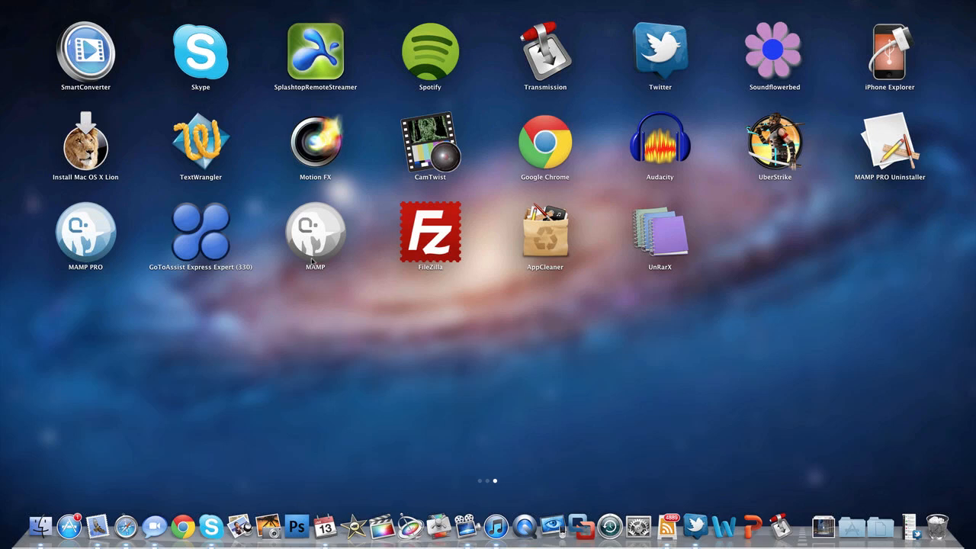
mouse_move(489, 202)
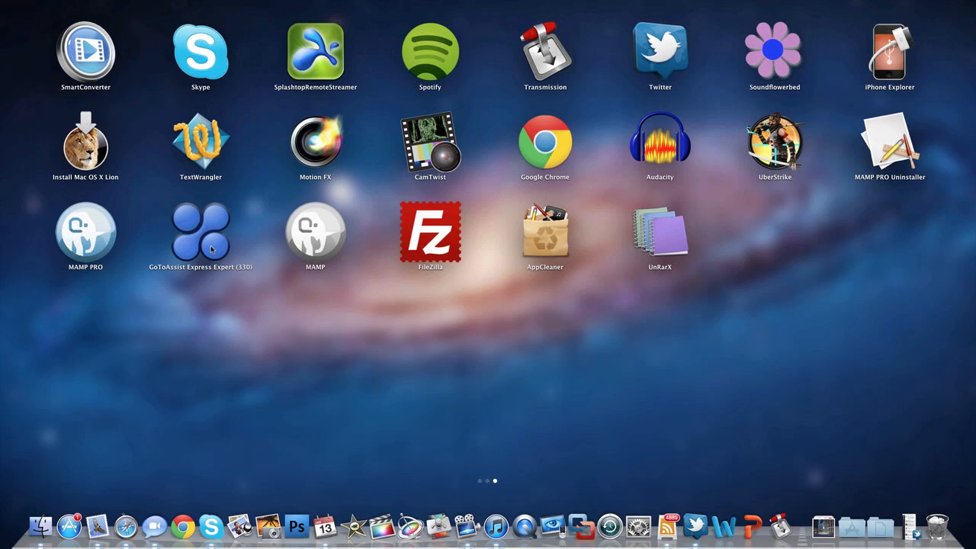
mouse_move(431, 274)
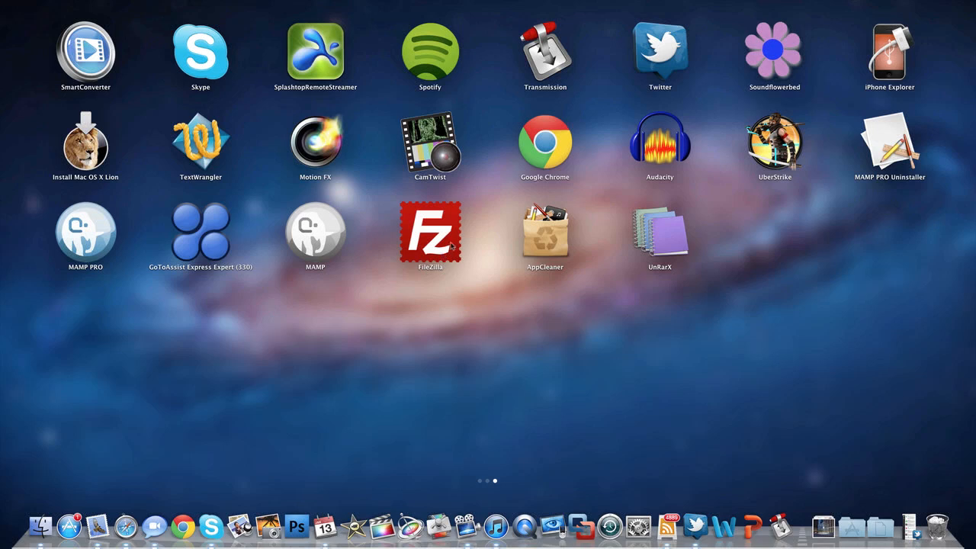
mouse_move(552, 251)
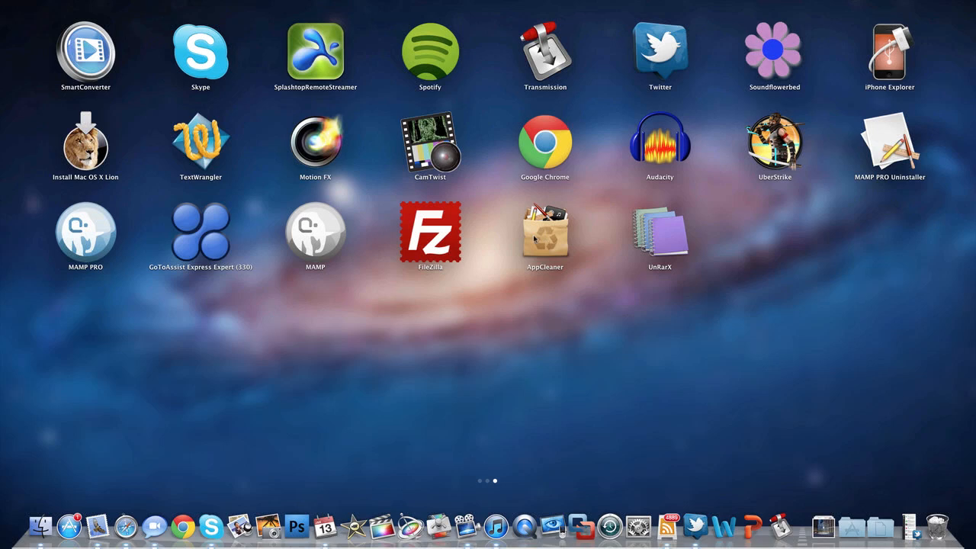
mouse_move(485, 287)
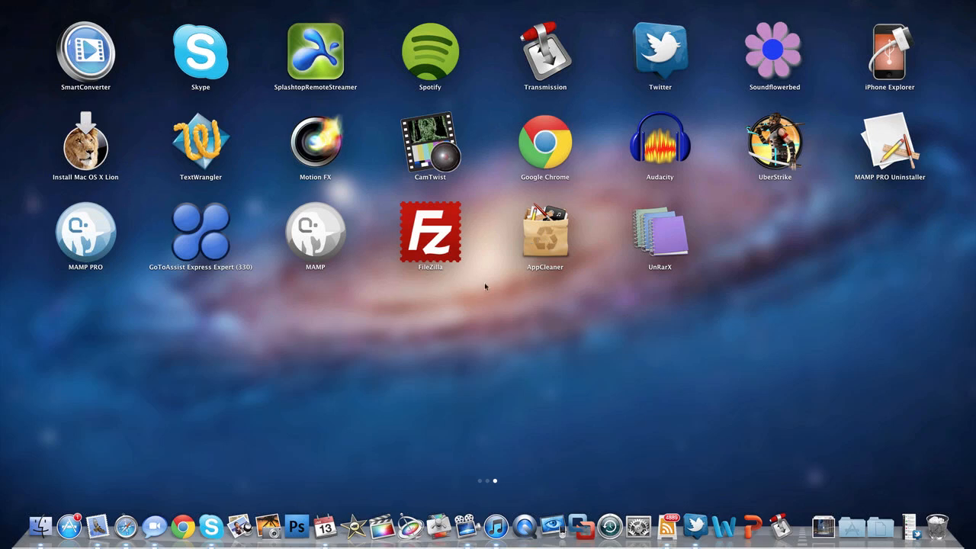
mouse_move(557, 265)
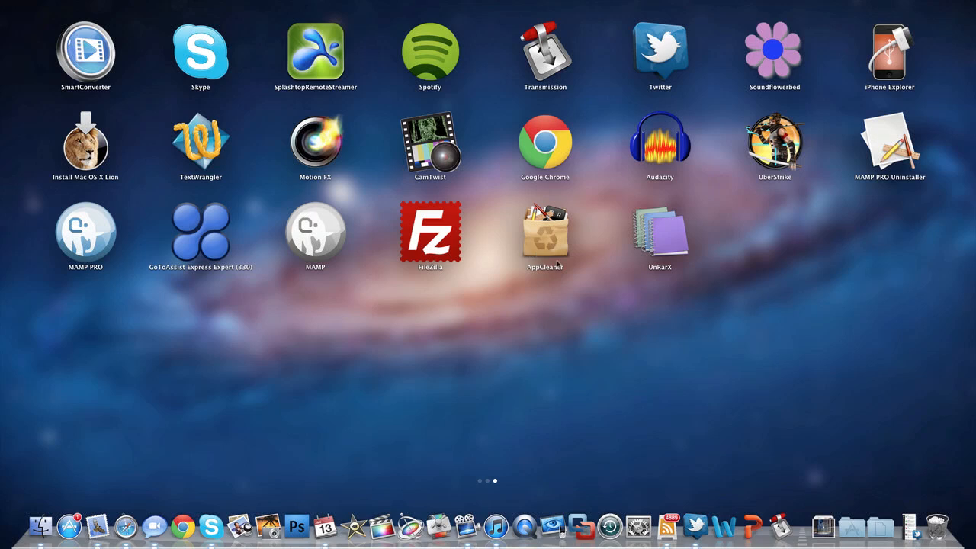
mouse_move(533, 239)
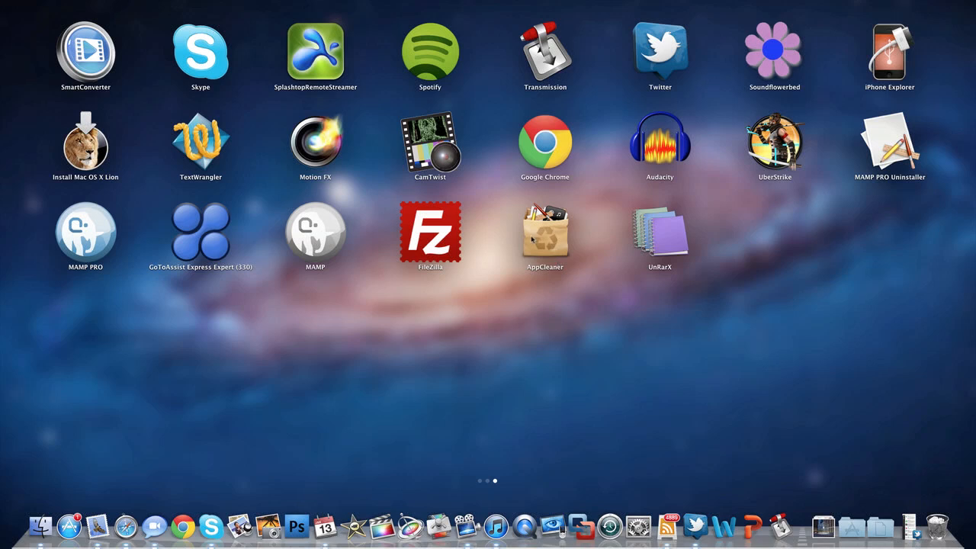
mouse_move(541, 251)
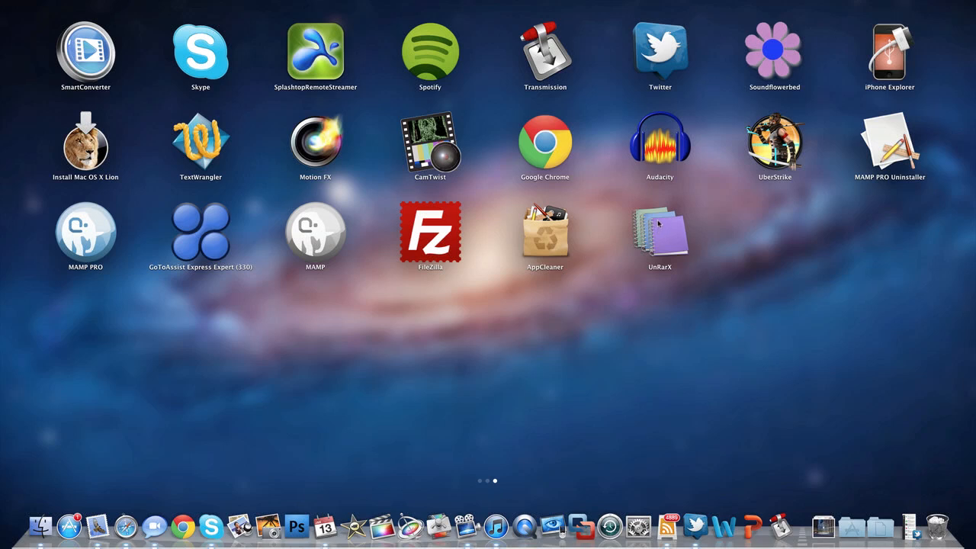
mouse_move(675, 236)
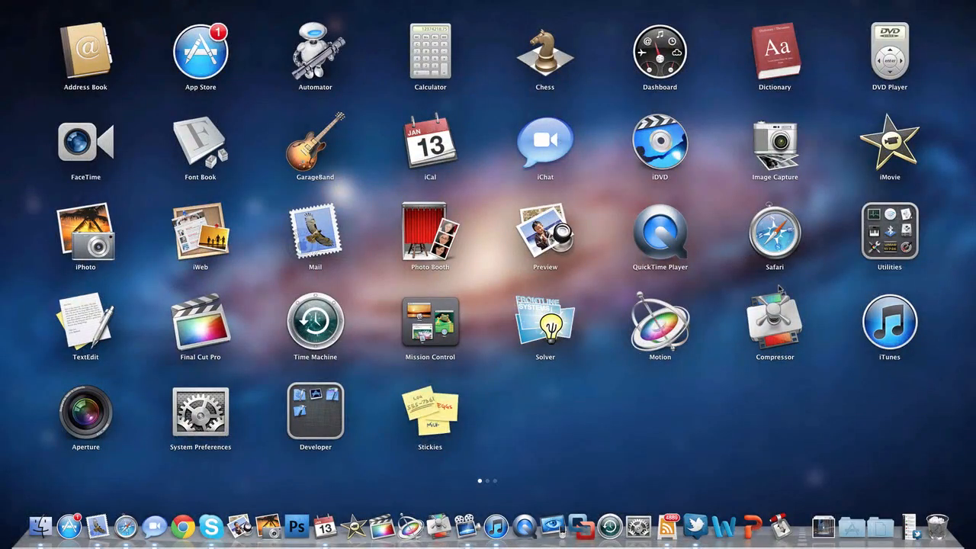
mouse_move(272, 151)
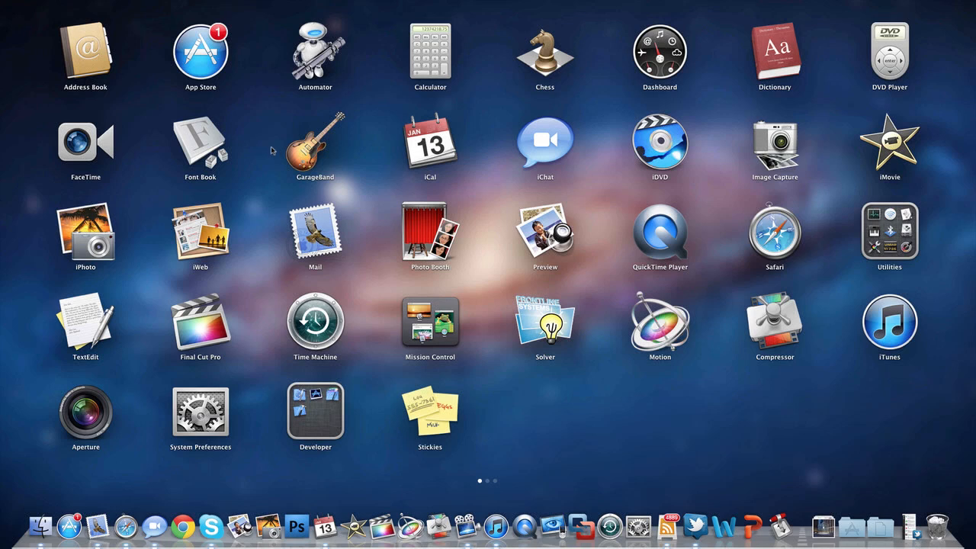
mouse_move(252, 157)
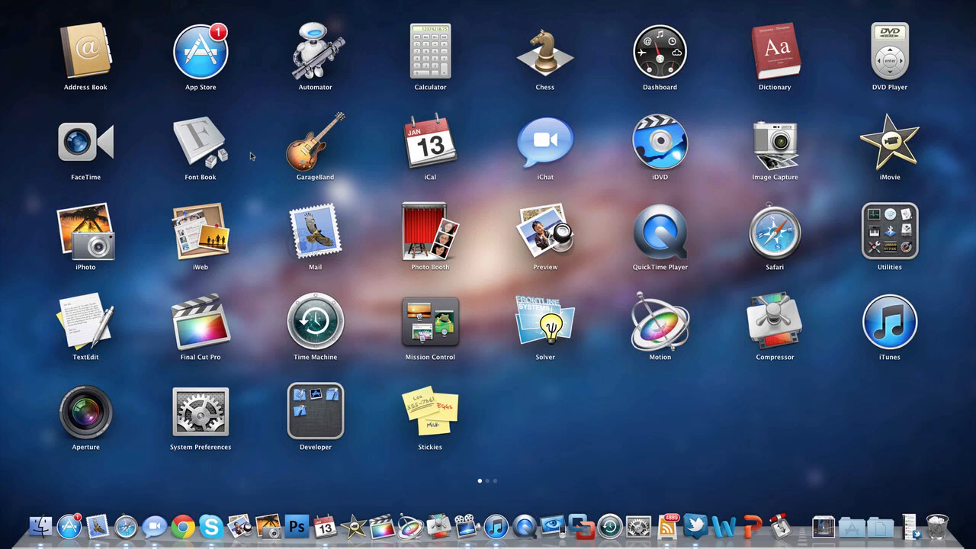